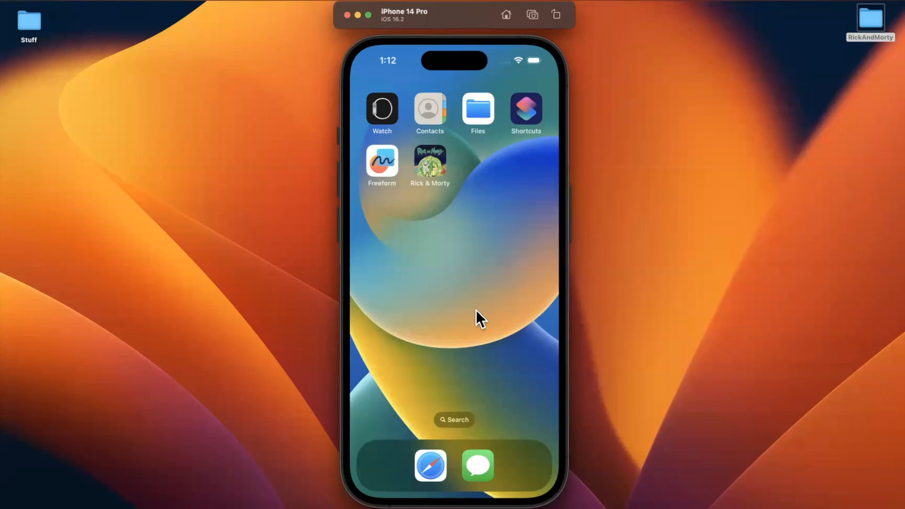
mouse_move(429, 170)
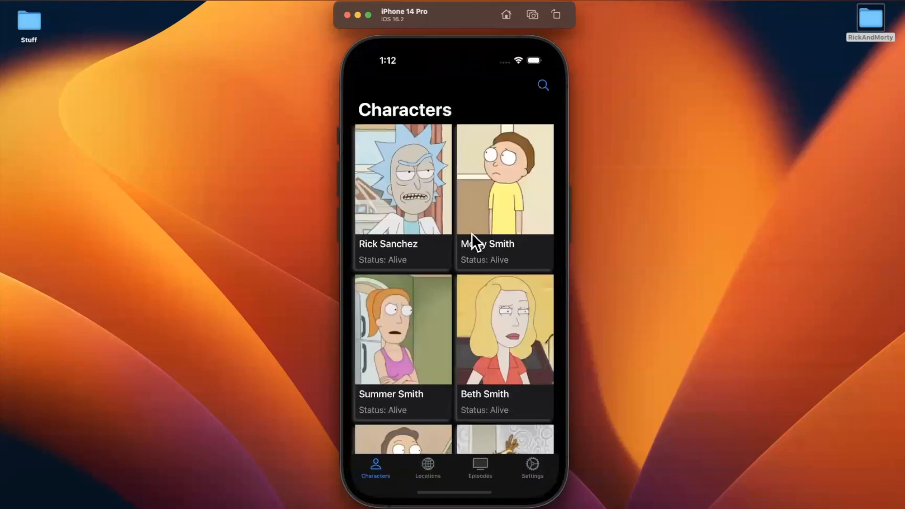
mouse_move(427, 480)
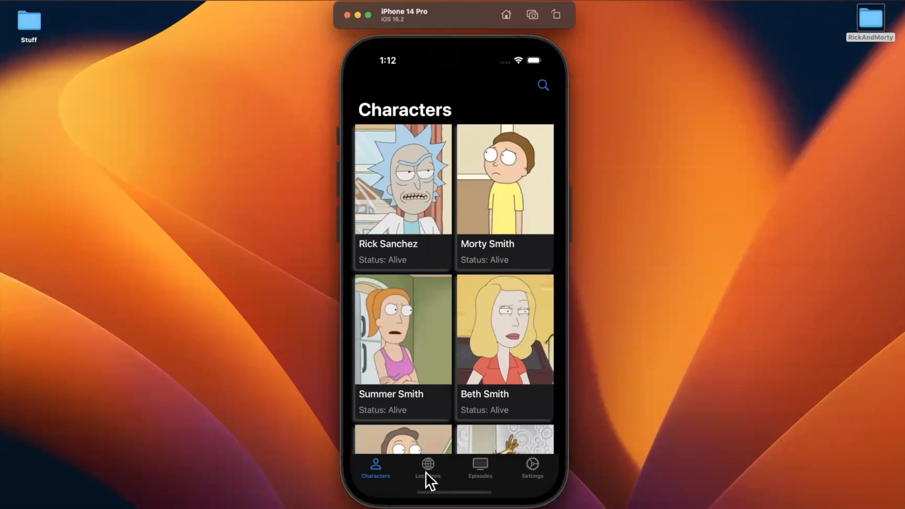
- Launch the Rick & Morty app from the simulator home screen to show its Characters grid
left_click(426, 468)
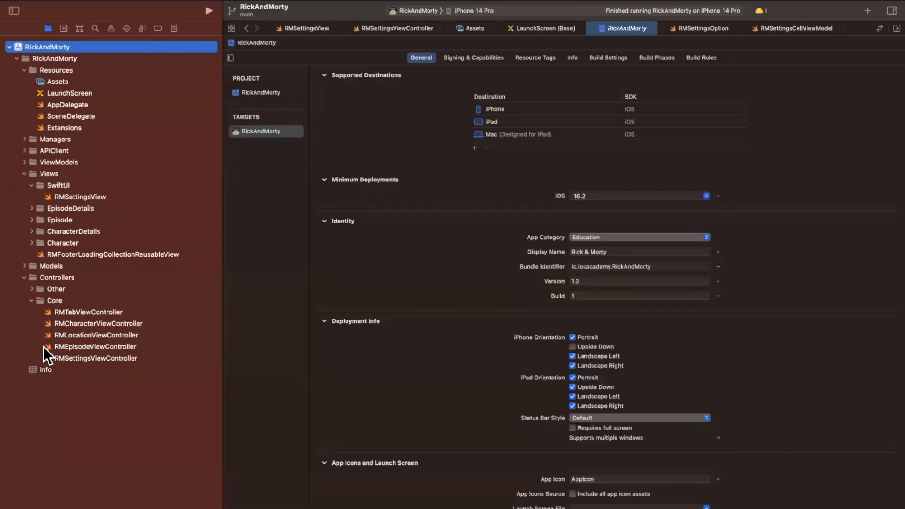
- Close the project settings editor and bring up RMEpisodeViewController's source code
left_click(94, 334)
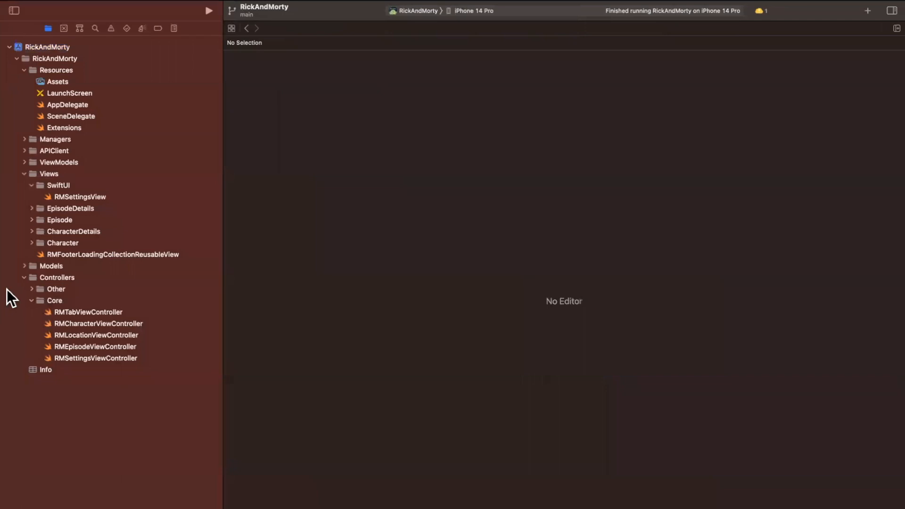
left_click(96, 346)
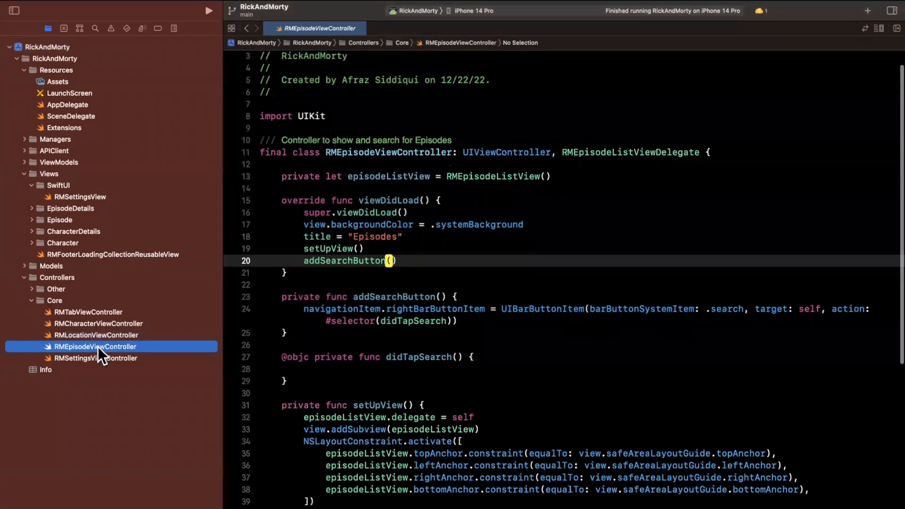
left_click(96, 335)
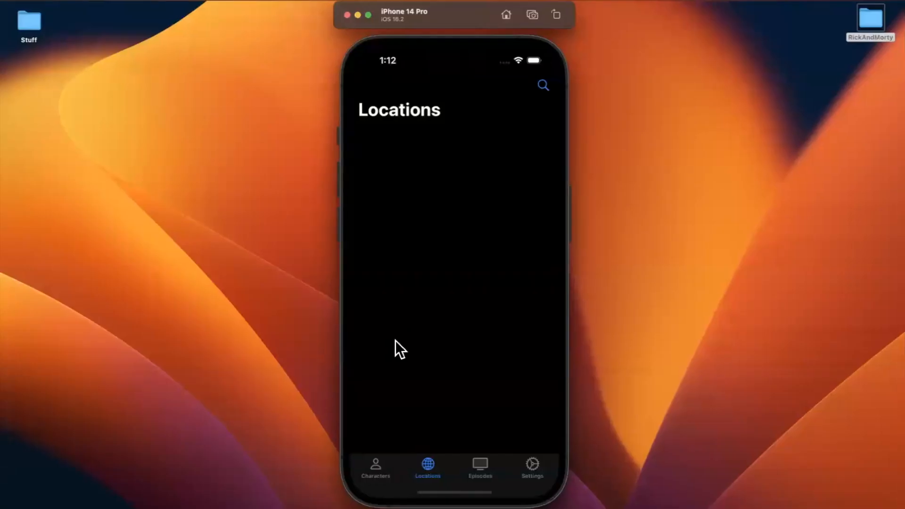
- Browse the app's Settings and Episodes lists, then return to Characters
left_click(532, 467)
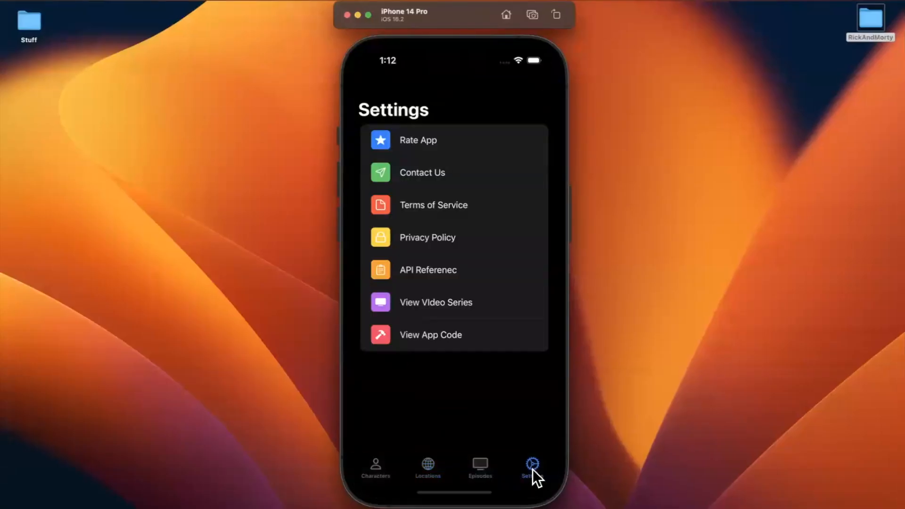
left_click(479, 467)
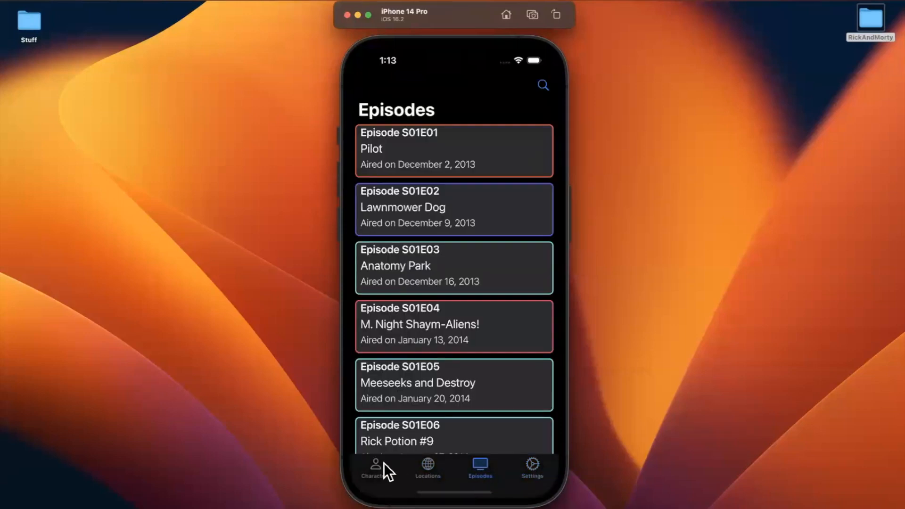
left_click(427, 468)
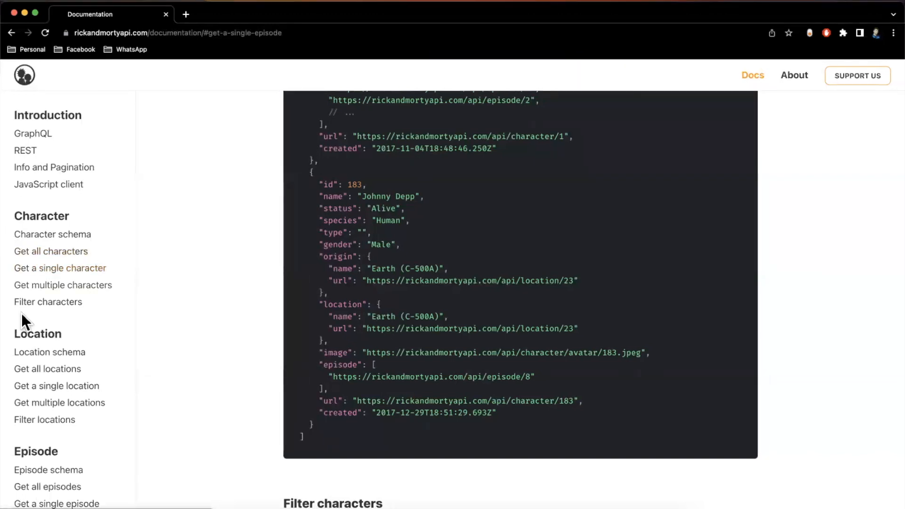
mouse_move(35, 398)
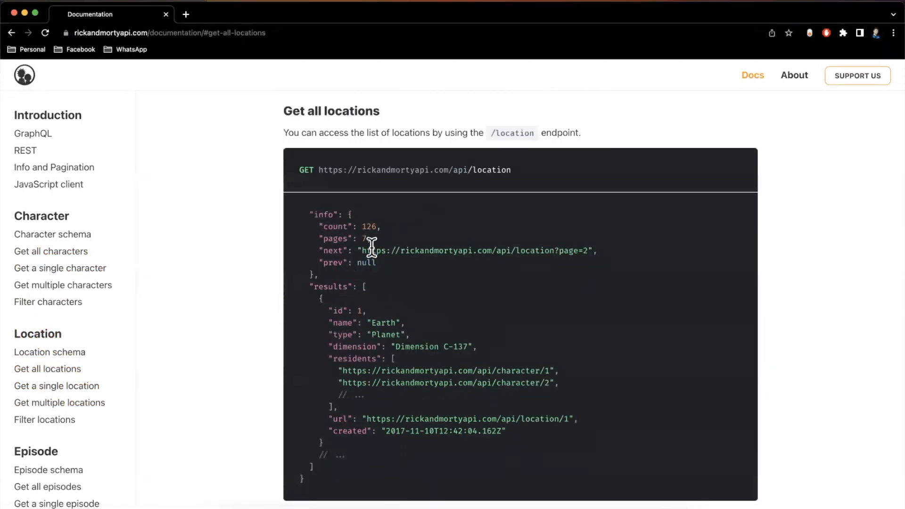
- Scroll the API docs down to the Get all locations sample JSON response
scroll("down", 3)
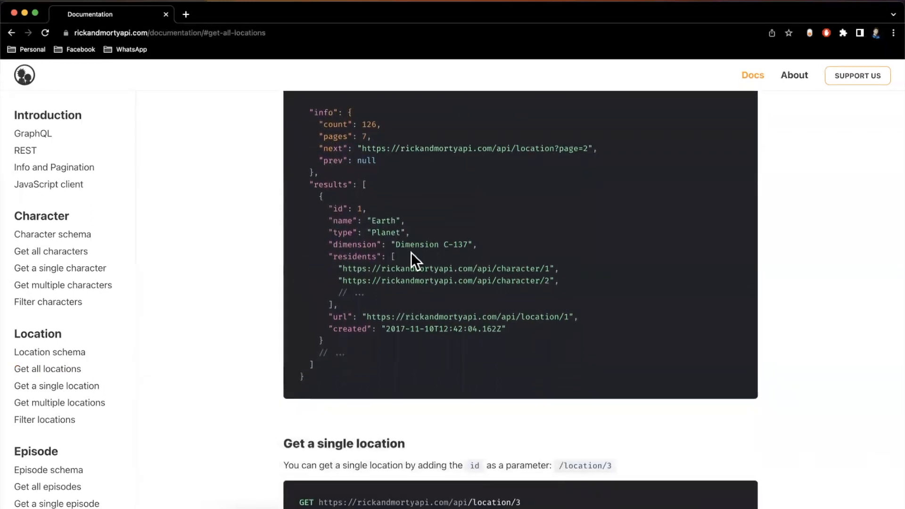
scroll("down", 3)
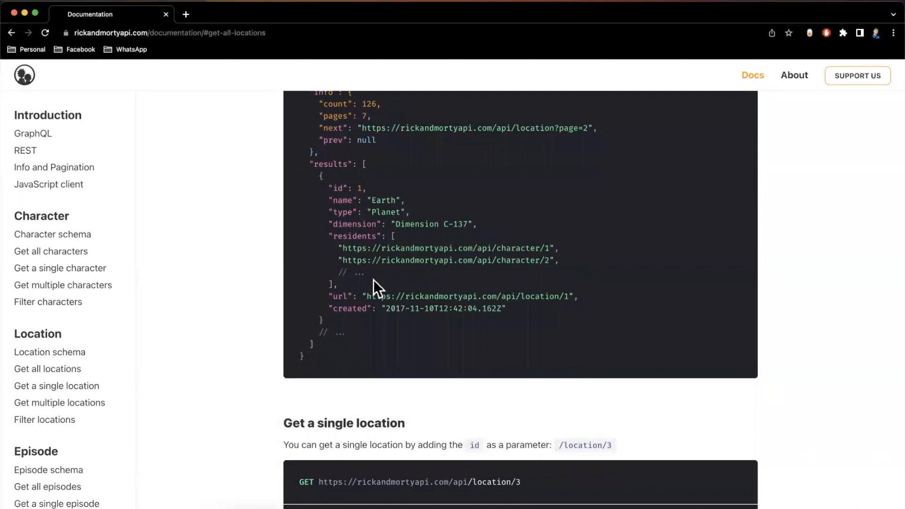
mouse_move(400, 284)
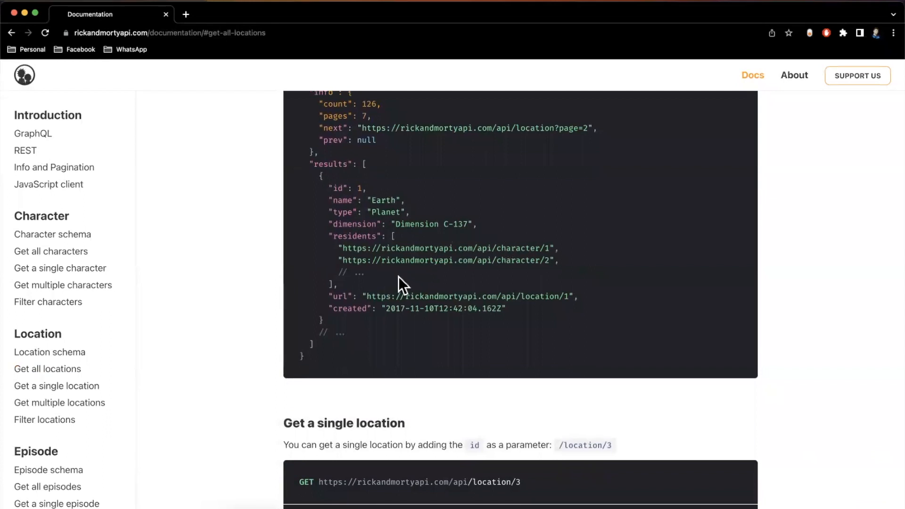
mouse_move(427, 277)
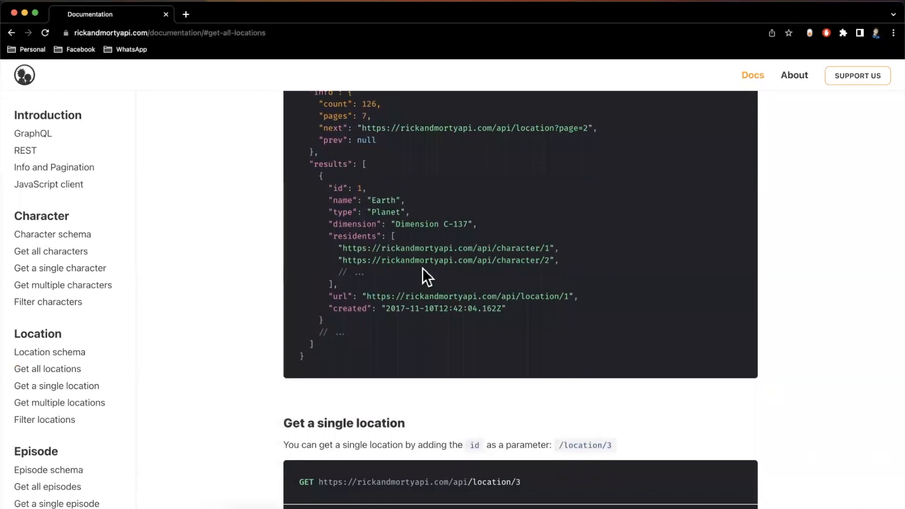
mouse_move(403, 259)
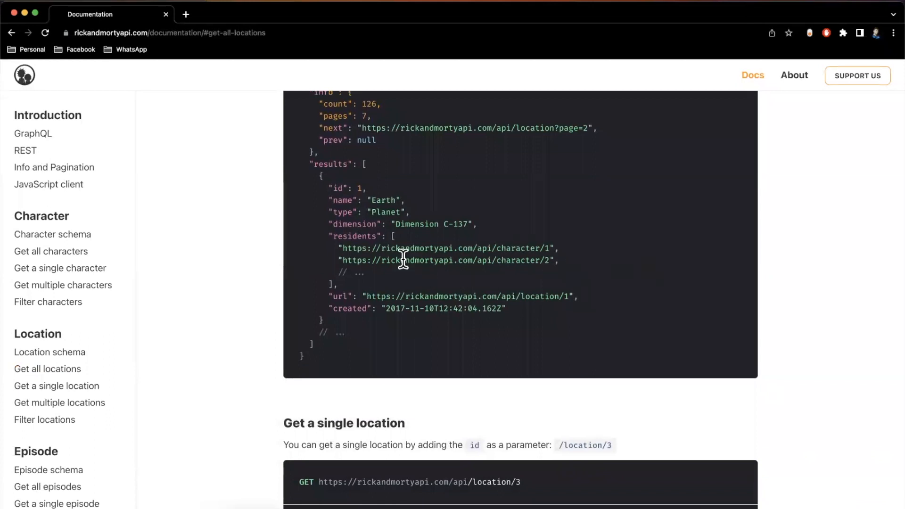
mouse_move(362, 293)
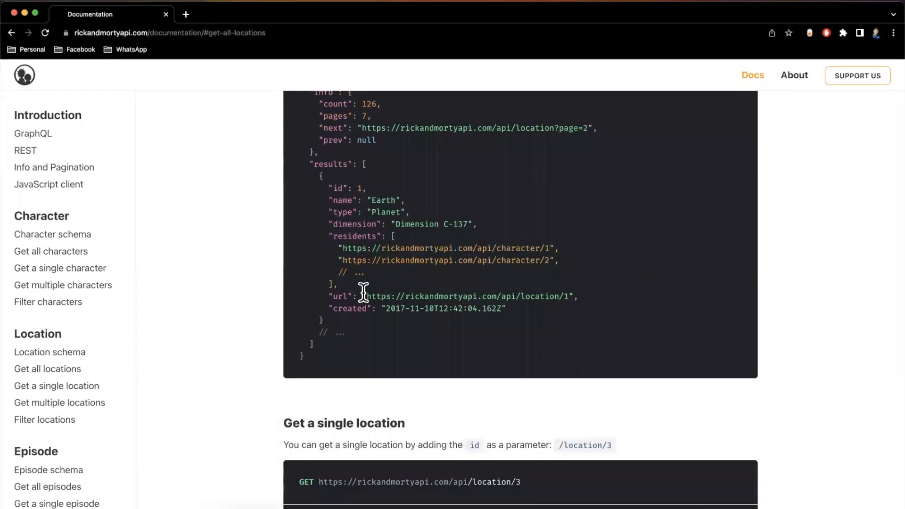
mouse_move(373, 333)
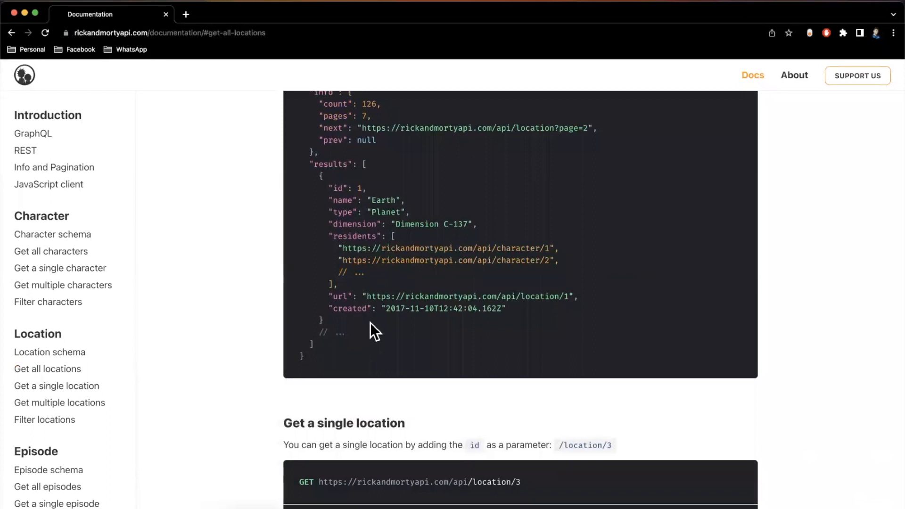
scroll("down", 3)
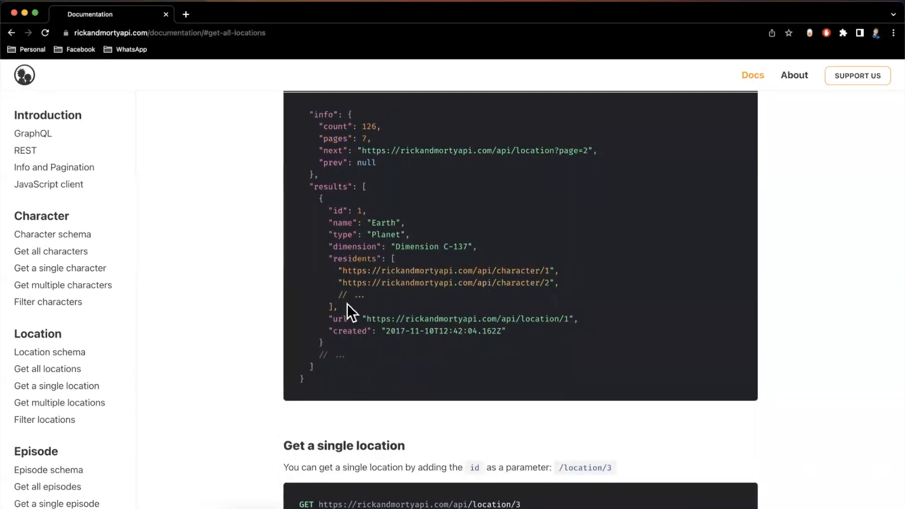
mouse_move(455, 277)
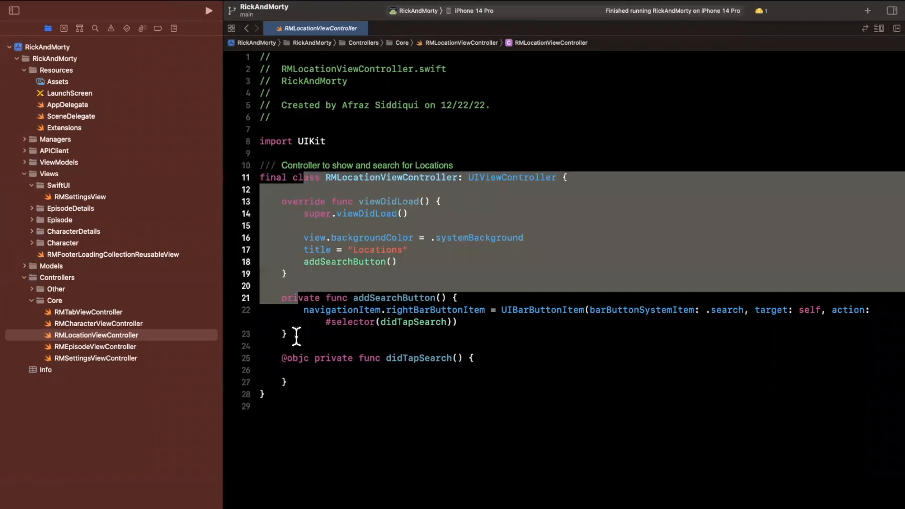
- Create a new group named 'Location' inside the Views group
left_click(33, 184)
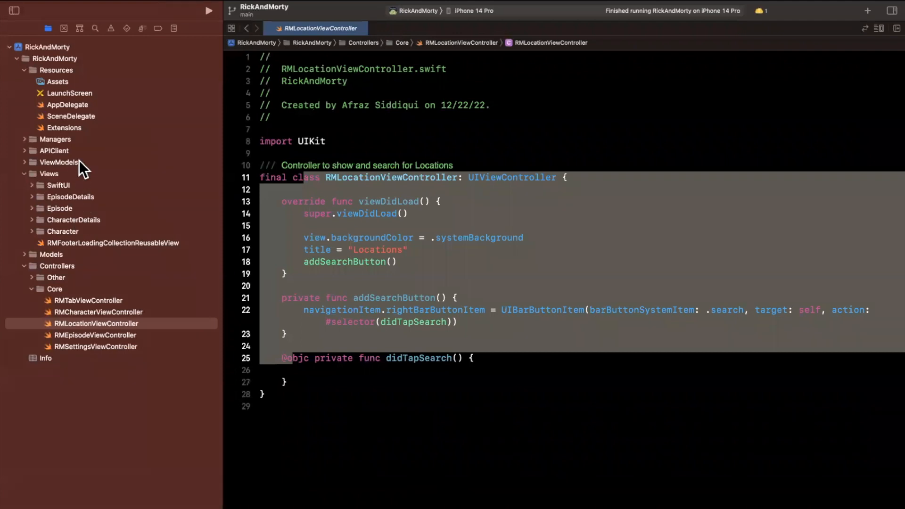
right_click(48, 174)
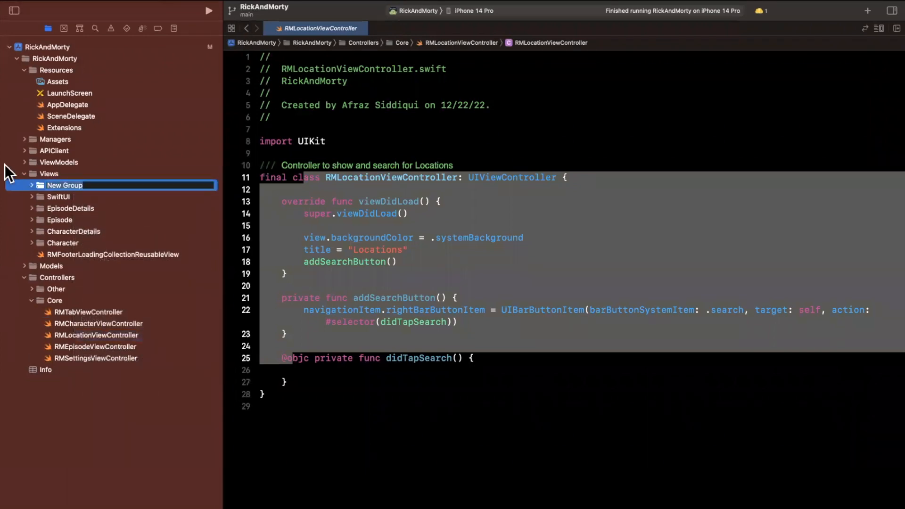
type("Location")
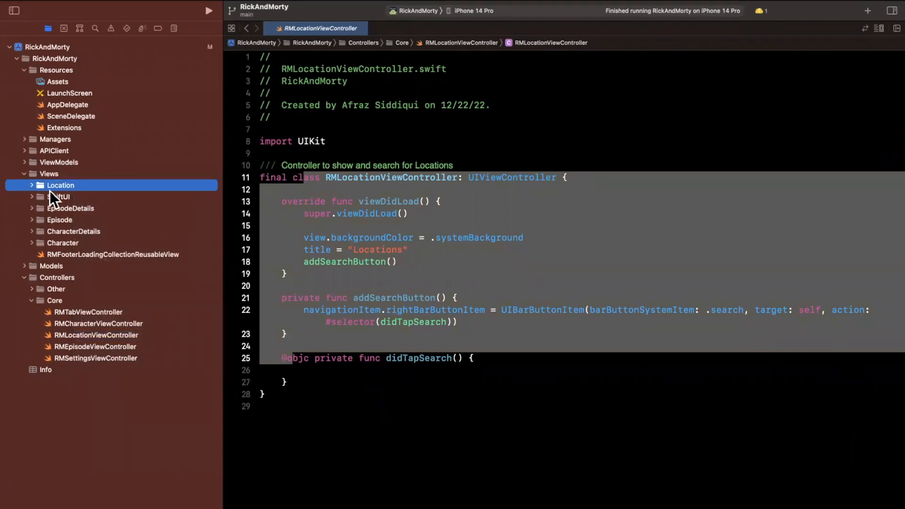
- Add a new UIView Cocoa Touch class file named RMLocationView to the Location group
right_click(61, 185)
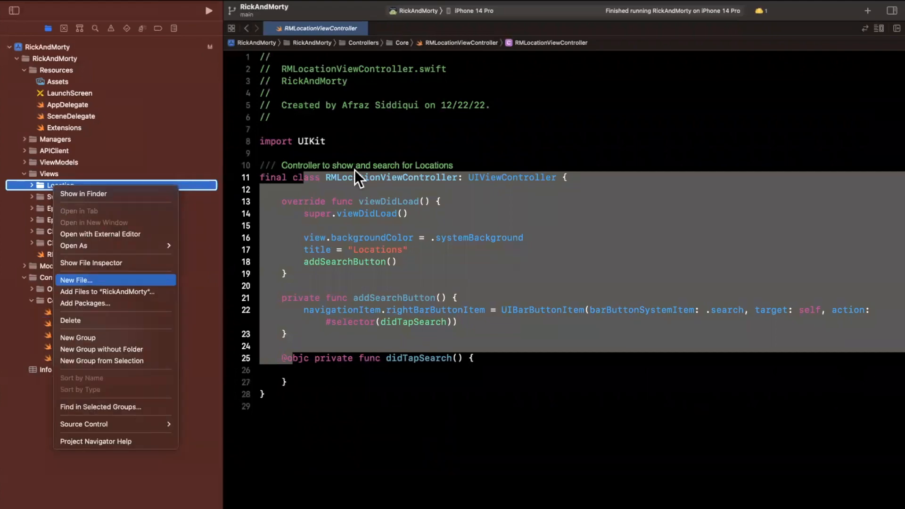
left_click(75, 280)
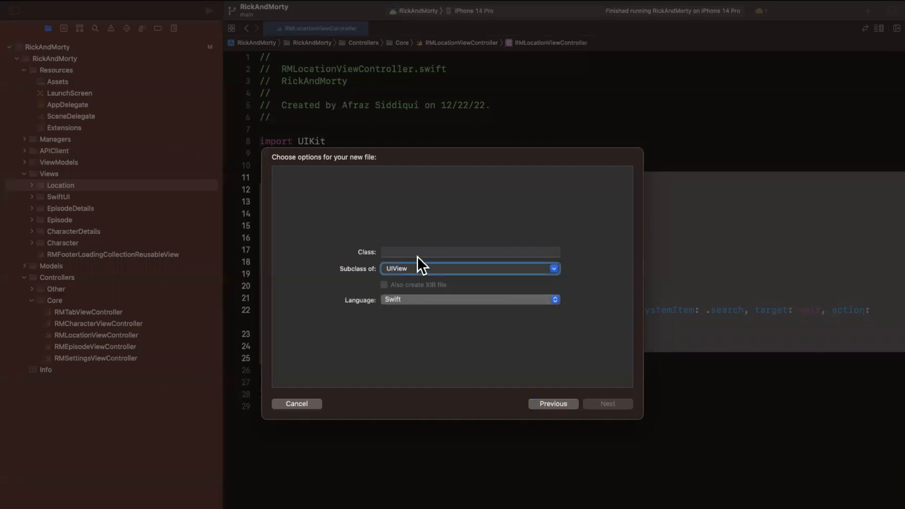
type("RMLoc")
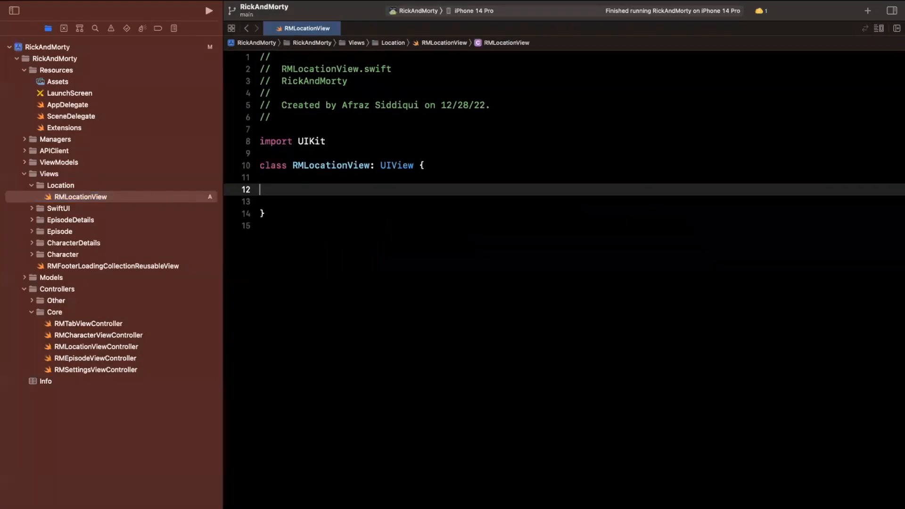
- Make RMLocationView final with frame/coder inits, red background, autoresizing constraints off, and a MARK section
type("final")
left_click(579, 201)
type("super.performSelector(inBackground: Selector, withObject: Any?")
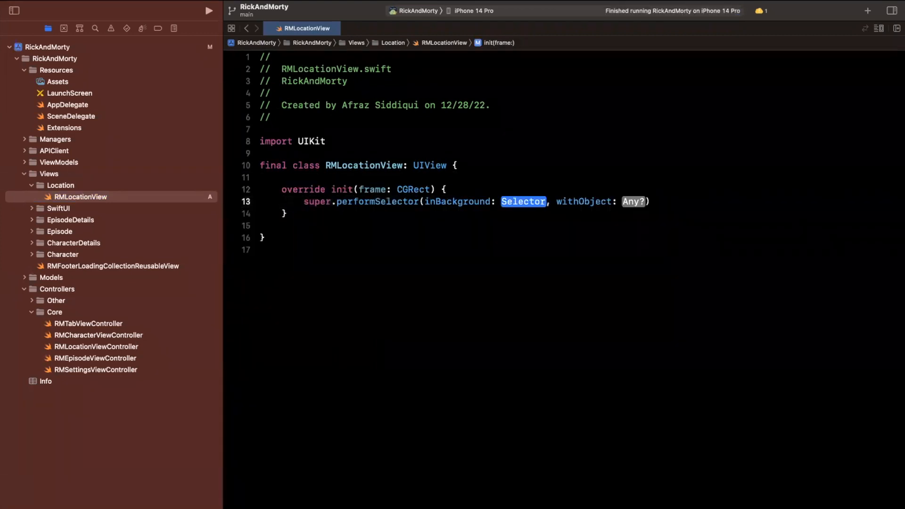
type("super.init(frame: frame")
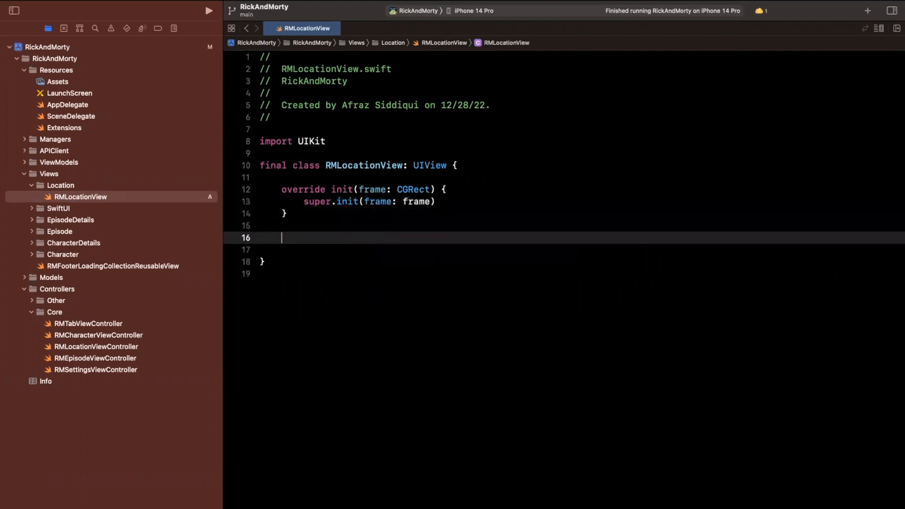
type("initoc")
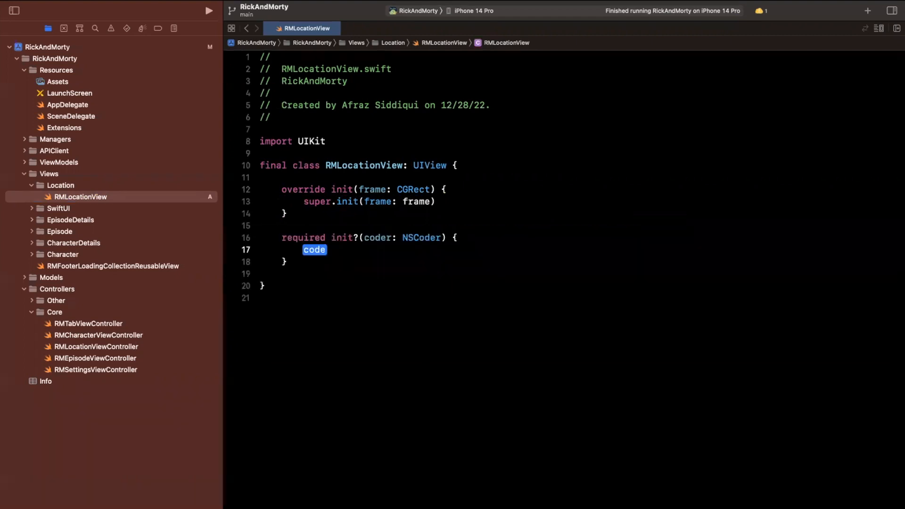
type("fatalError()")
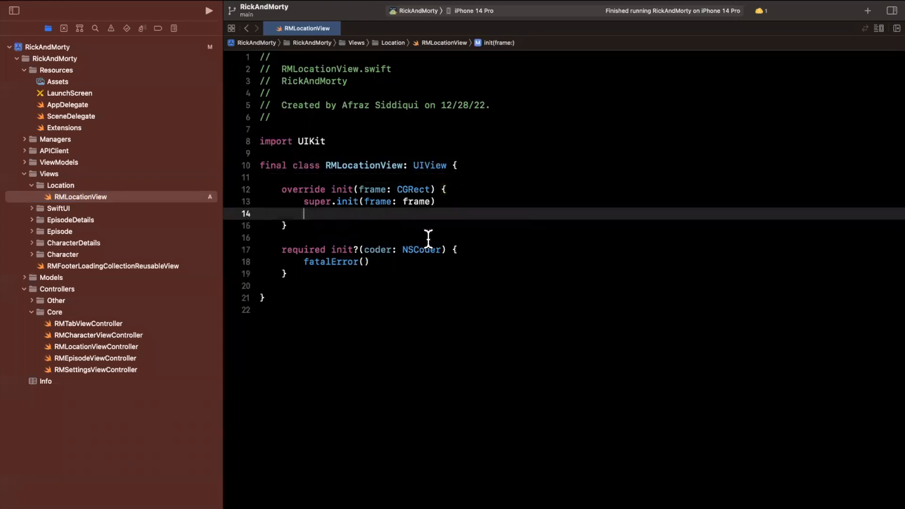
type("backgroundColor = .re")
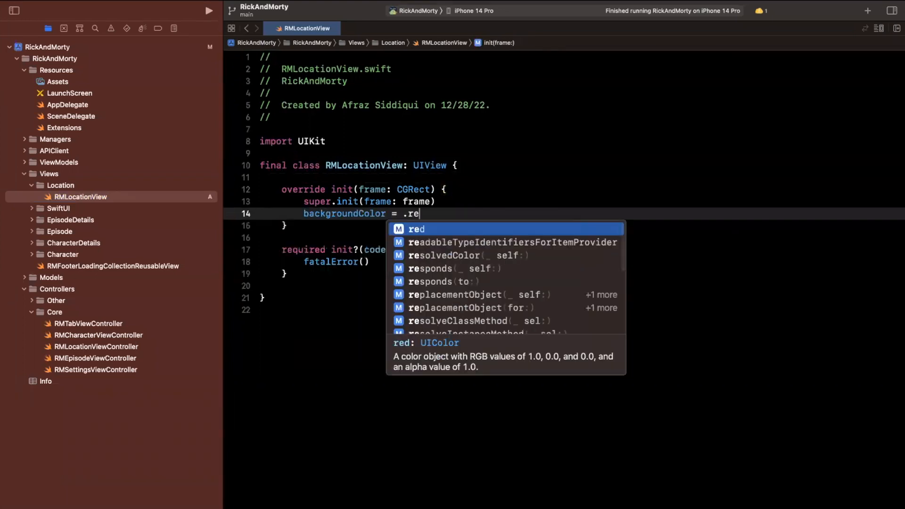
type("translatesAutoresizingMaskIntoConstraints = false")
type("//")
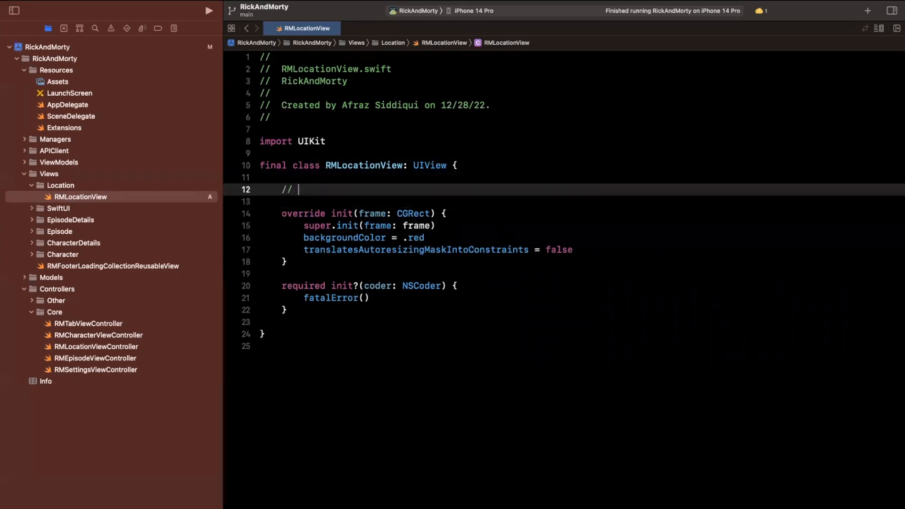
type("MARK: - Init")
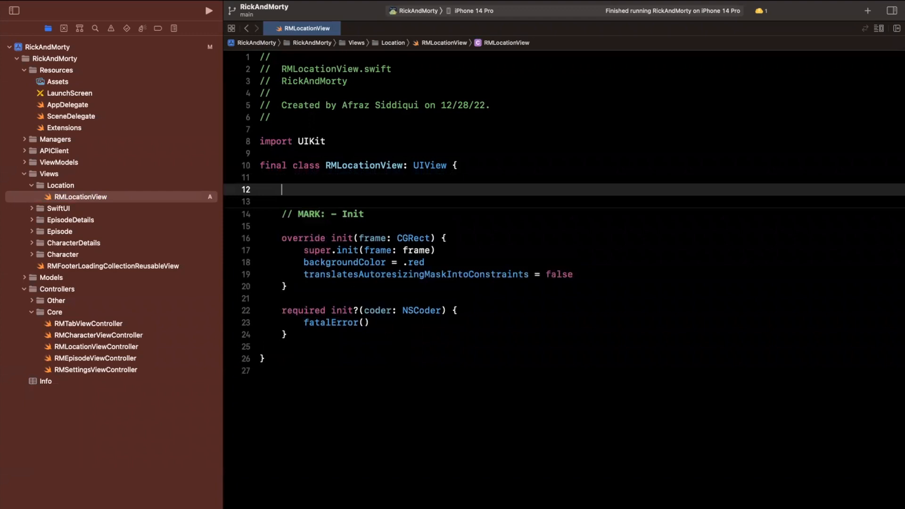
mouse_move(396, 215)
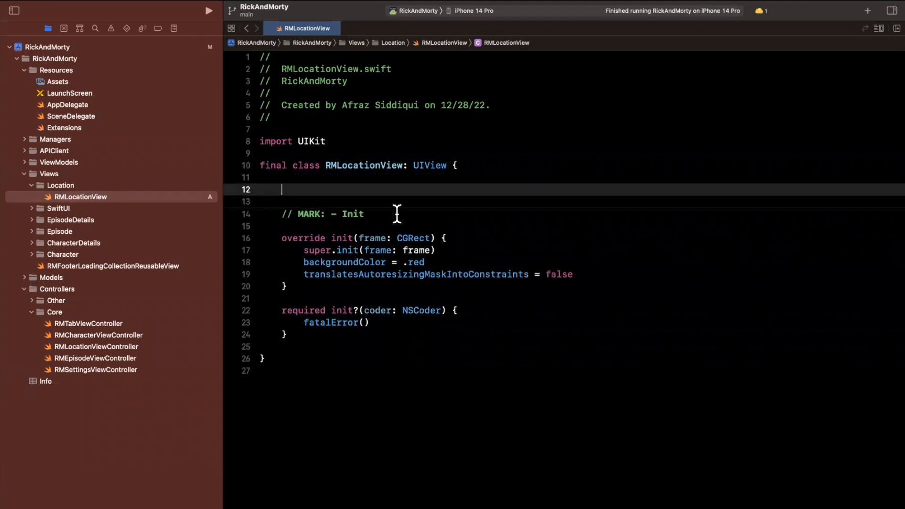
- Add a private tableView closure property returning a UITableView with autoresizing-mask constraints off
type("privaet")
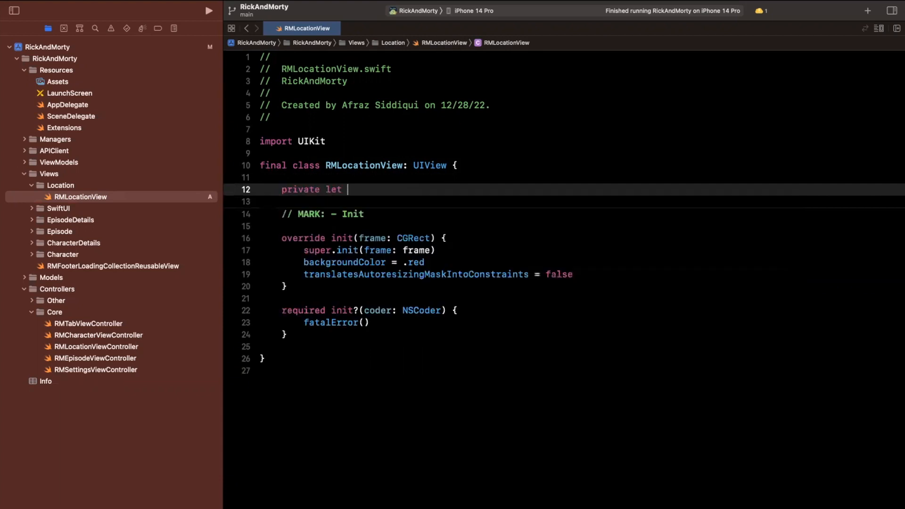
type("tableView:")
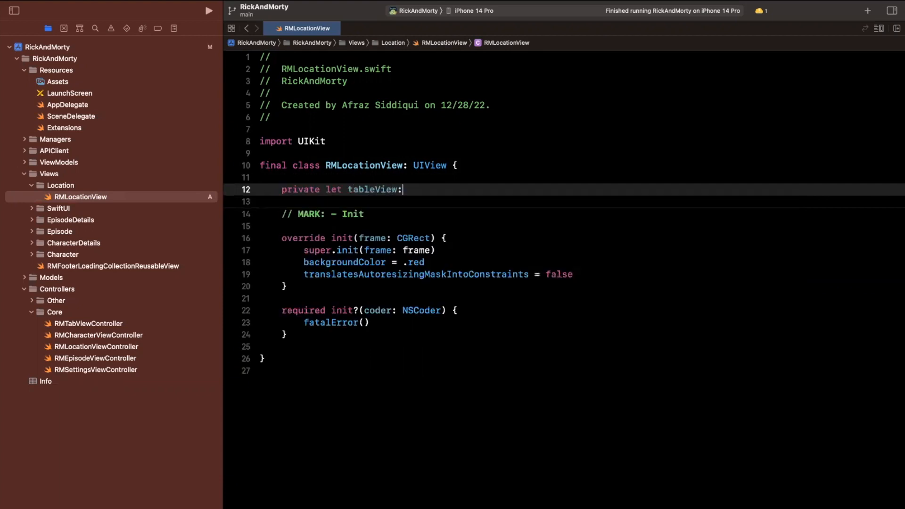
type("UITableView = {")
type("}(")
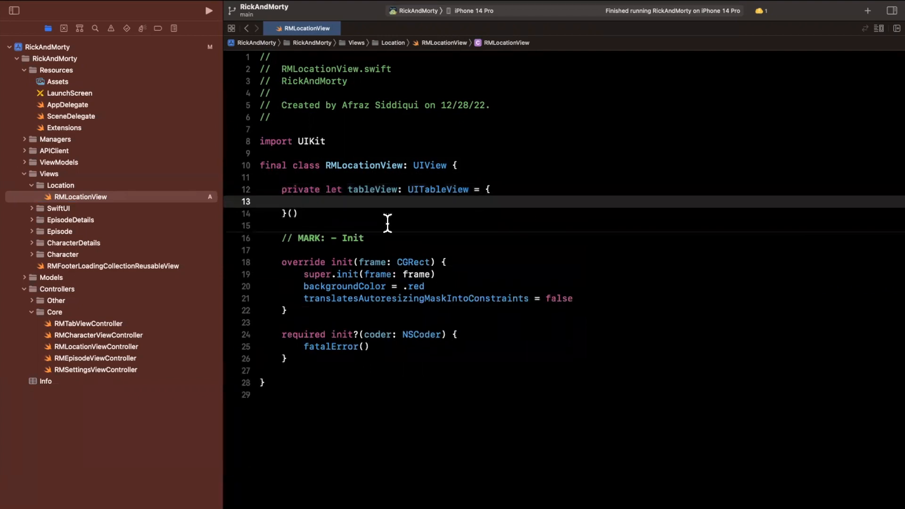
type("let tbal")
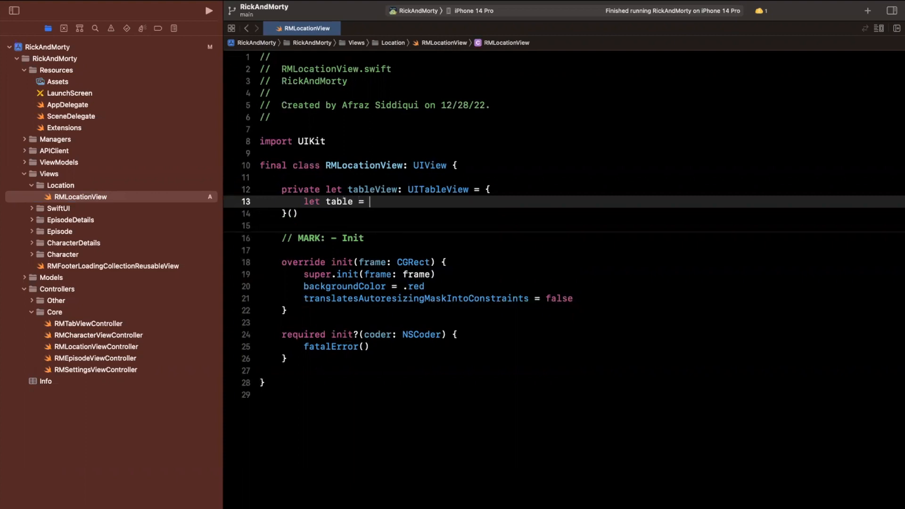
type("UITableView()")
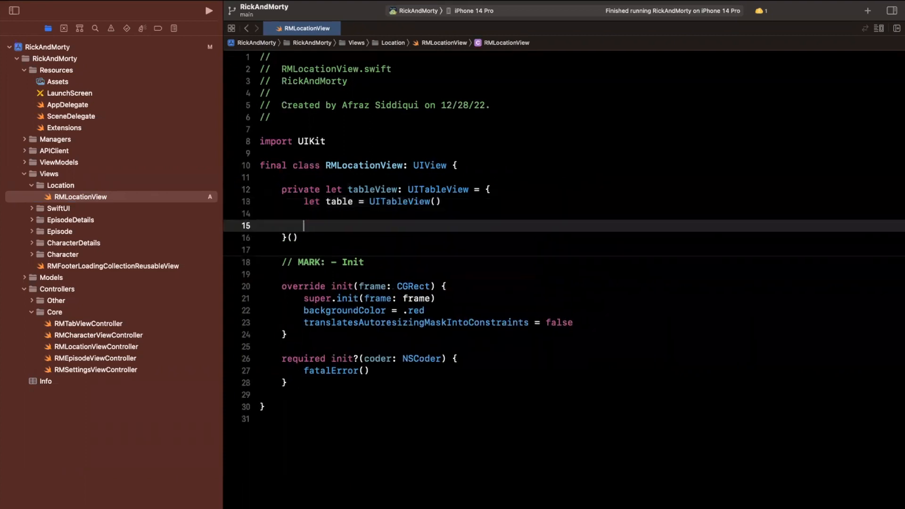
type("return table")
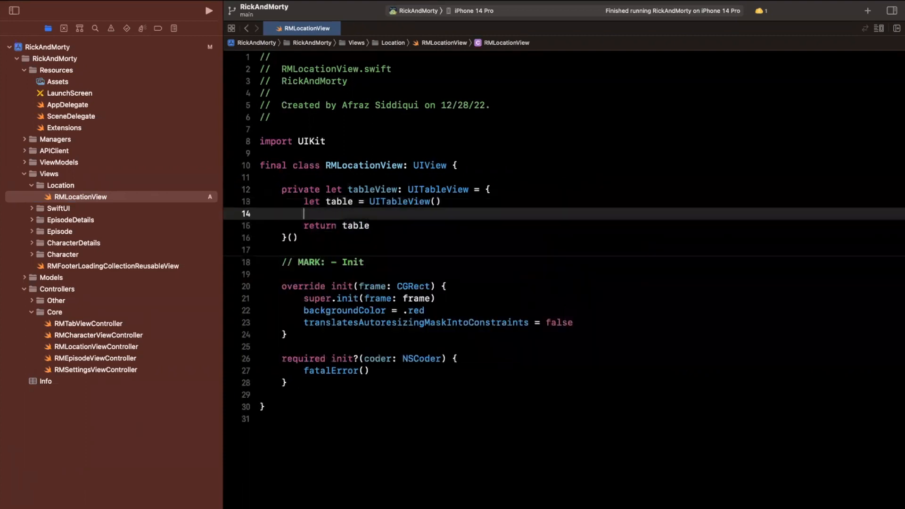
type("table.")
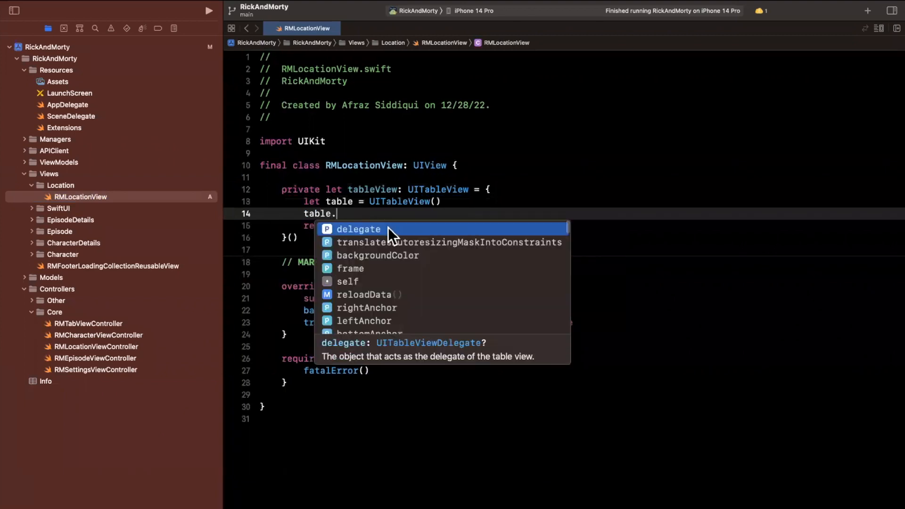
mouse_move(462, 239)
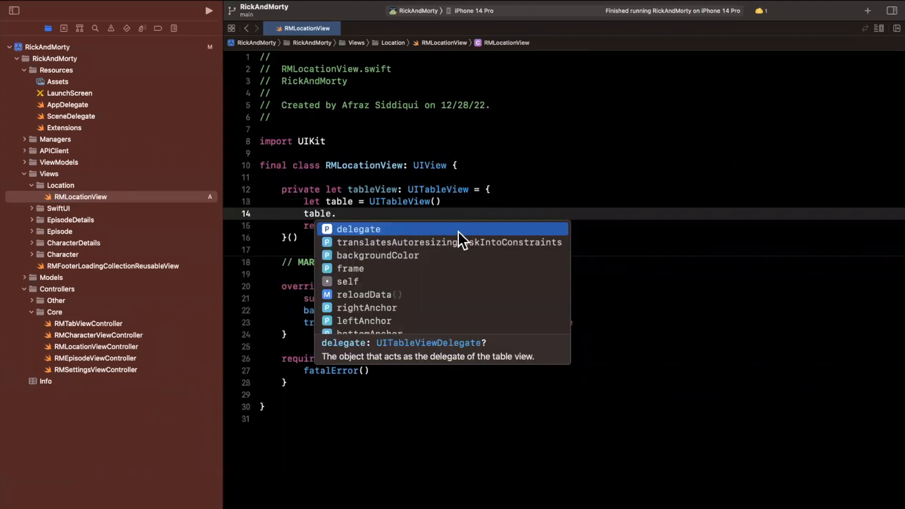
mouse_move(467, 239)
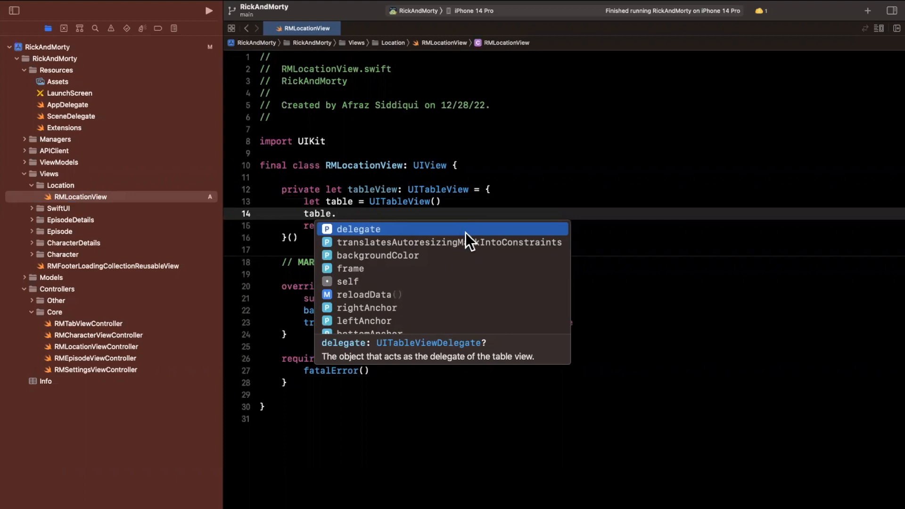
type("translate")
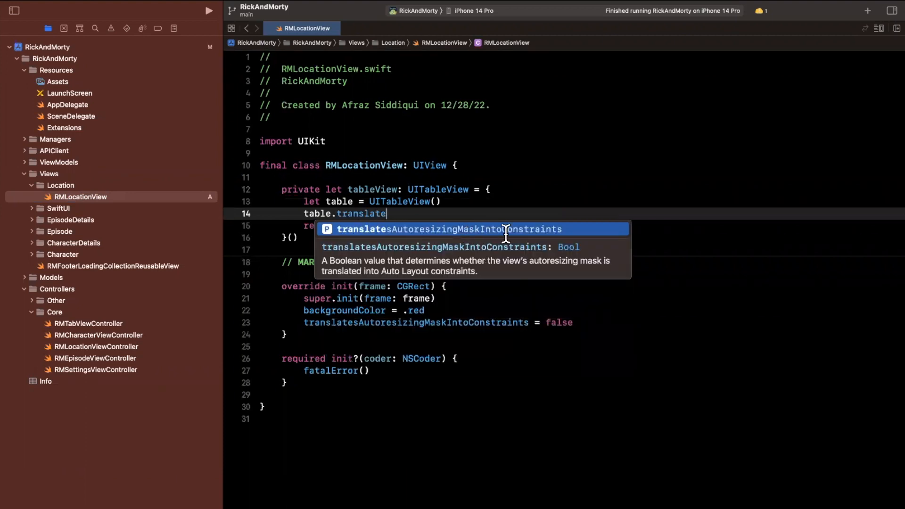
type("= false")
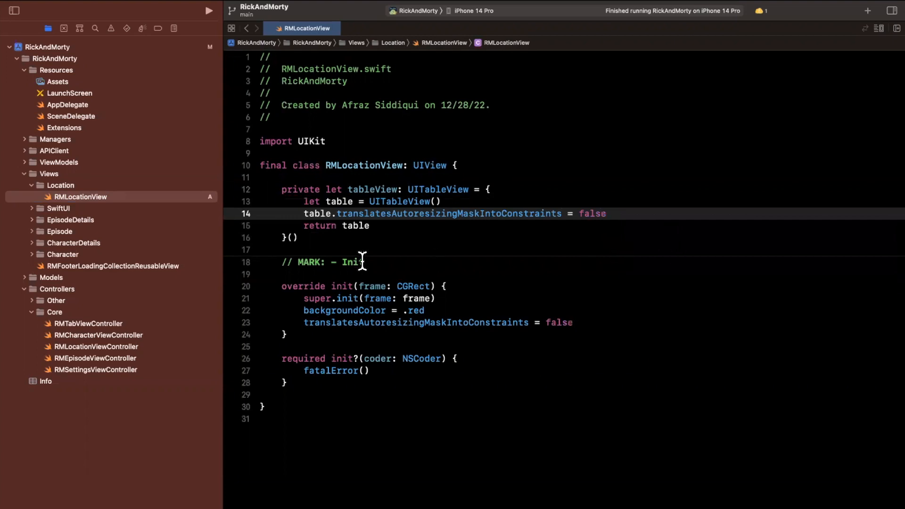
- Register UITableViewCell with identifier 'cell' and begin adding tableView as a subview
type("t")
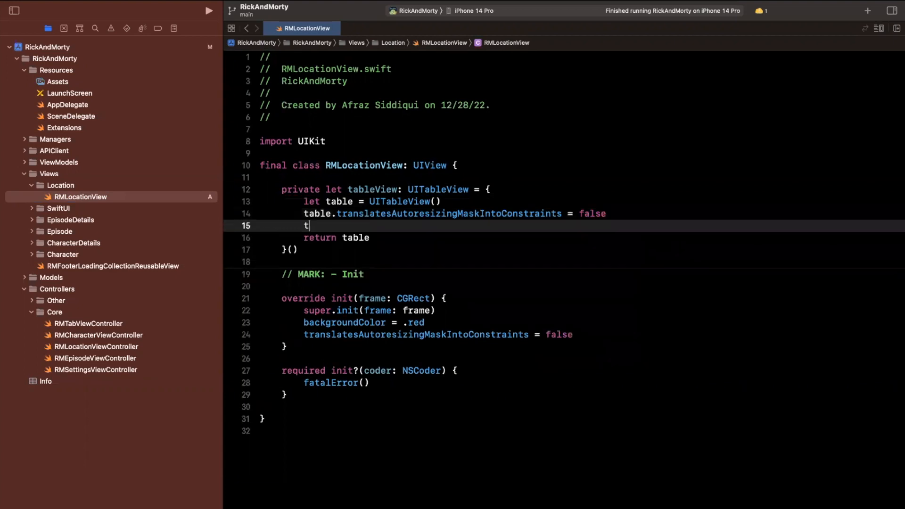
type("able.register(nib: UINib?, forCellReuseIdentifier: String")
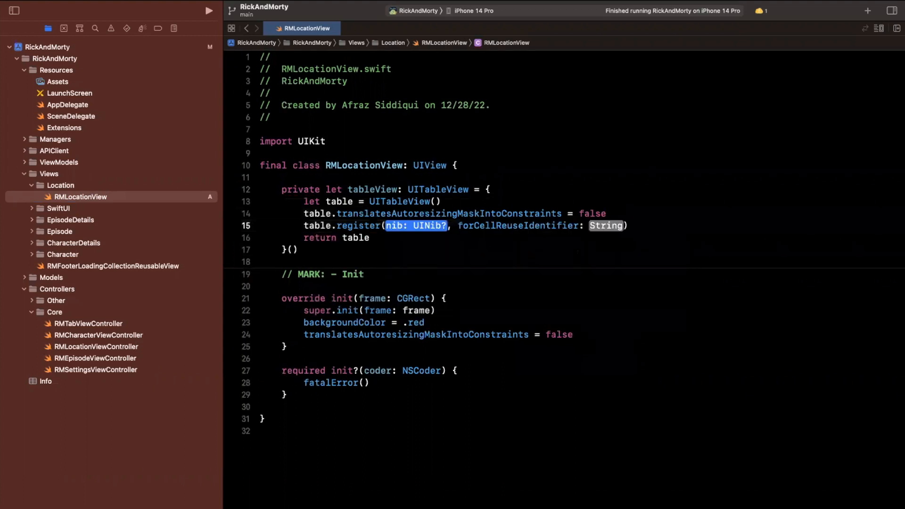
type("UITableViewCell.self,")
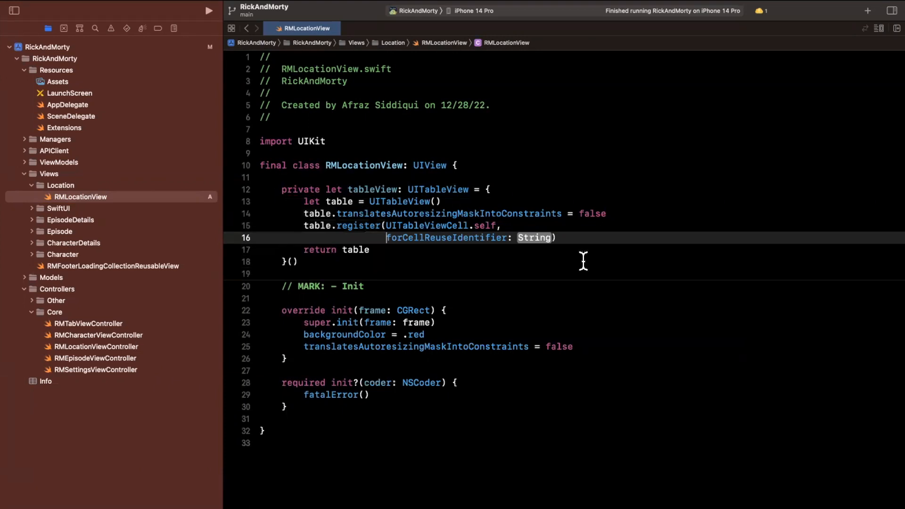
type("\"ce\"")
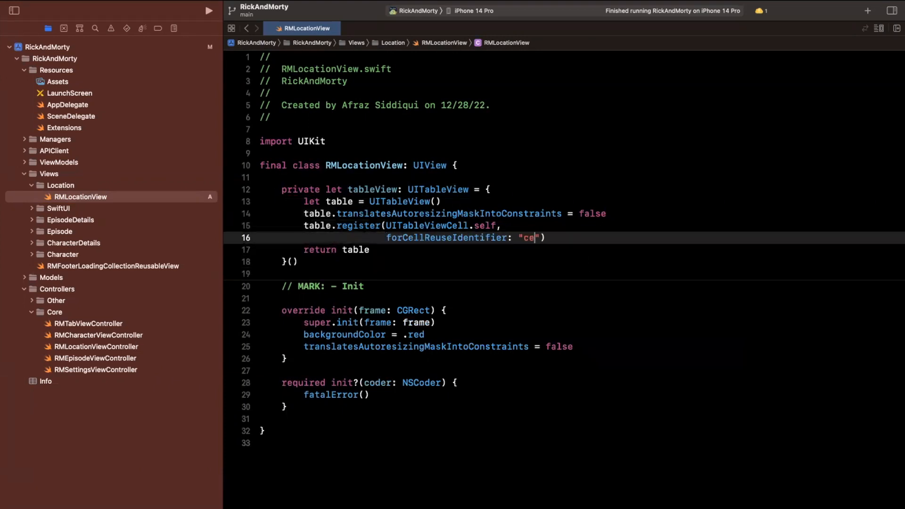
type("ll")
type("addSubview(view: UIView")
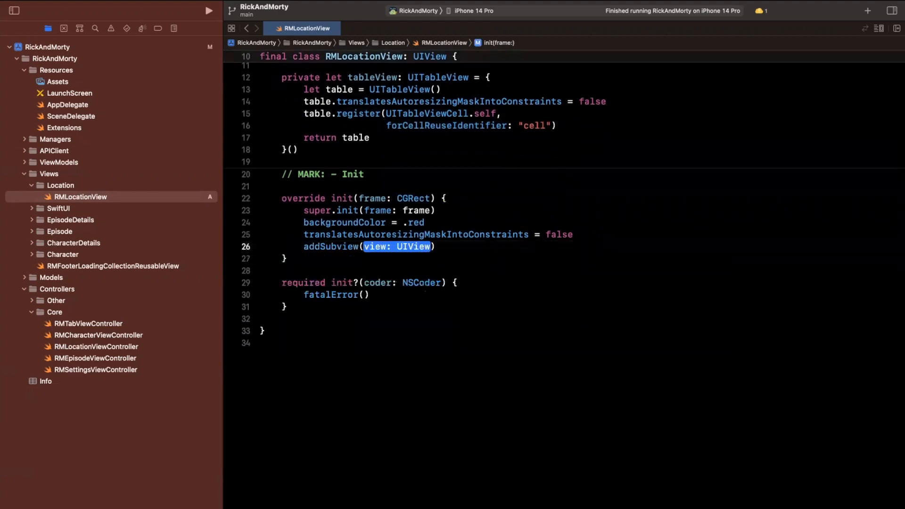
type("tablev")
type("p")
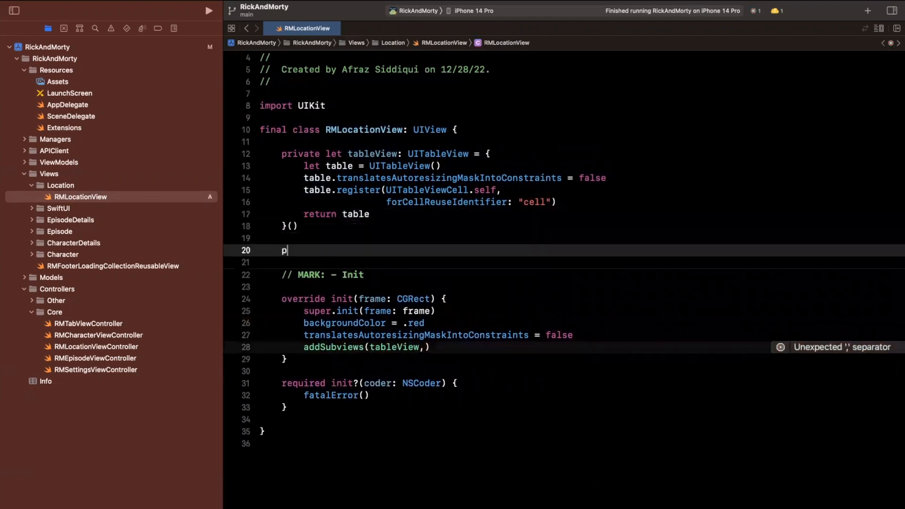
- Add a private spinner UIActivityIndicatorView property with translatesAutoresizingMaskIntoConstraints = false
type("rivate let spin")
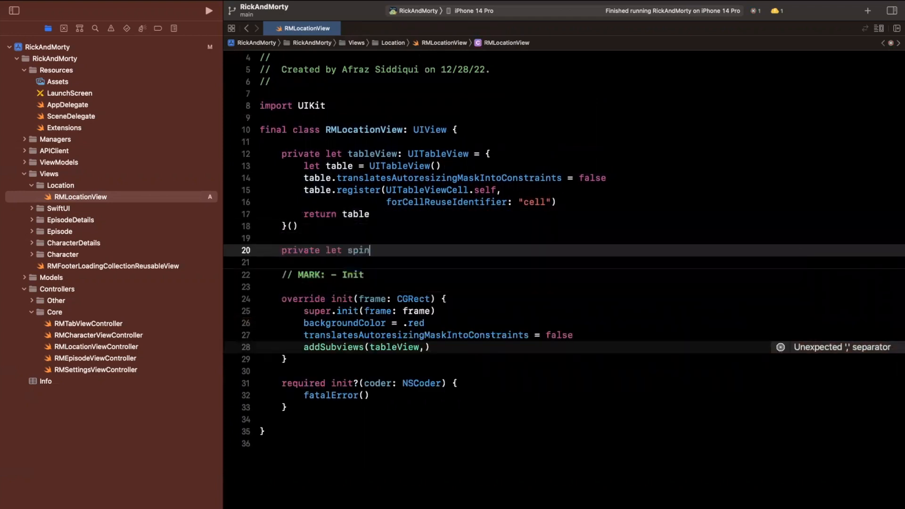
type("ner: uiactiv")
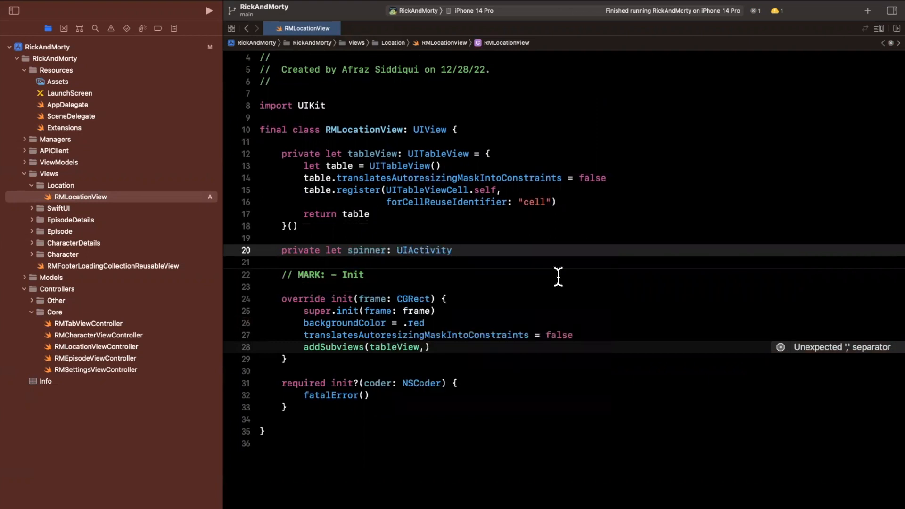
type("IndicatorView = {}")
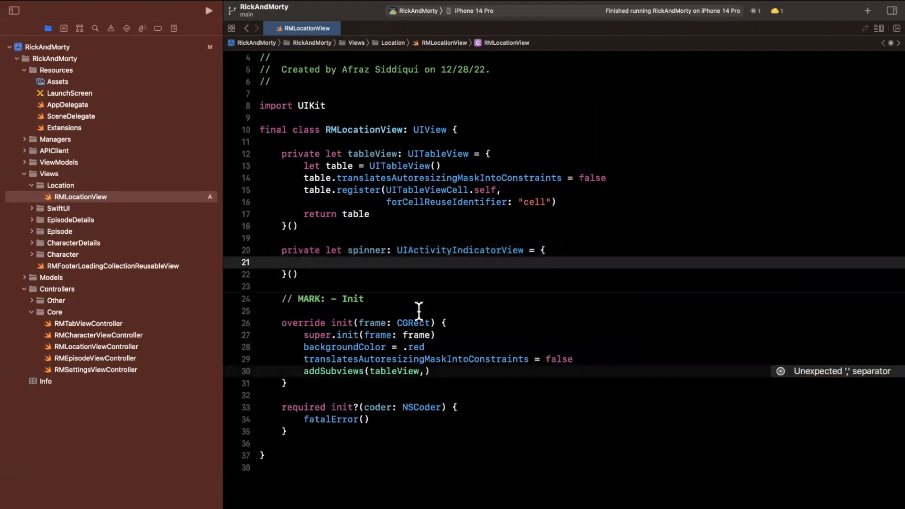
type("let spinner = UIActivityIndicatorView(")
type("return")
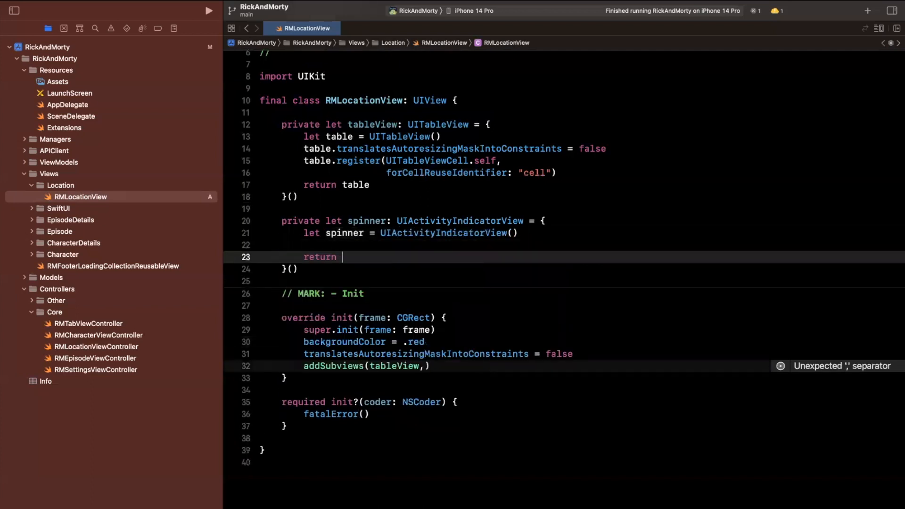
type("spinner")
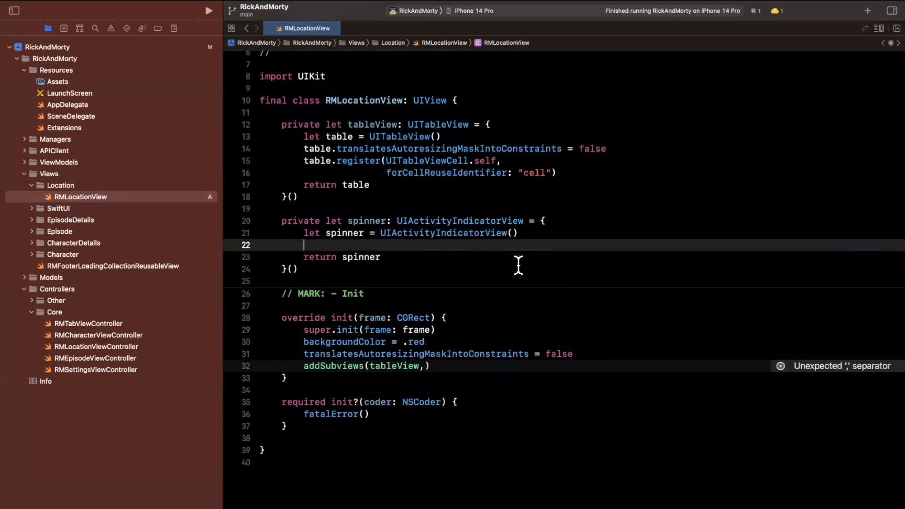
mouse_move(408, 248)
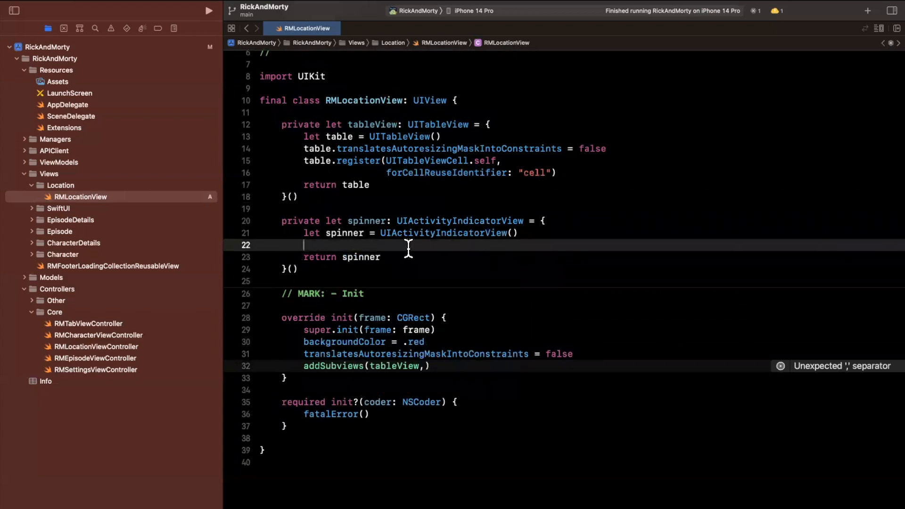
type("spinner.")
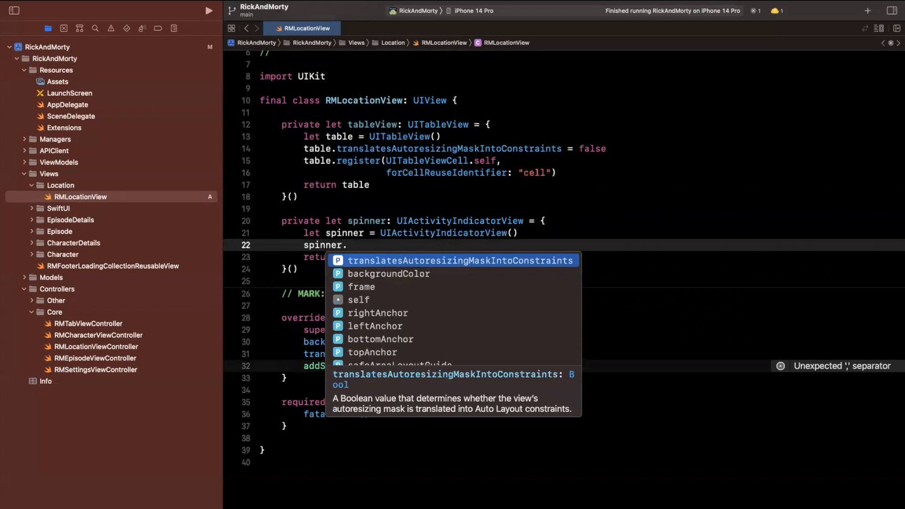
type("tr")
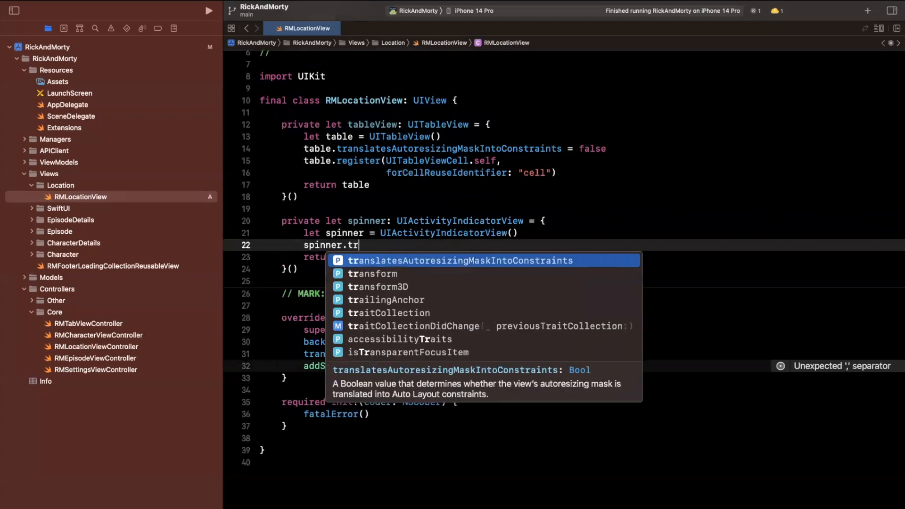
type("anslatesAutoresizingMaskIntoConstraints = false")
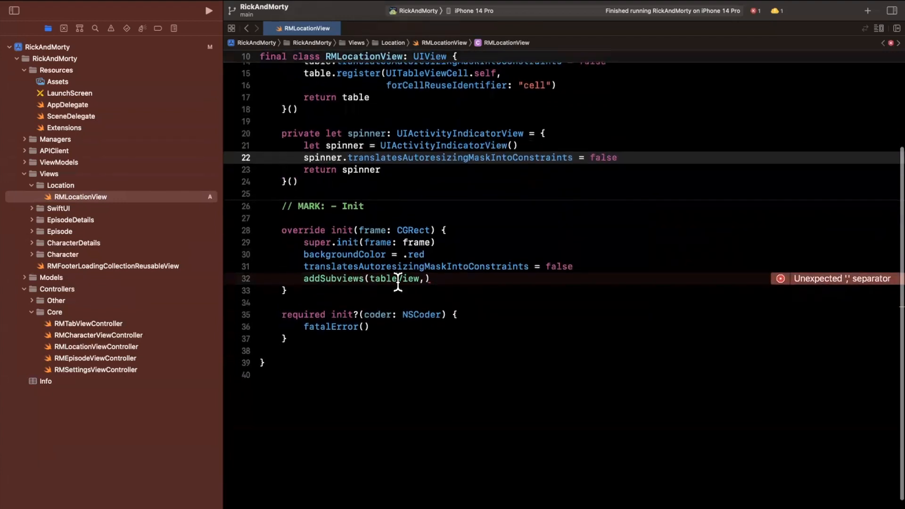
- Change the init call to addSubviews(tableView, spinner)
left_click(404, 278)
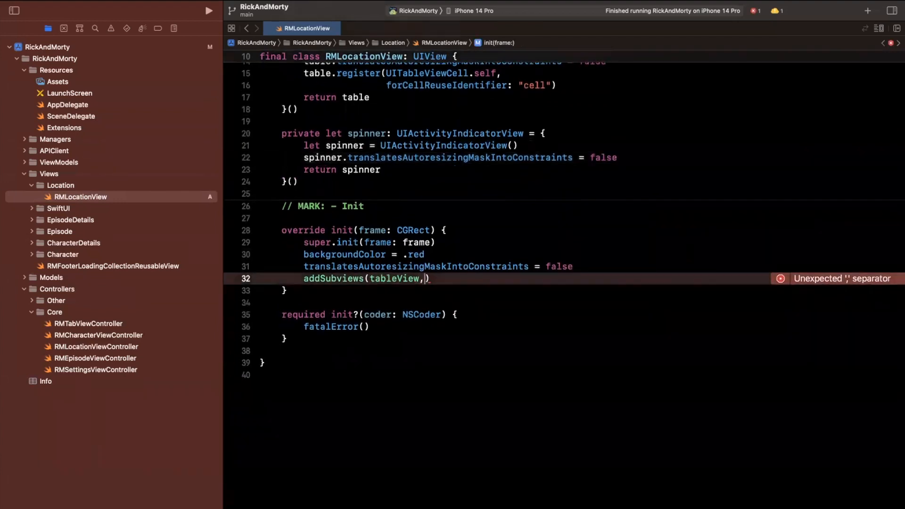
type("spinner")
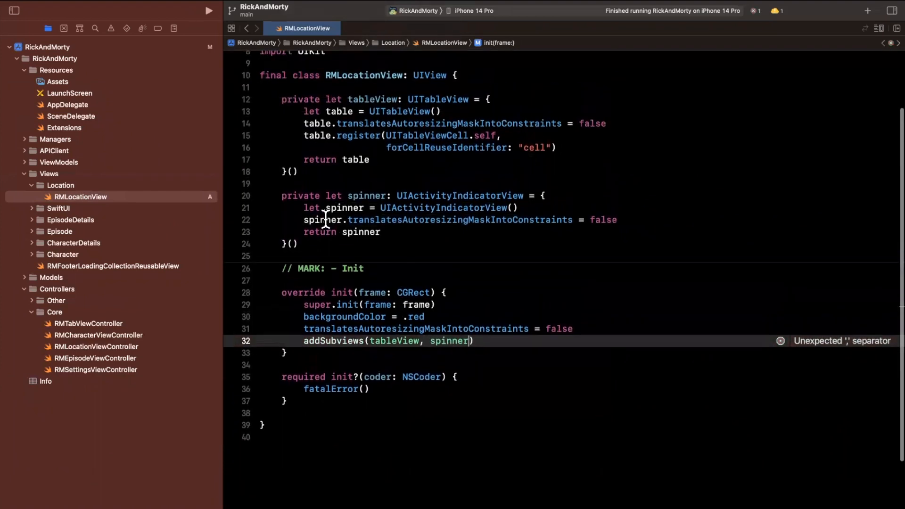
type("spinner.")
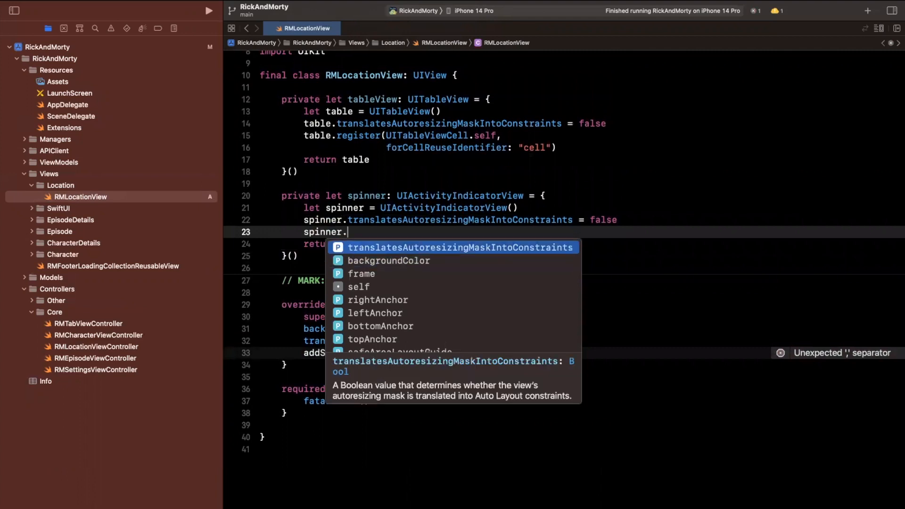
- Make the spinner hide when stopped and start animating it in init
type("hidesWhenStopped")
type("table.isHidden")
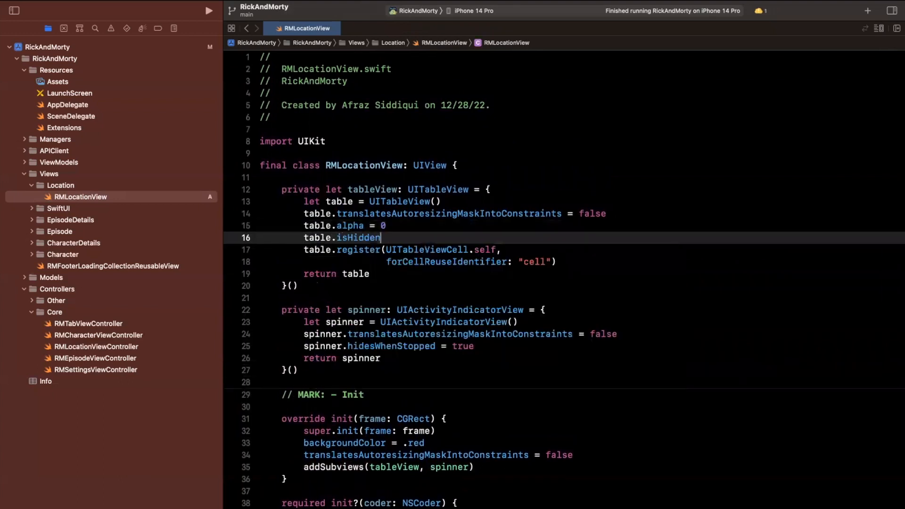
type("= true")
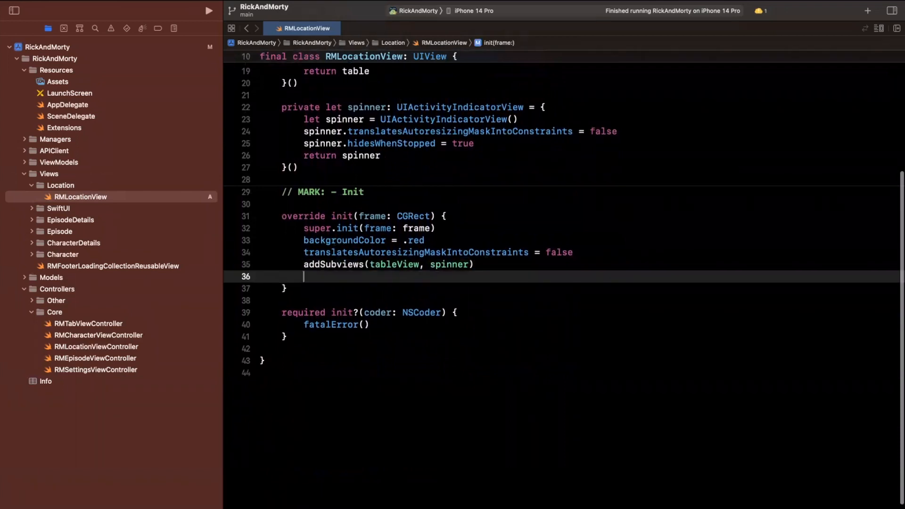
type("spinner.startAnimating(")
type("addConstraints(")
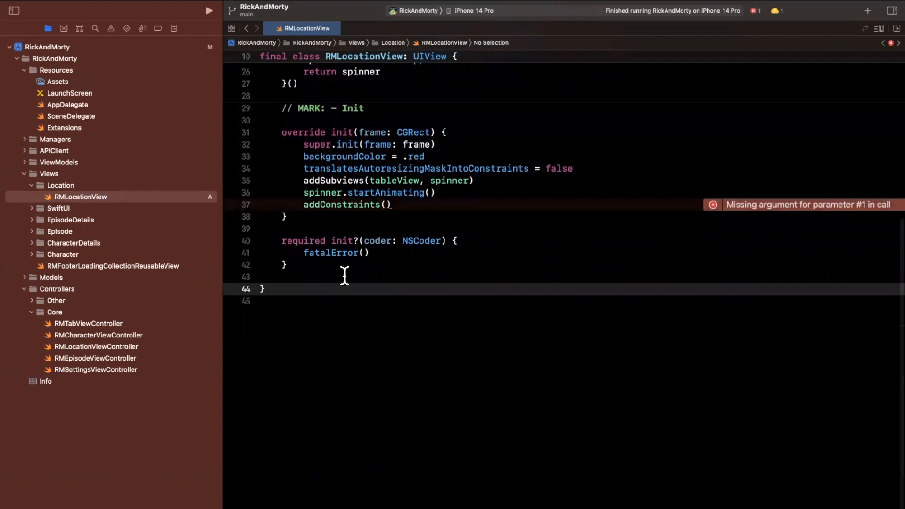
- Define private addConstraints() activating spinner height and width anchors of 100
type("private func addConstraints(")
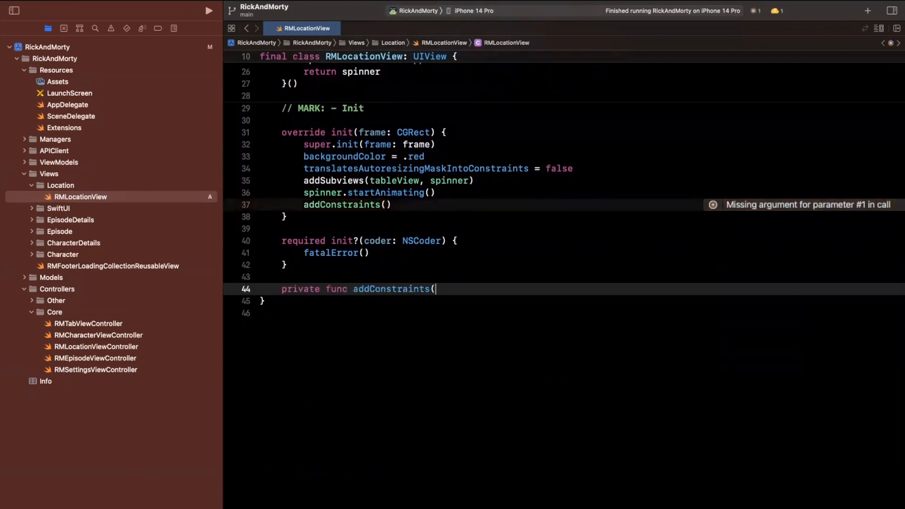
type(") {")
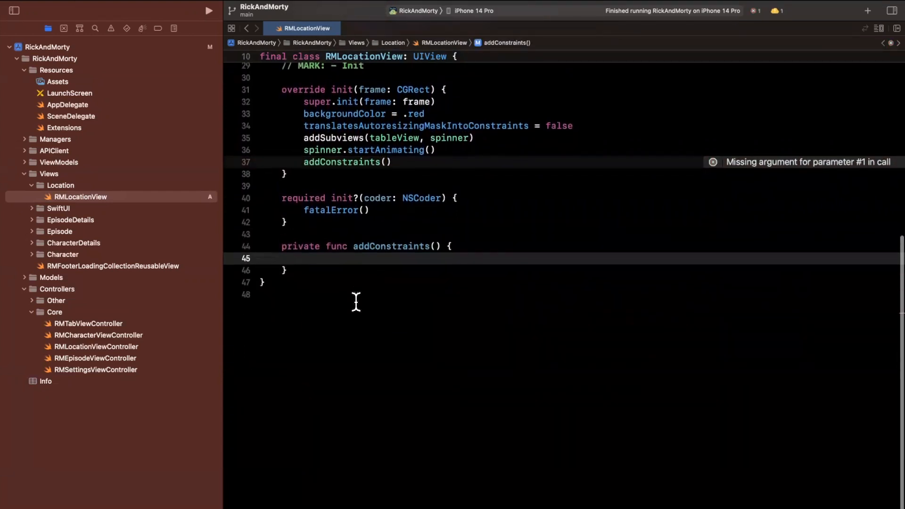
type("n")
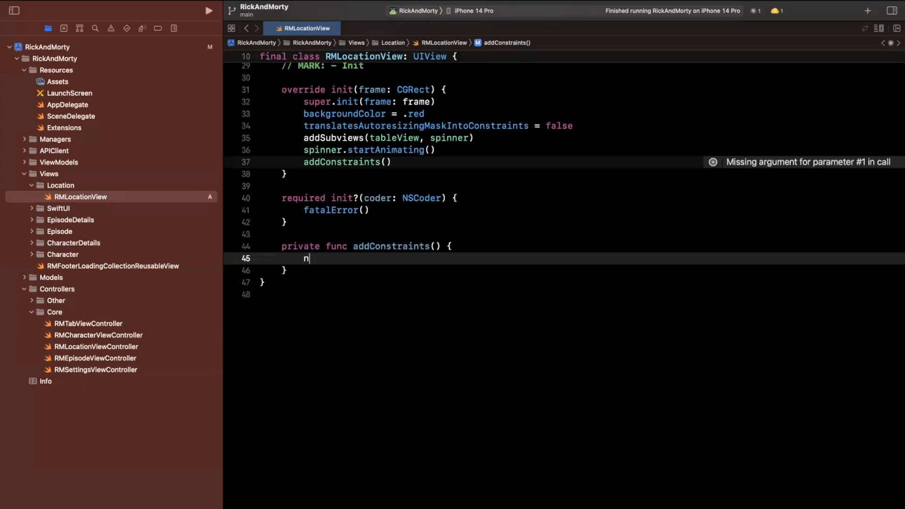
type("SLayoutConstraint.activate([")
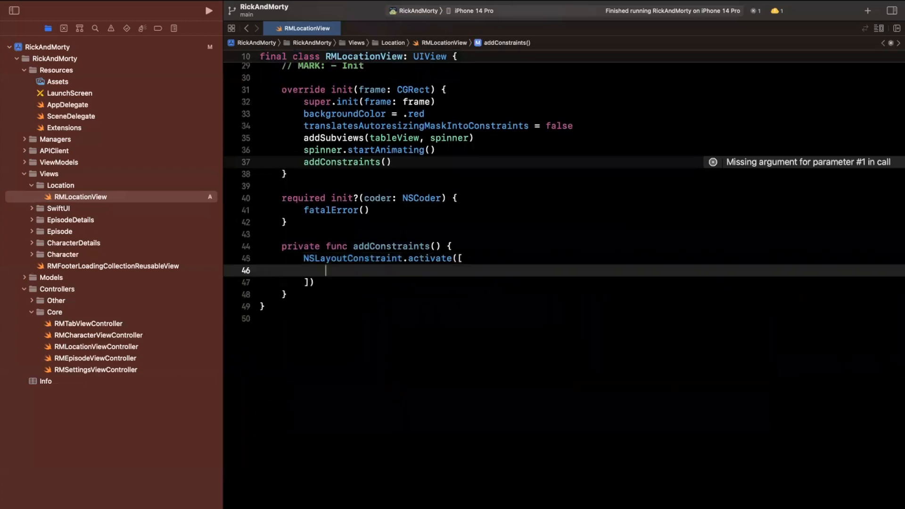
type("spine")
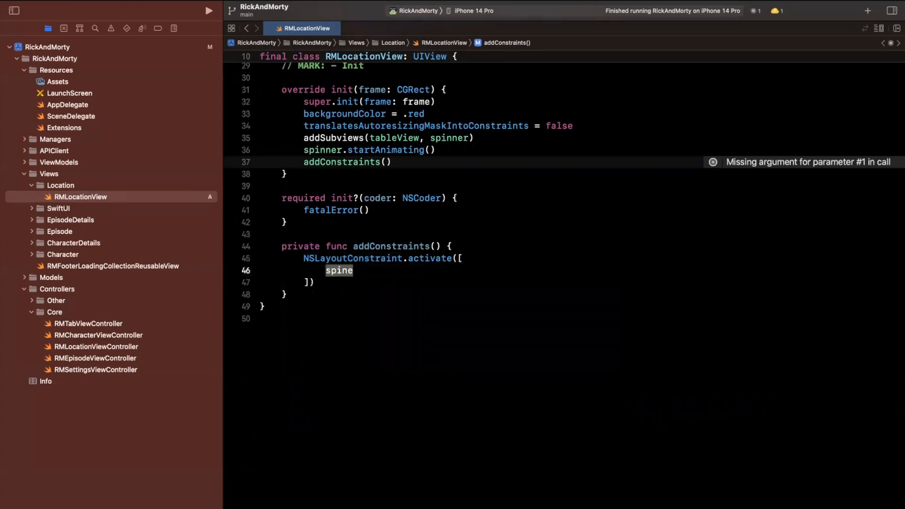
type("spinner.")
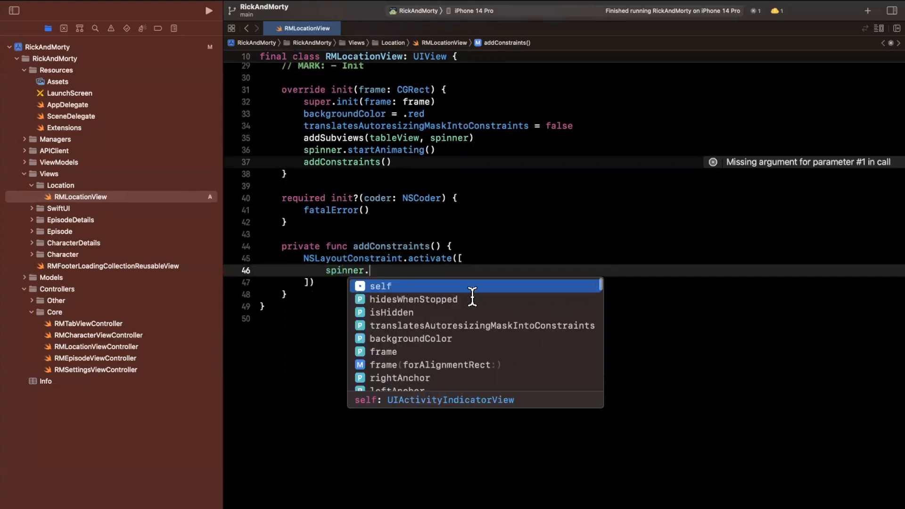
type("heightAnchorco")
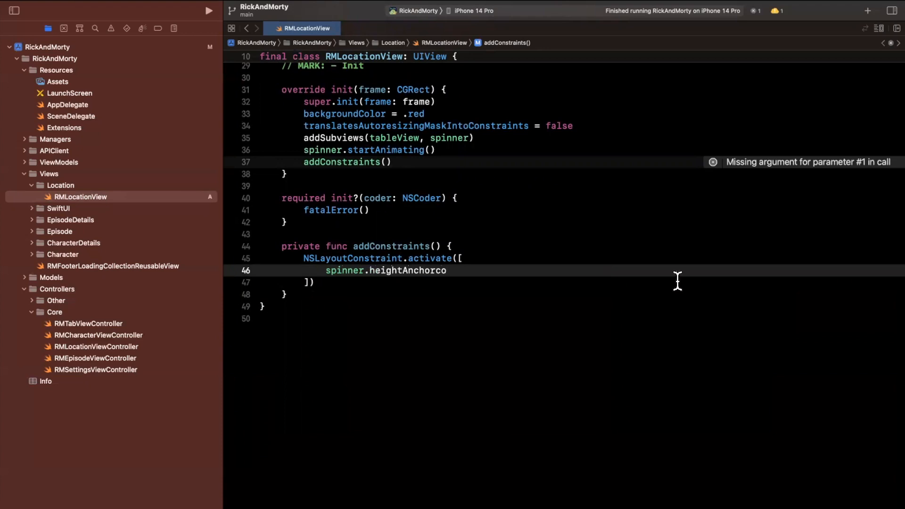
type(".")
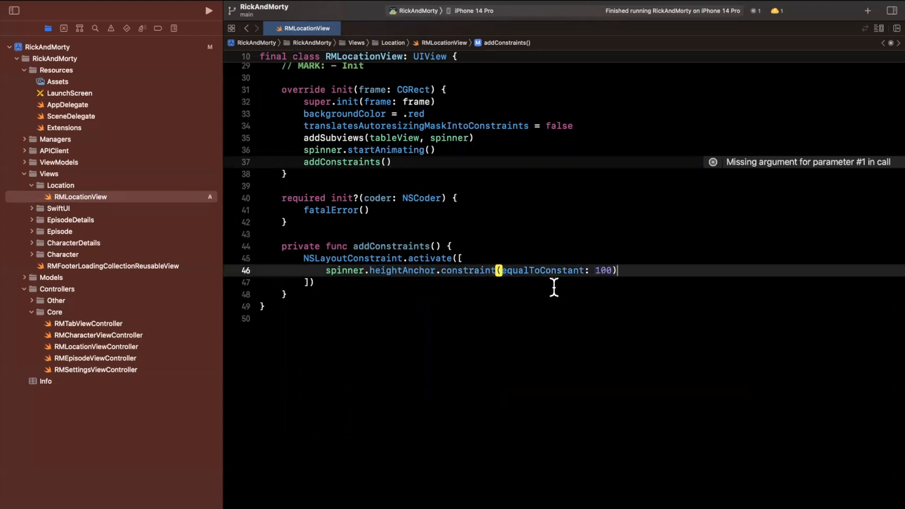
type(",")
type("spinner.widthAnchor.constraint(equalToConstant: 100),")
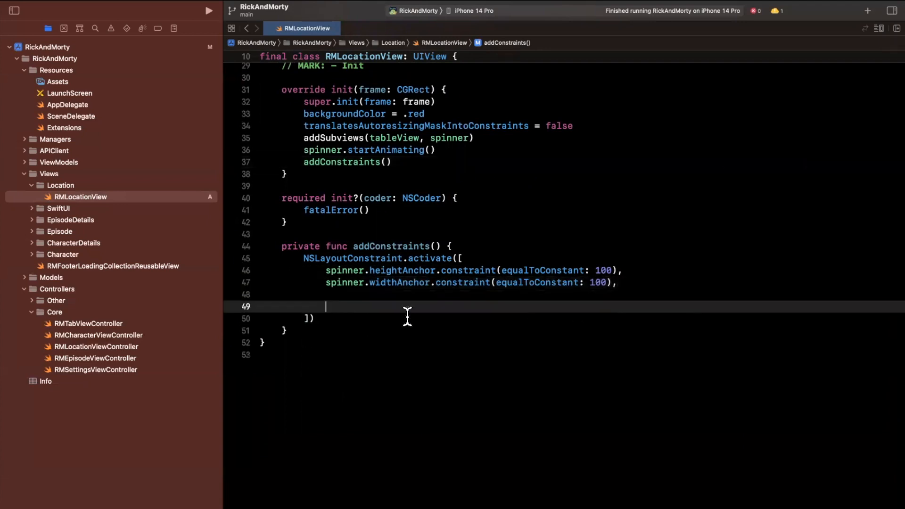
- Center the spinner horizontally and vertically within the view
key("Backspace")
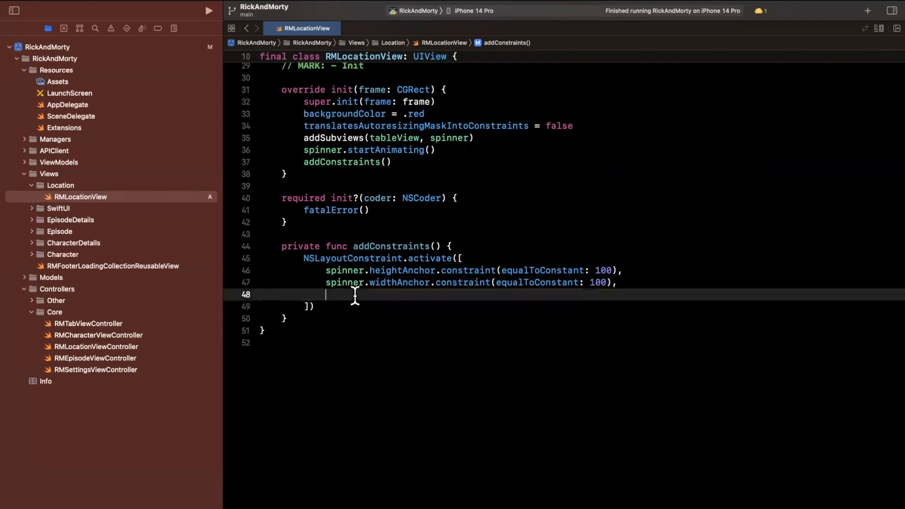
type("spinner.")
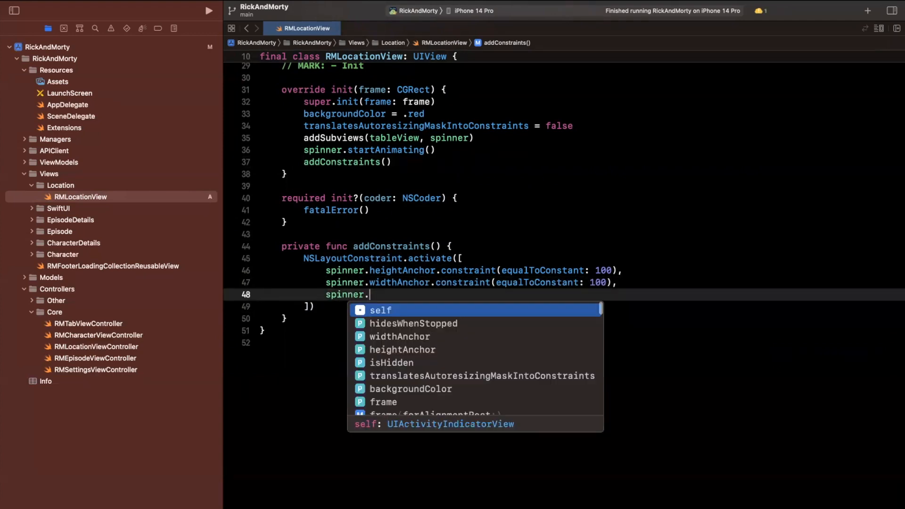
type("centerXAnchor.")
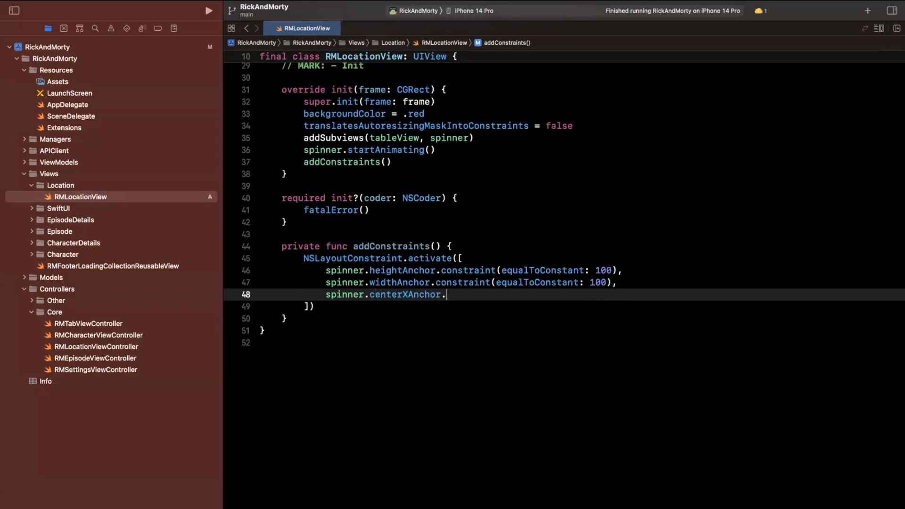
type("constraint(equalTo: centerXAnchor),")
type("spinner.centerYAnchor.constraint(equalTo: centerYAnchor),")
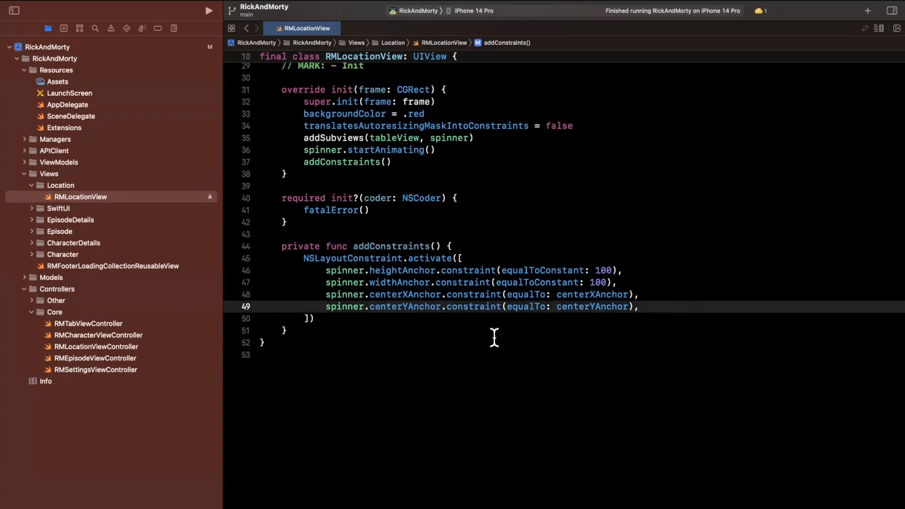
- Pin tableView's top, left, right and bottom anchors inside the activate block
type("t")
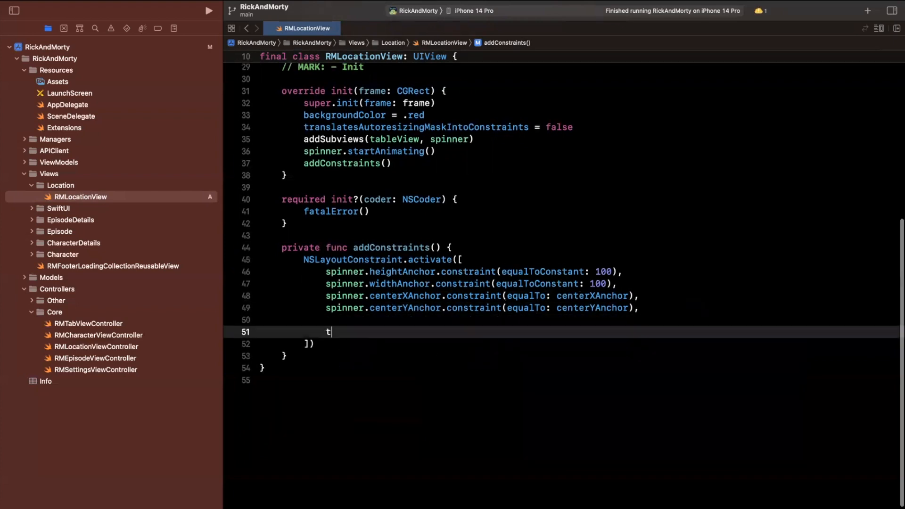
type("ableView.topa")
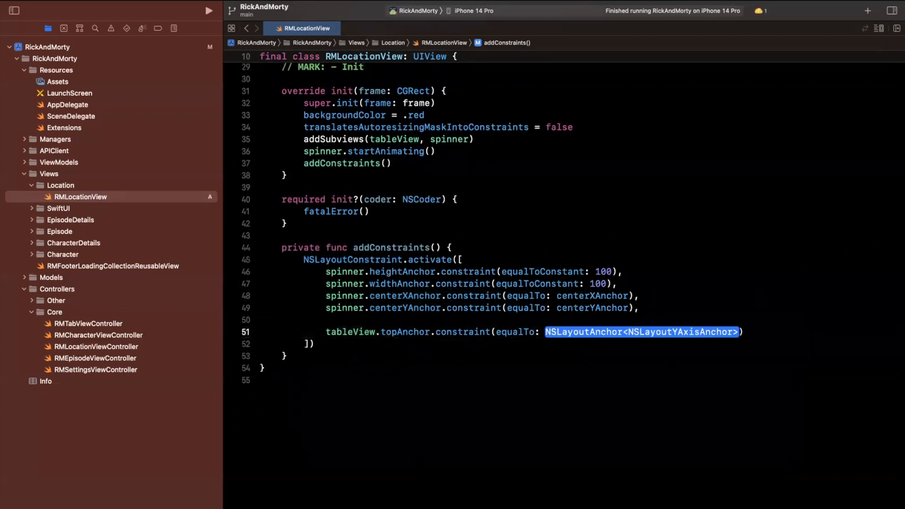
type("topAnchor")
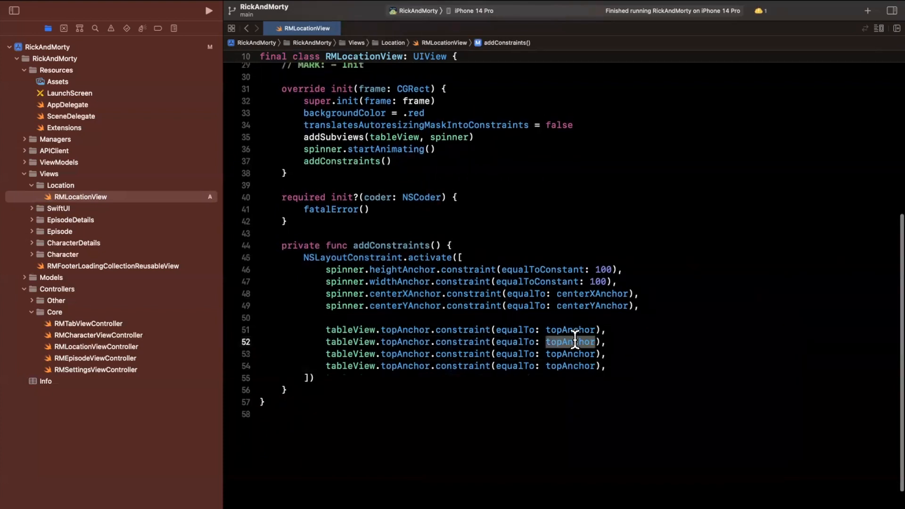
type("leftAnchor")
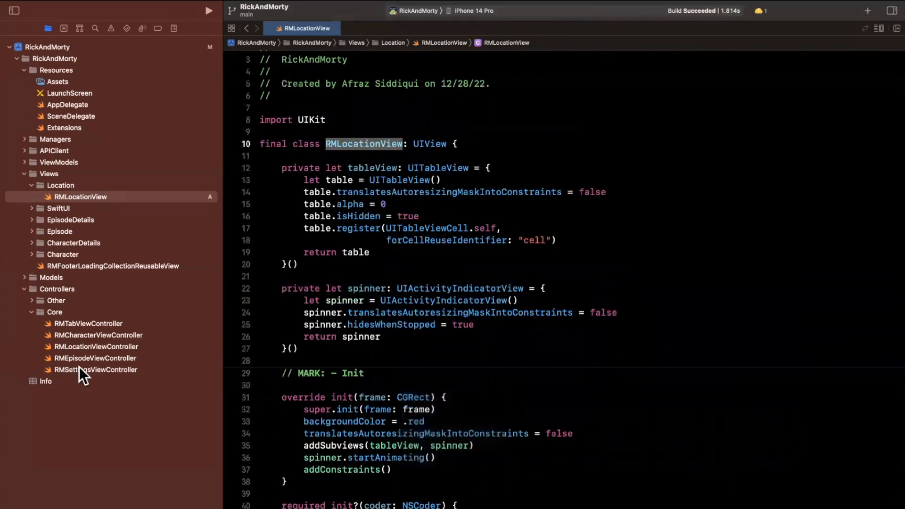
- Add a private primaryView = RMLocationView() property to RMLocationViewController
left_click(96, 357)
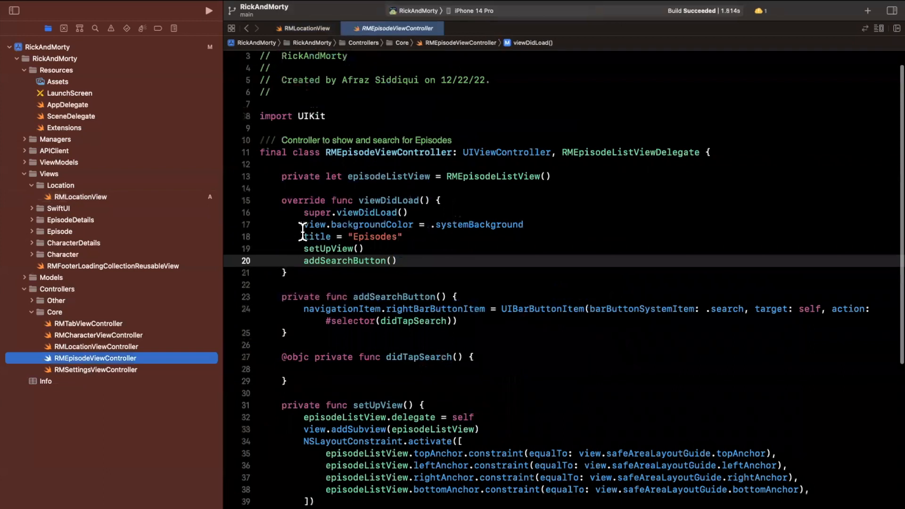
left_click(96, 347)
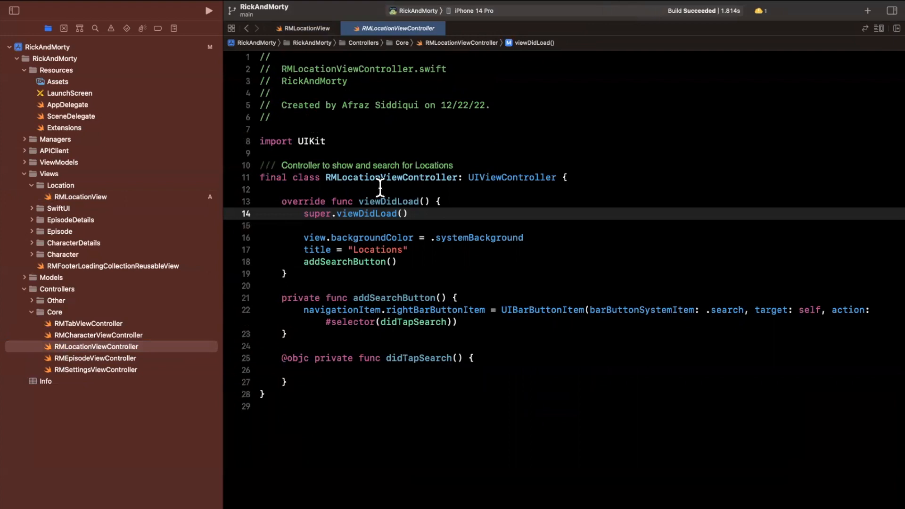
type("private")
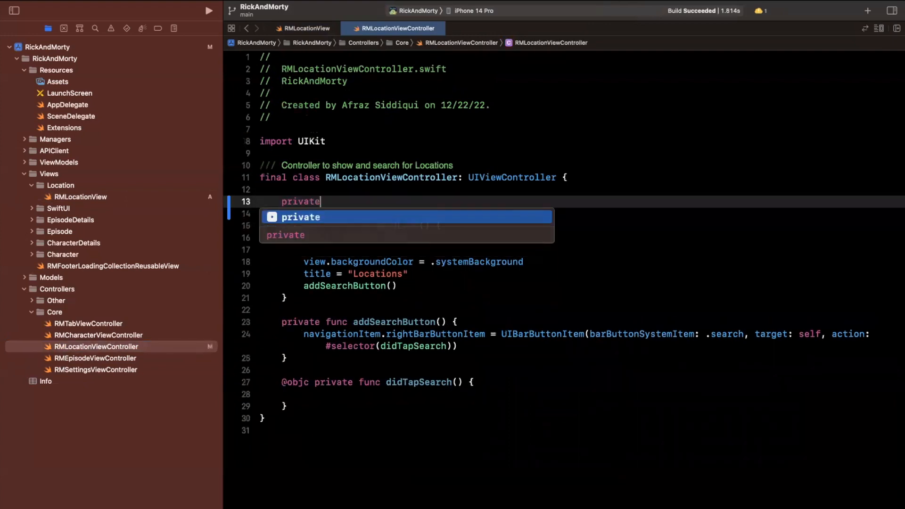
type("let primary")
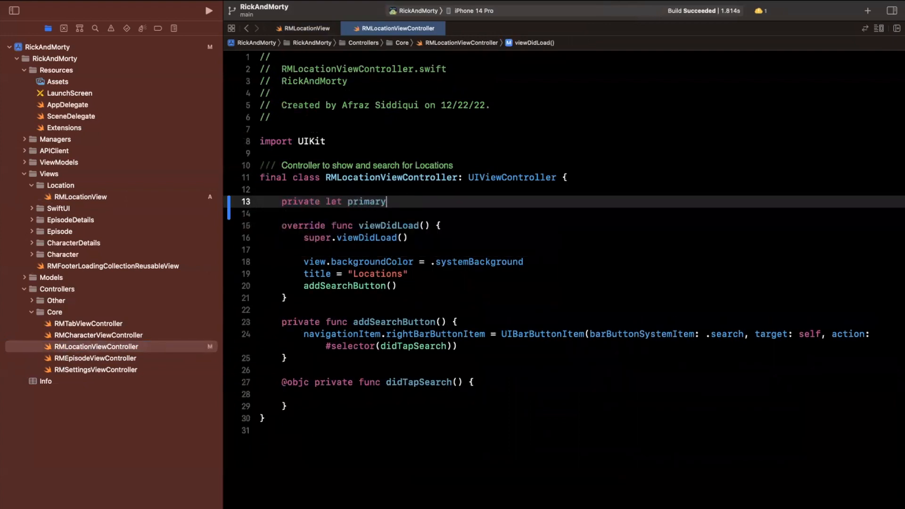
type("View =")
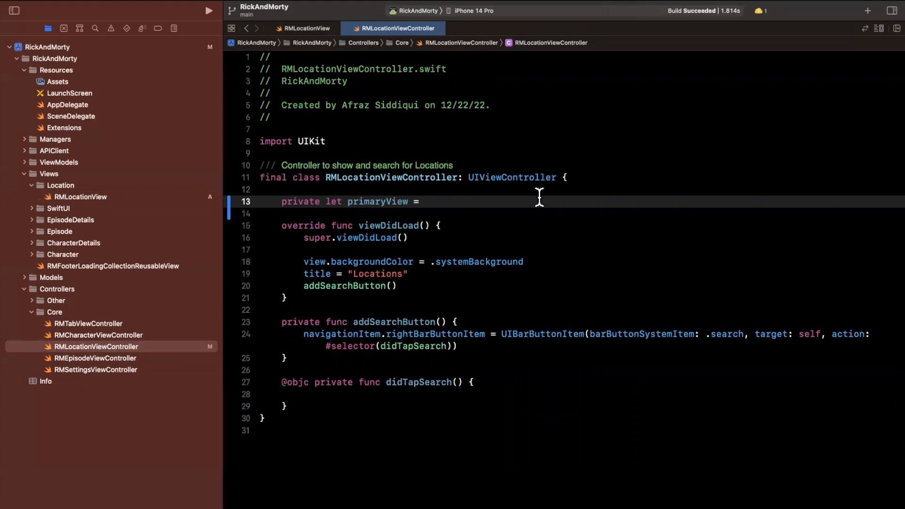
type("RMLocationView()")
left_click(580, 213)
type("override func loadView() {")
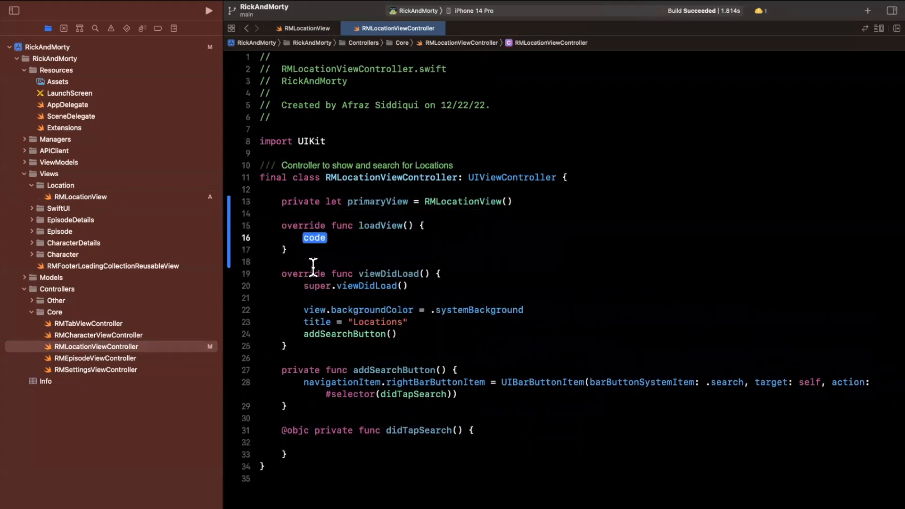
type("view")
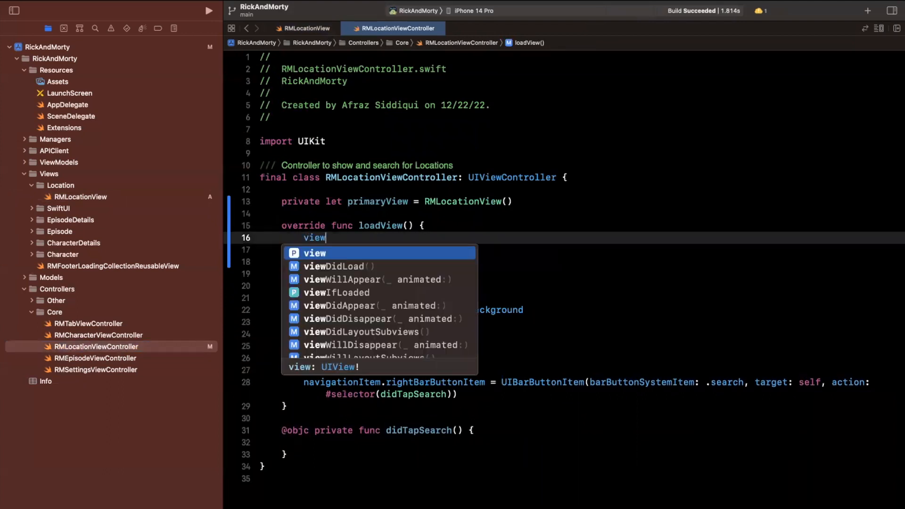
key("Return")
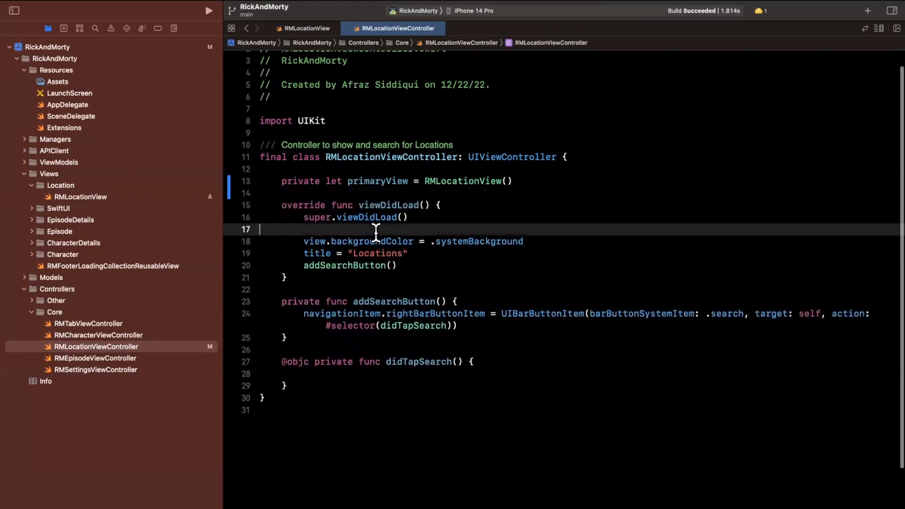
- Add primaryView as a subview and start a private addConstraints() function
type("view.add")
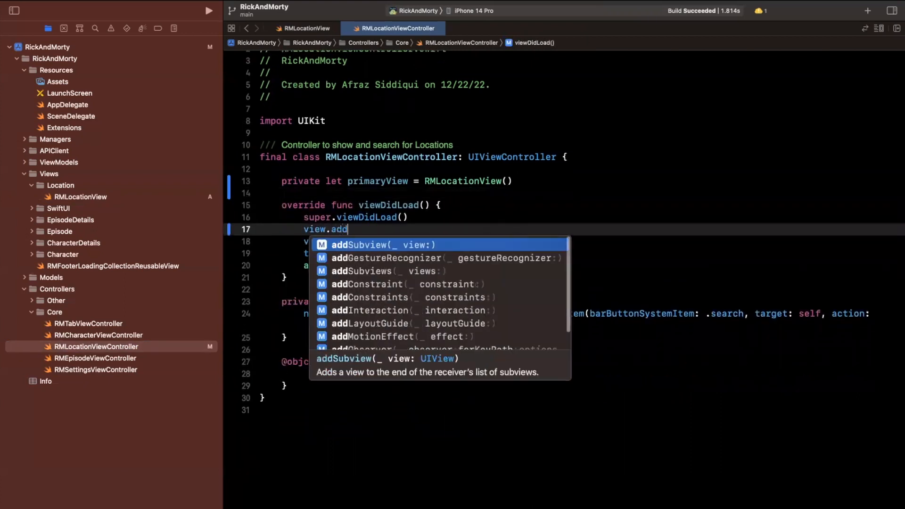
type("Subview(primaryView")
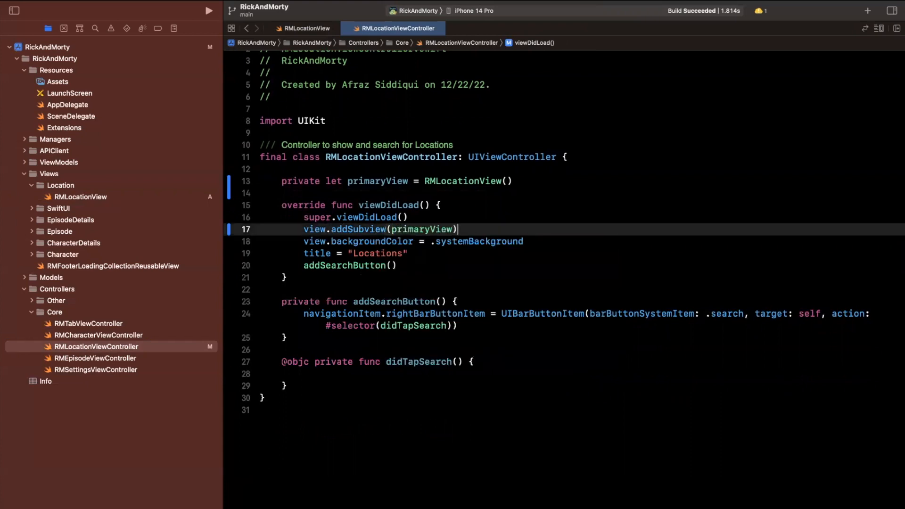
scroll("down", 3)
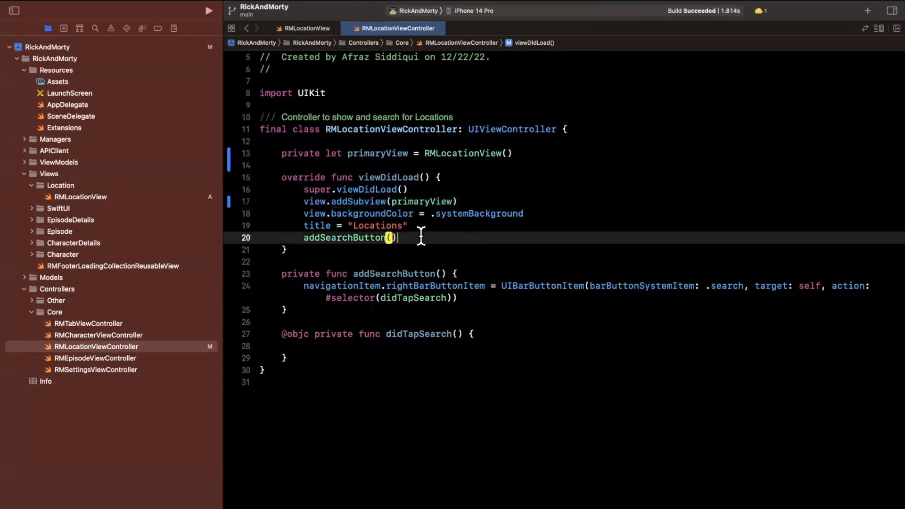
type("addConstraints(")
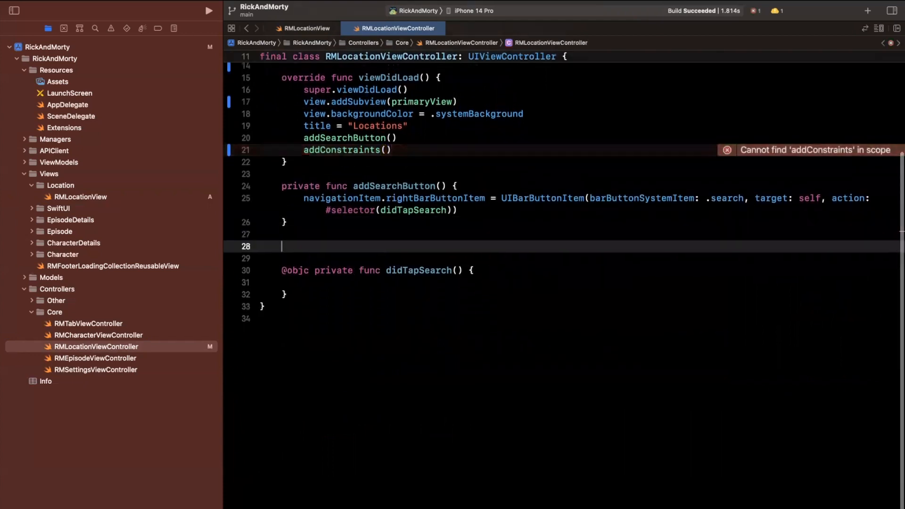
type("private func addCons")
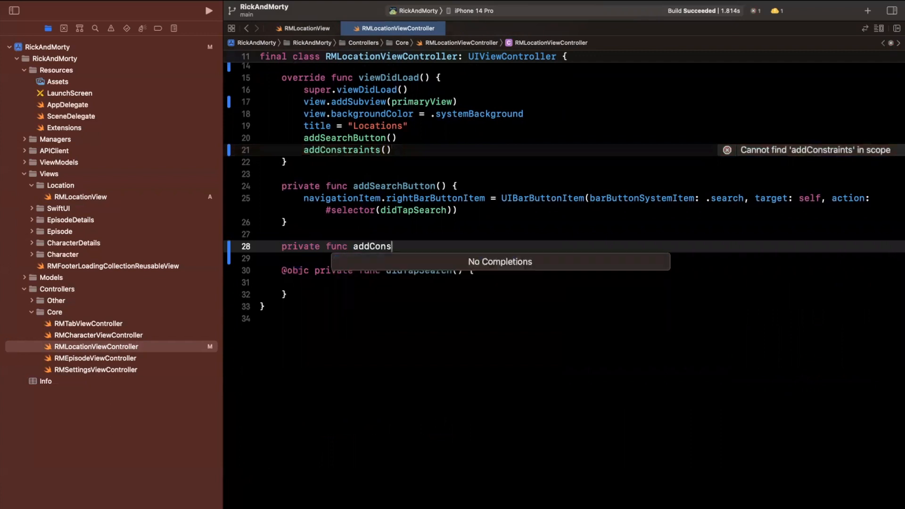
type("traints() {")
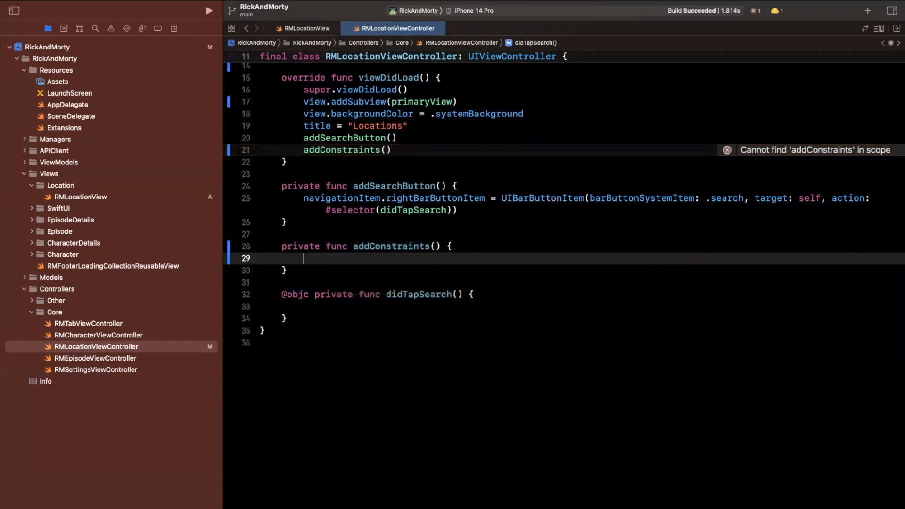
type("nslayout")
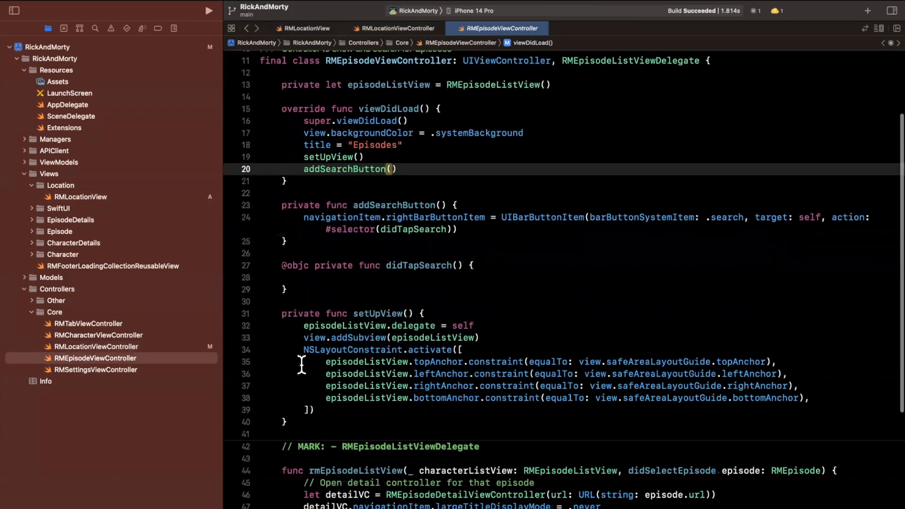
- Paste the safe-area anchor constraints from the episode controller and run the app
left_click(394, 28)
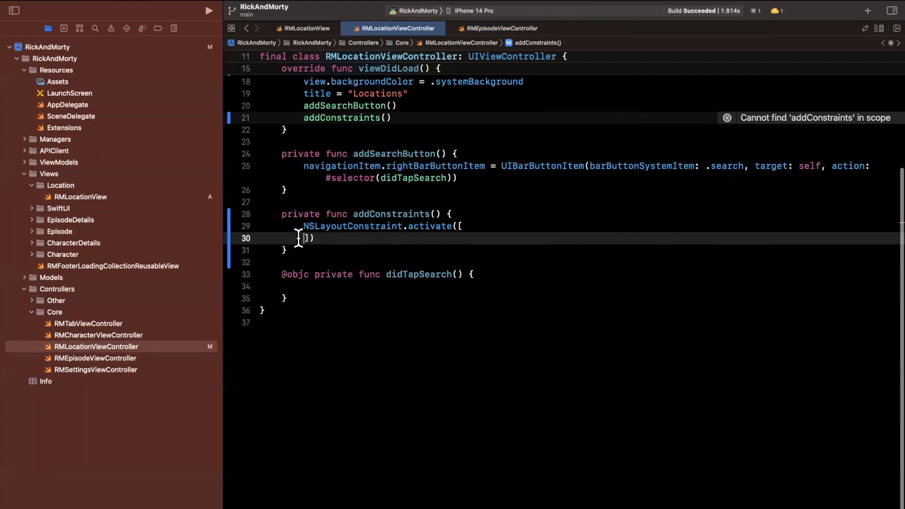
type("episodeListView.topAnchor.constraint(equalTo: view.safeAreaLayoutGuide.topAnchor),")
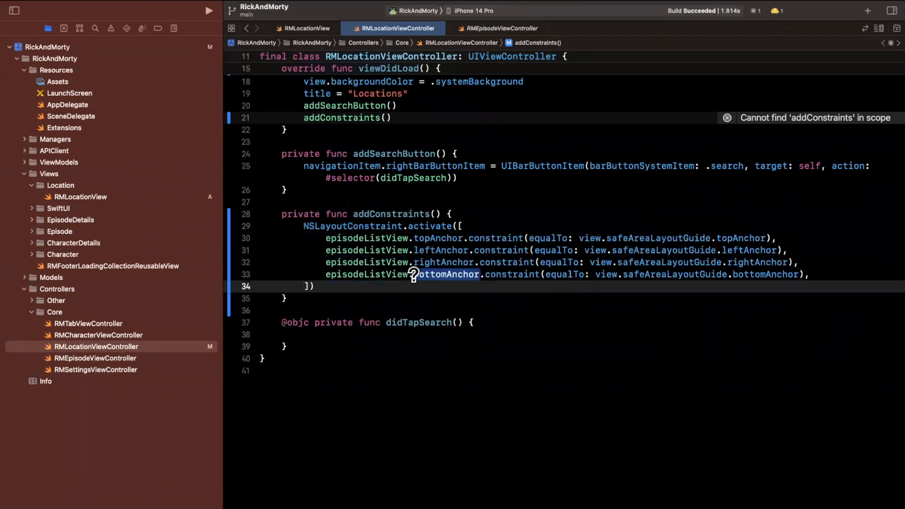
type("priv")
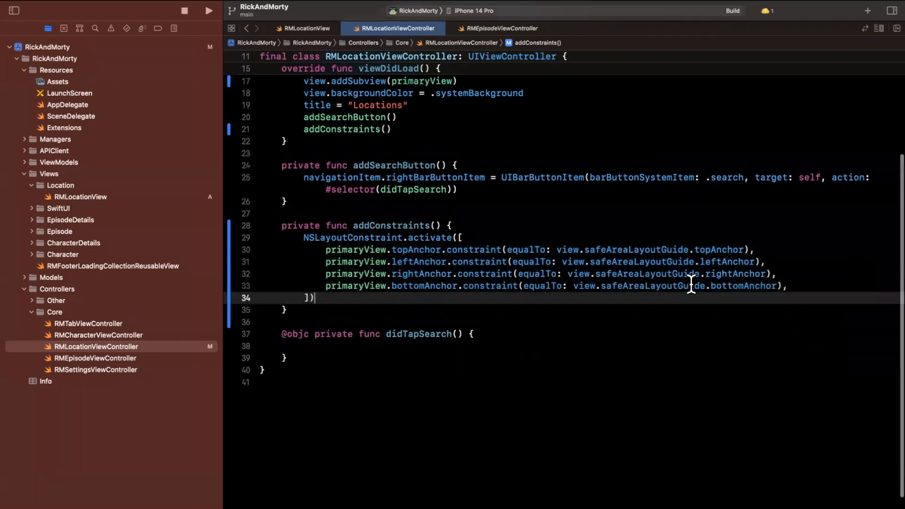
left_click(209, 11)
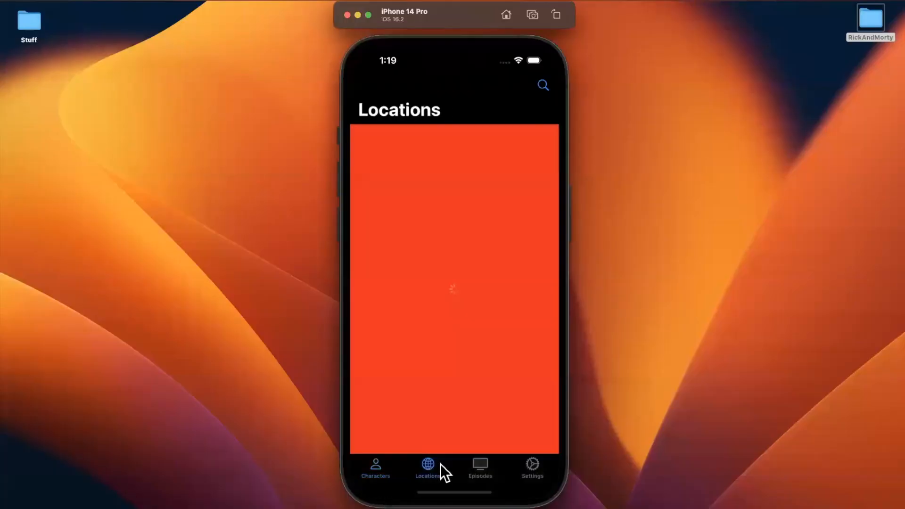
mouse_move(496, 287)
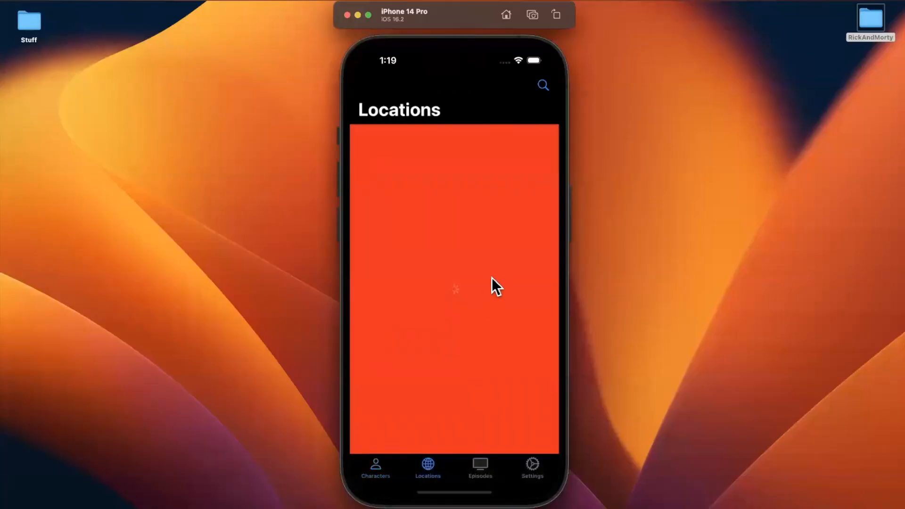
mouse_move(507, 198)
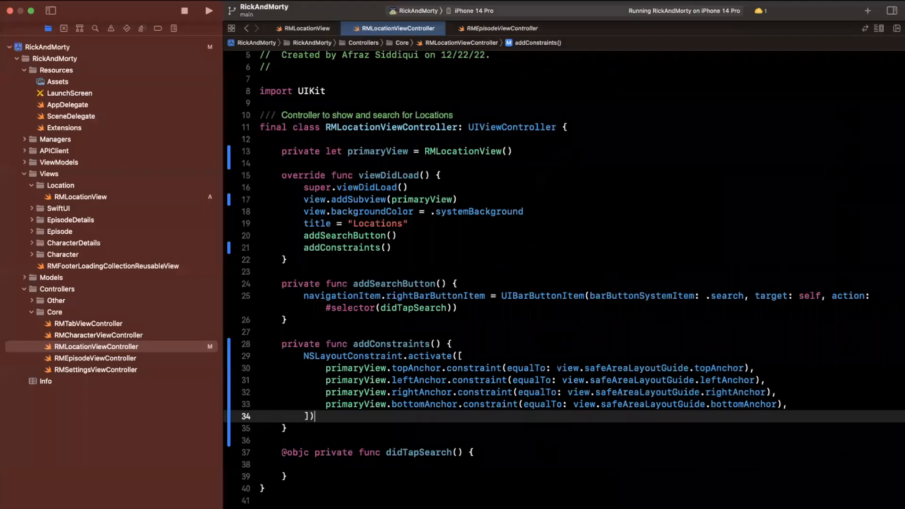
mouse_move(95, 218)
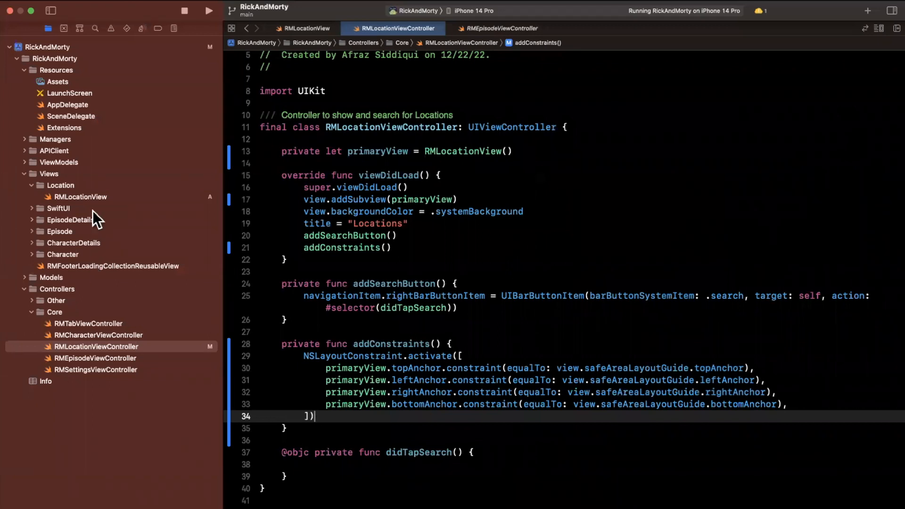
- Set RMLocationView's backgroundColor to .systemBackground
left_click(303, 28)
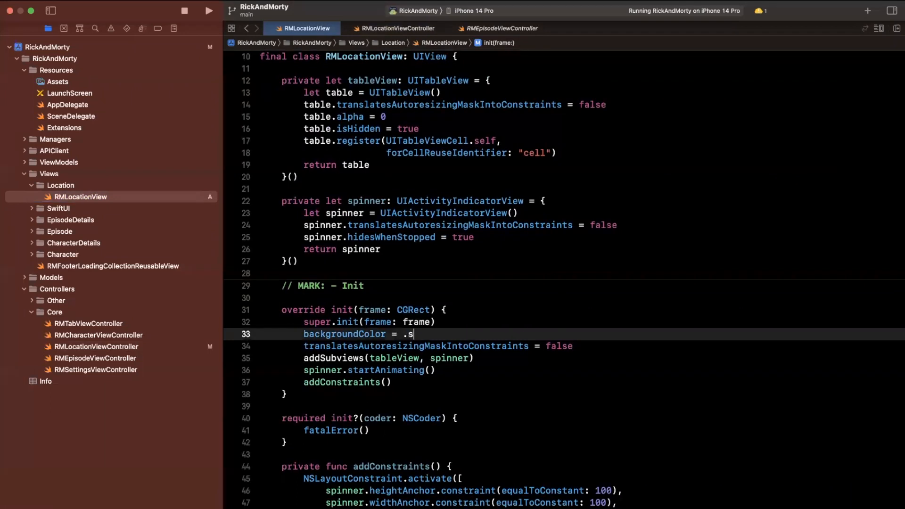
type("ystemBackground")
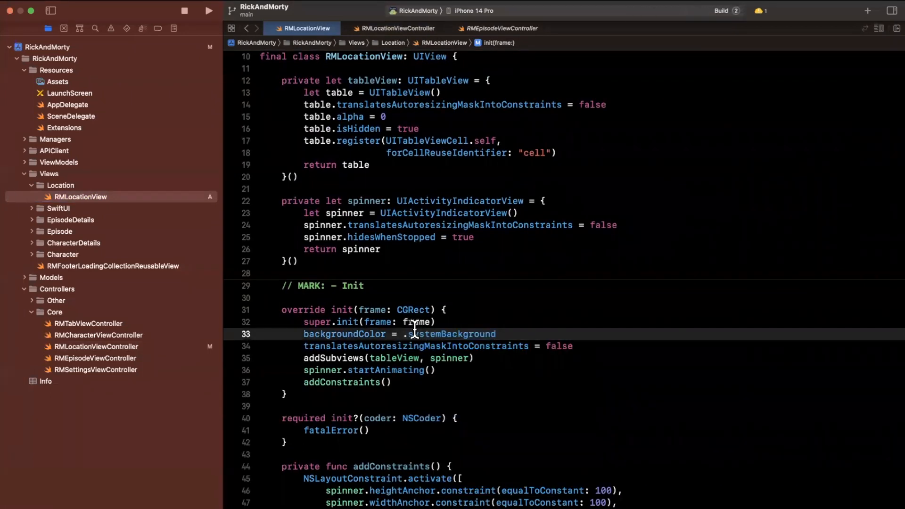
left_click(209, 10)
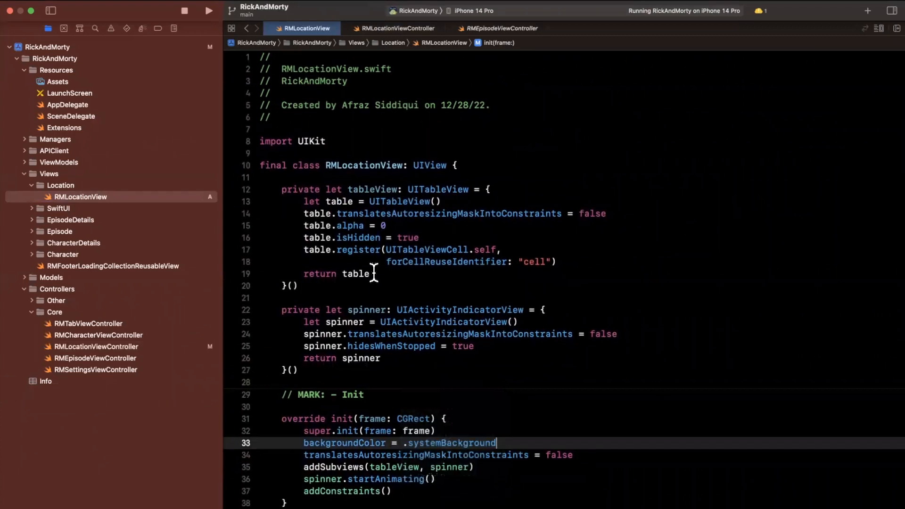
- Add a Lifecycle MARK and private let viewModel = RMLocationViewViewModel() to the controller
left_click(397, 28)
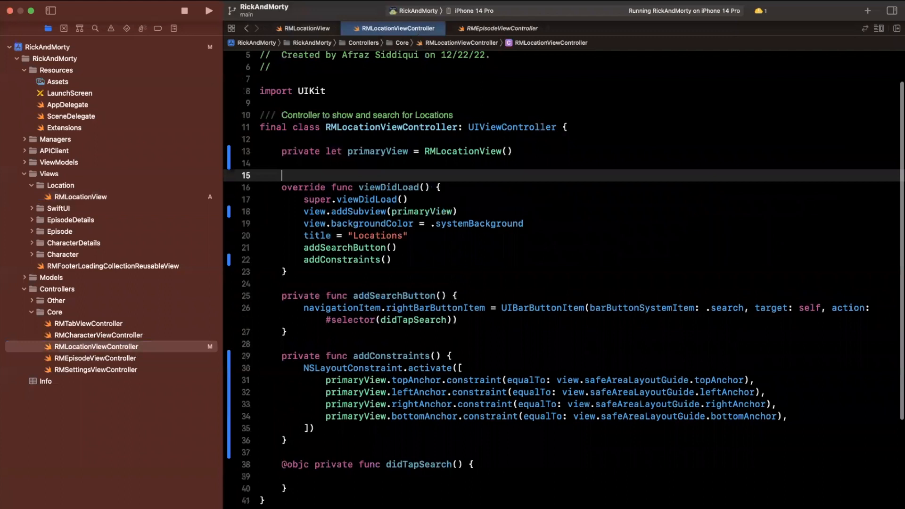
type("// MARK: - Lifecycle")
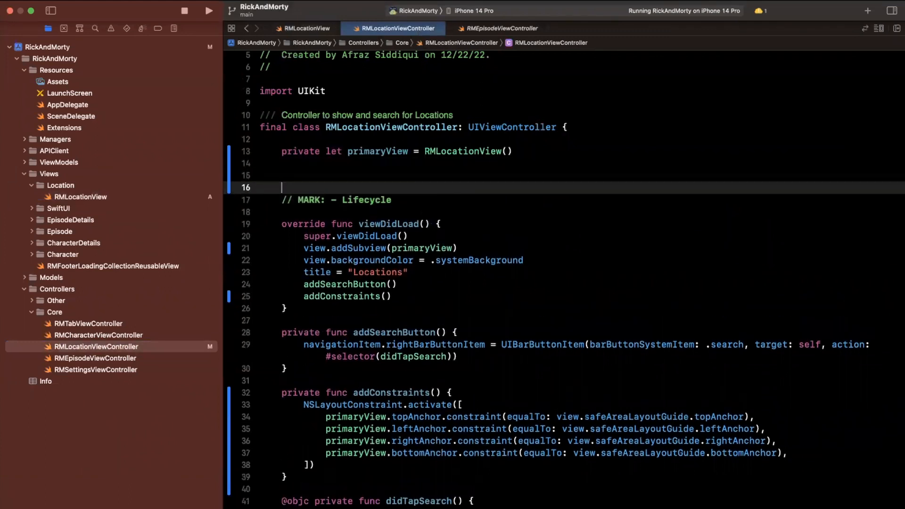
type("private let")
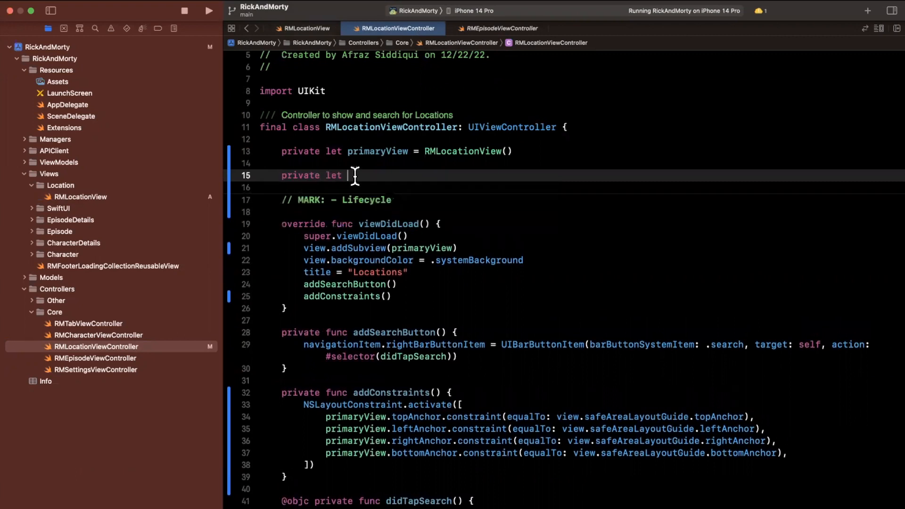
type("viewM")
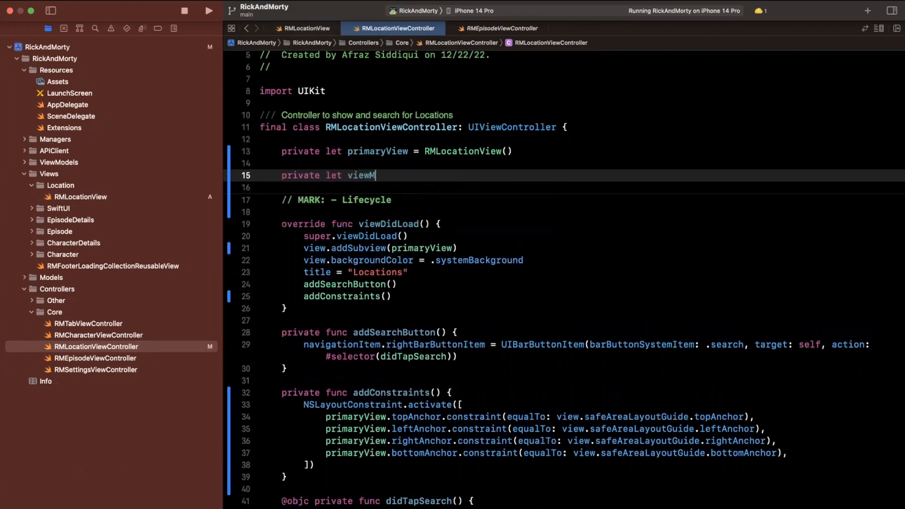
type("odel = RMLocationViewViewModel(")
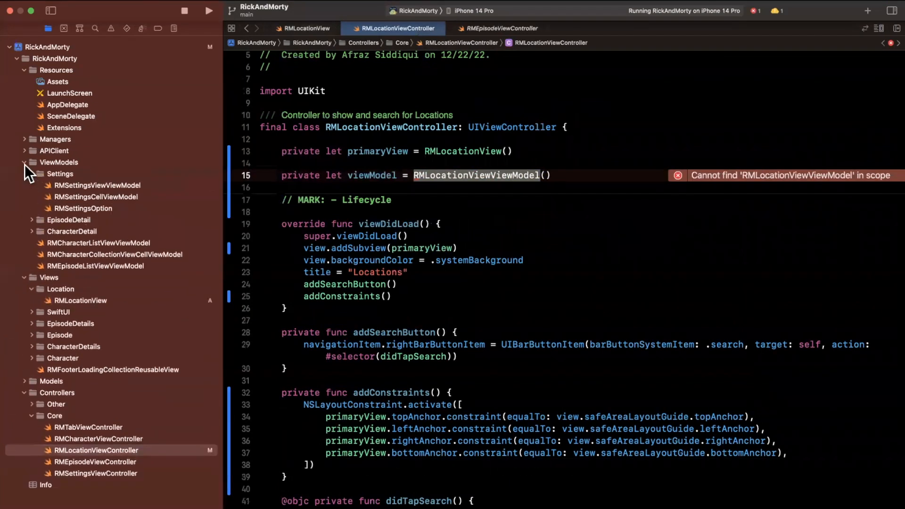
- Add a Swift file in ViewModels defining class RMLocationViewViewModel {}
left_click(33, 174)
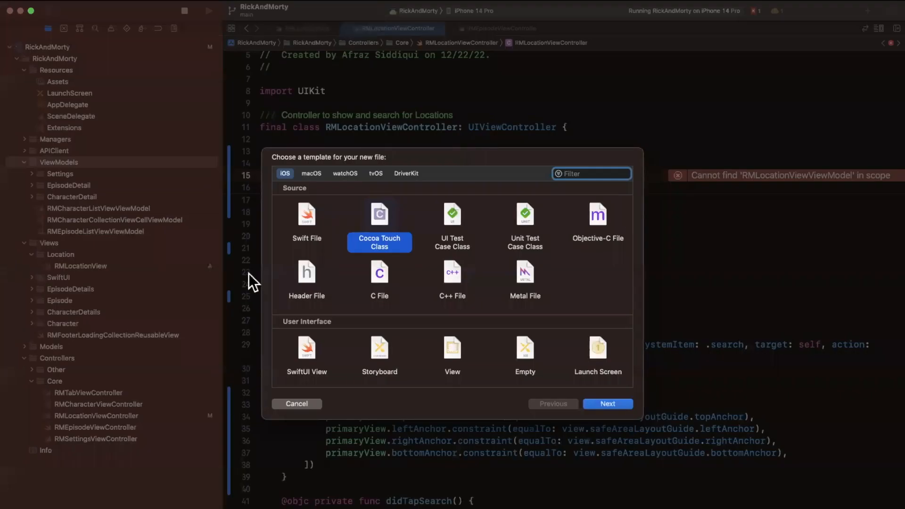
left_click(606, 404)
type("final clas")
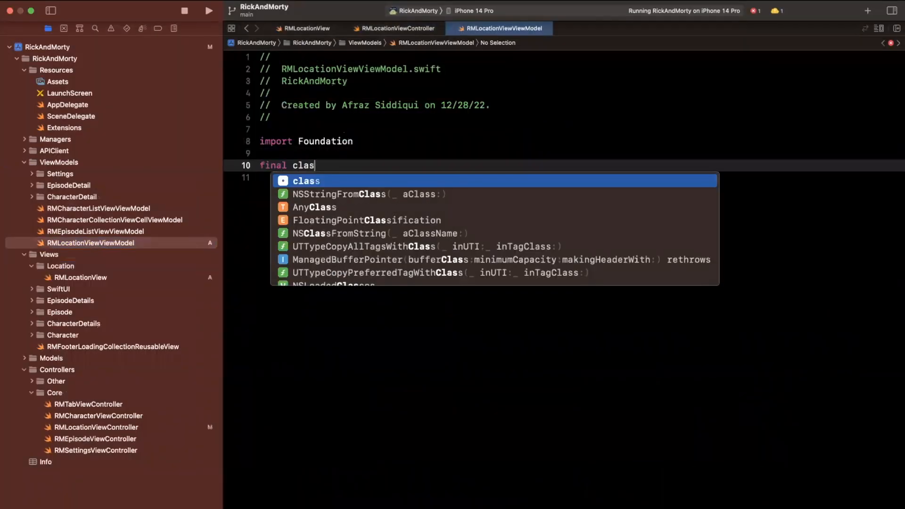
type("RMLocationViewViewModel {")
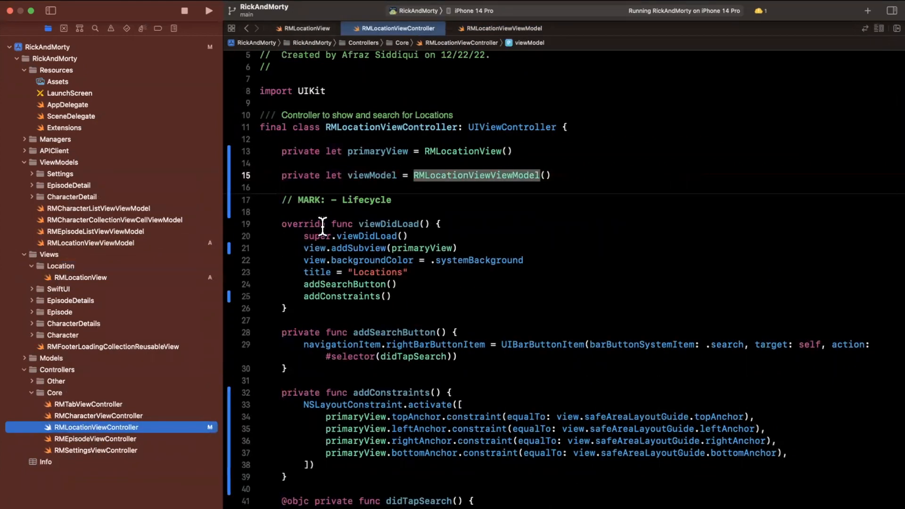
- Jump to RMLocationView and add public func configure(with viewModel: RMLocationViewViewModel)
left_click(357, 200)
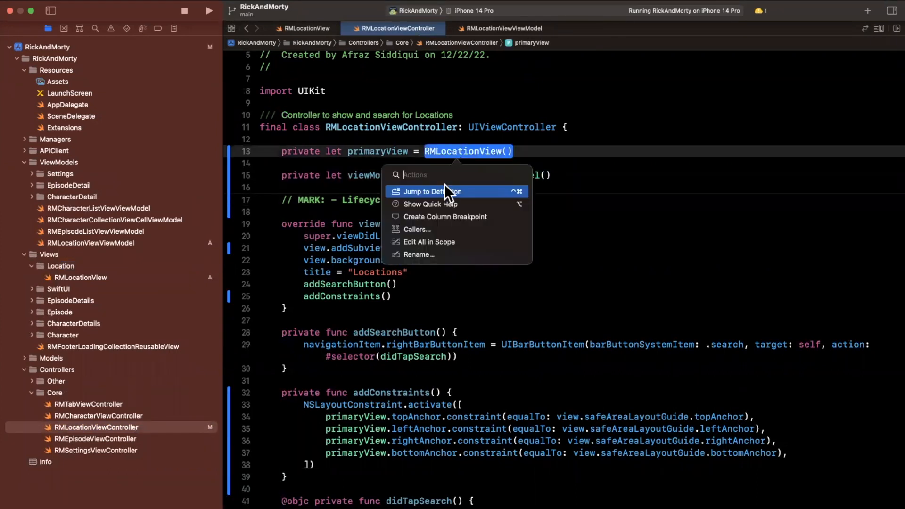
left_click(434, 191)
type("p")
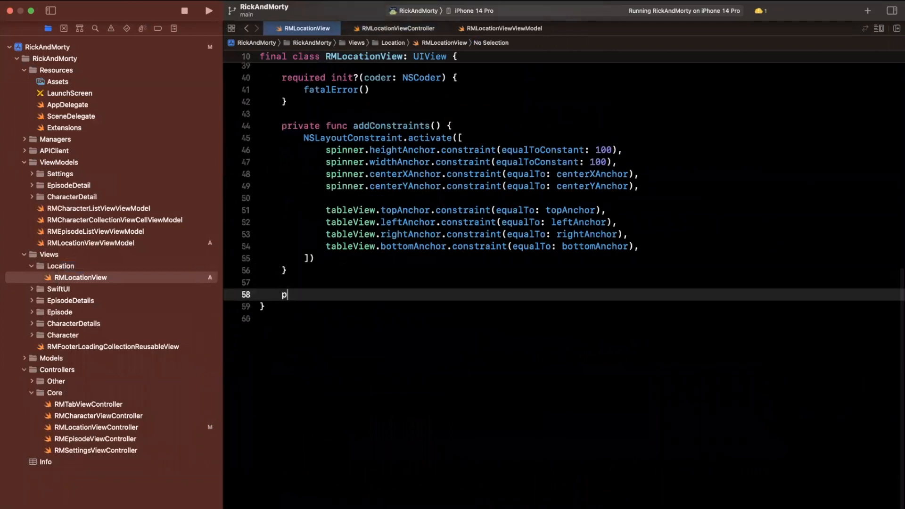
type("ublic func")
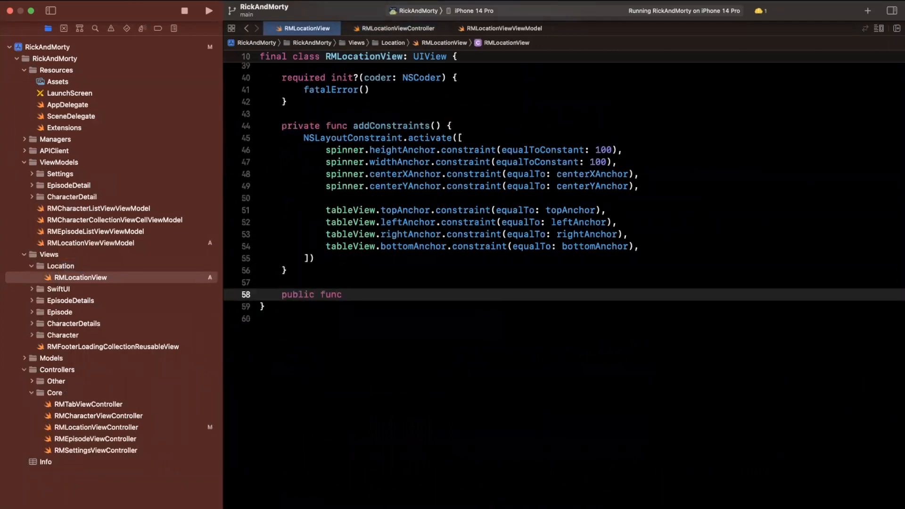
type("configure")
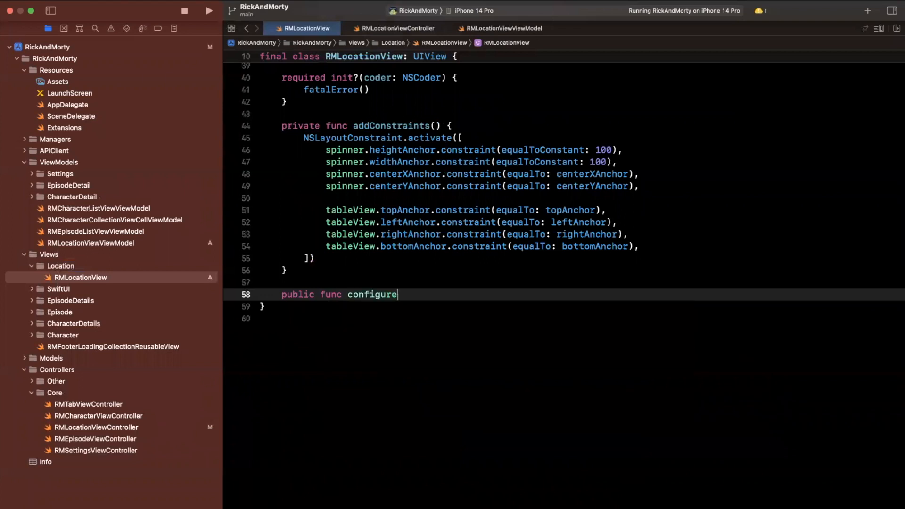
type("(with viewModel")
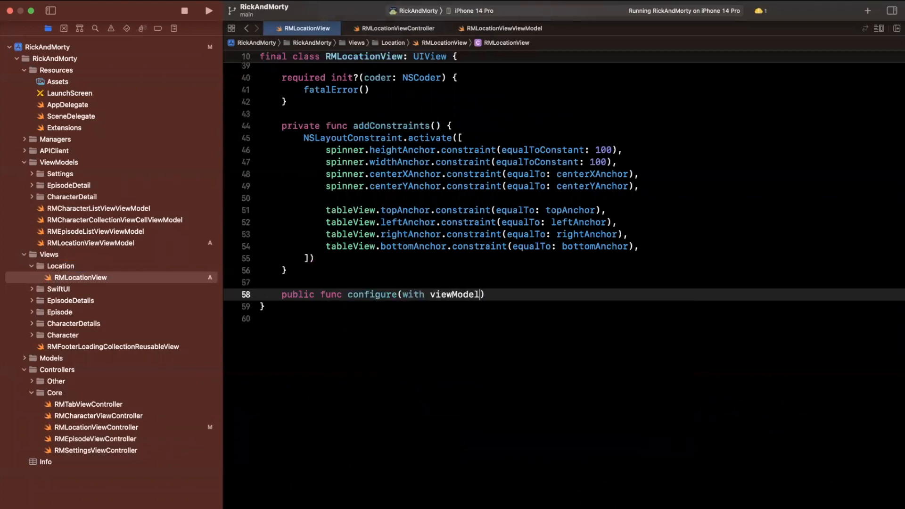
type(": RMLocationViewViewModel) {")
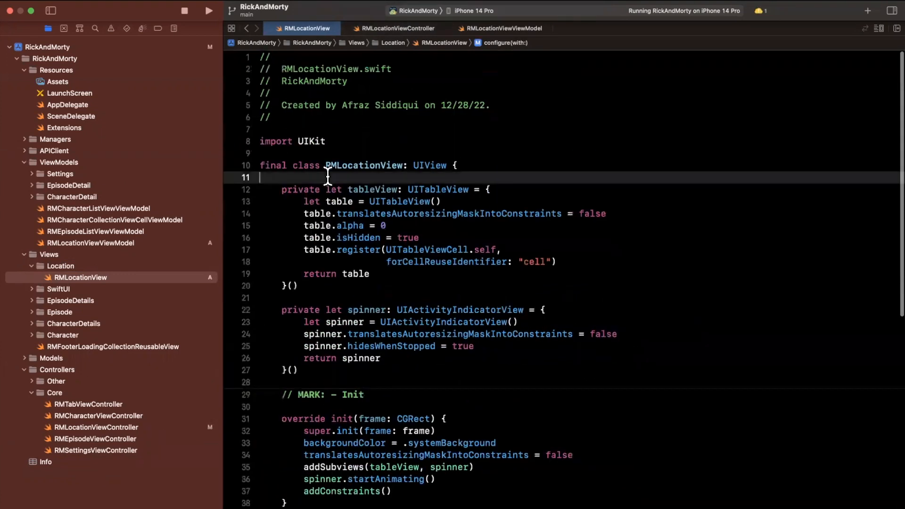
- Add private var viewModel: RMLocationViewViewModel? and assign self.viewModel = viewModel in configure
type("private var")
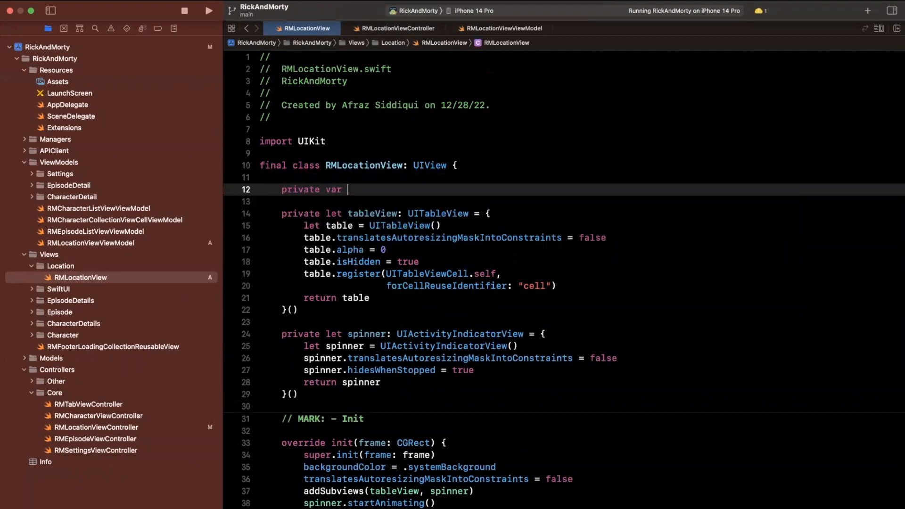
type("viewModel: RMLocationViewViewModel?")
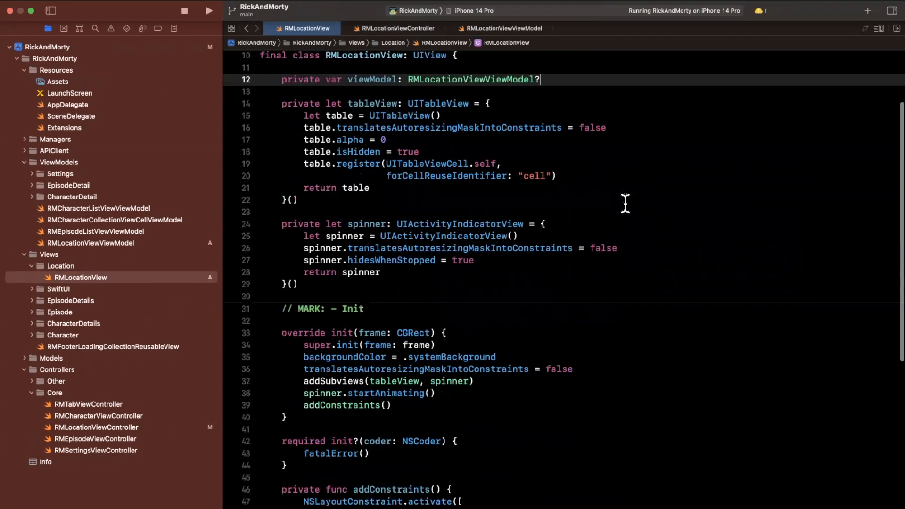
scroll("down", 3)
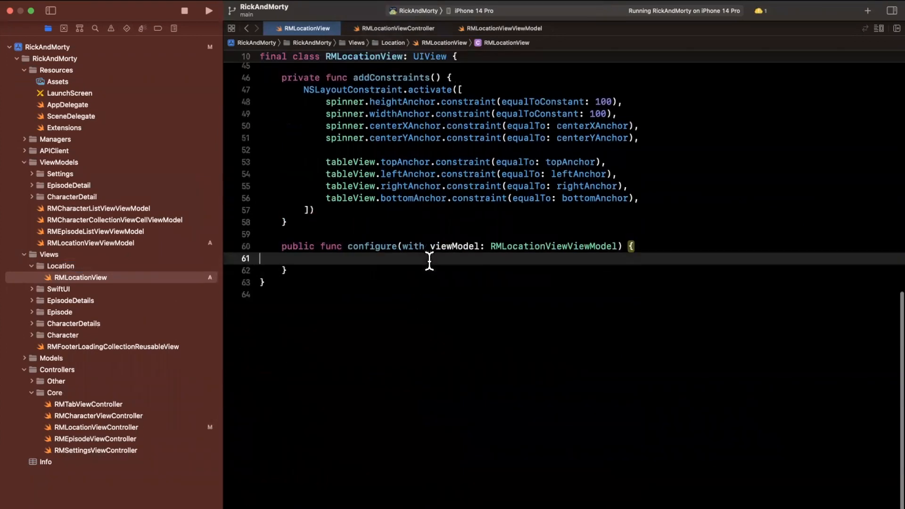
type("self.viewModel = viewModel")
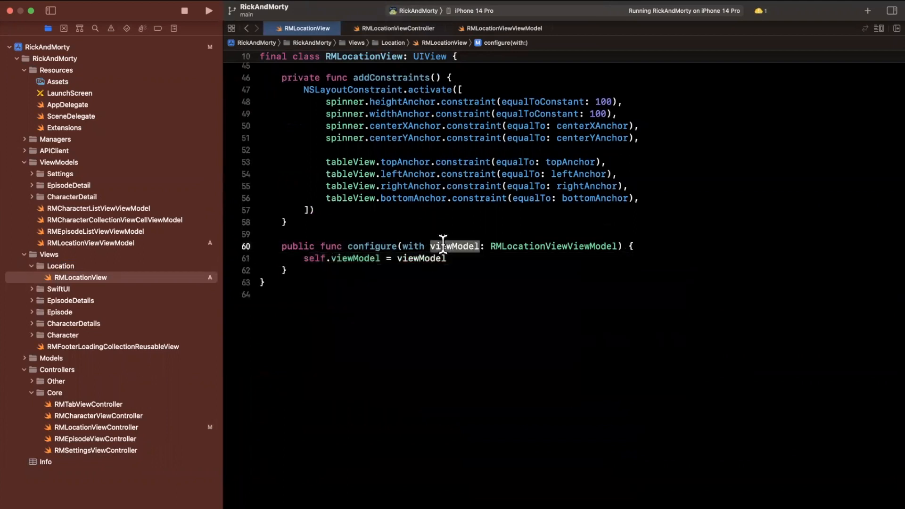
scroll("up", 3)
type("didSet {")
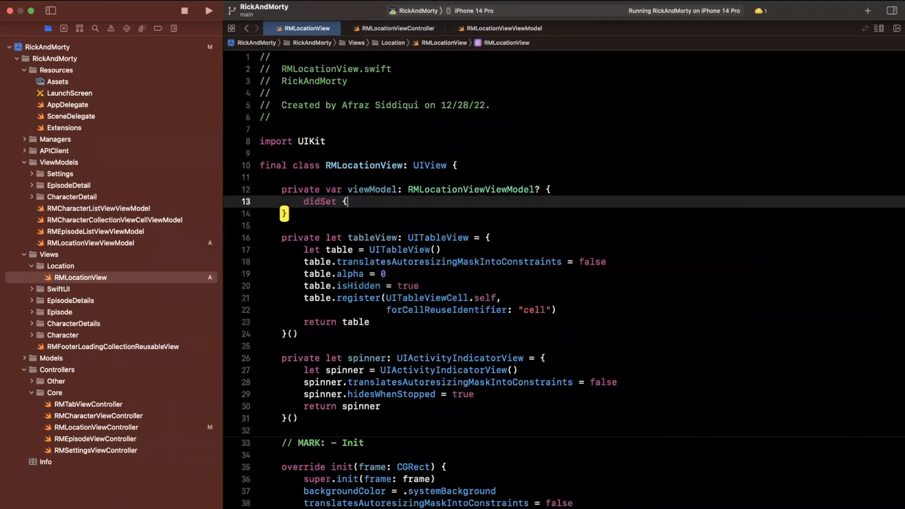
- In the didSet, stop the spinner, unhide tableView and reload its data
type("tabel")
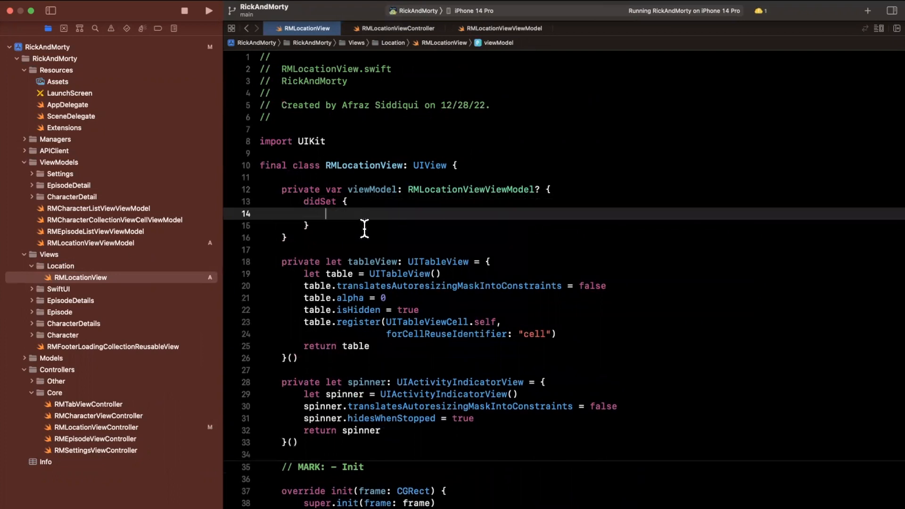
type("spinner.")
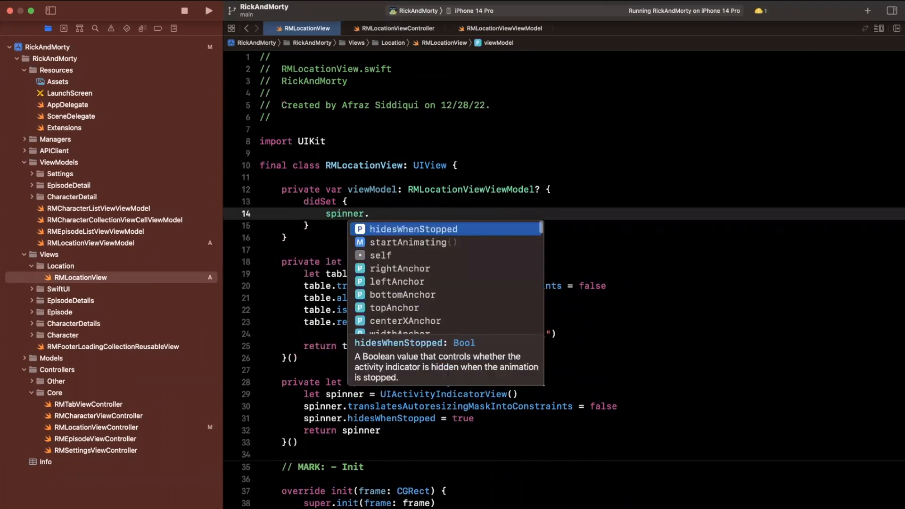
type("stopa")
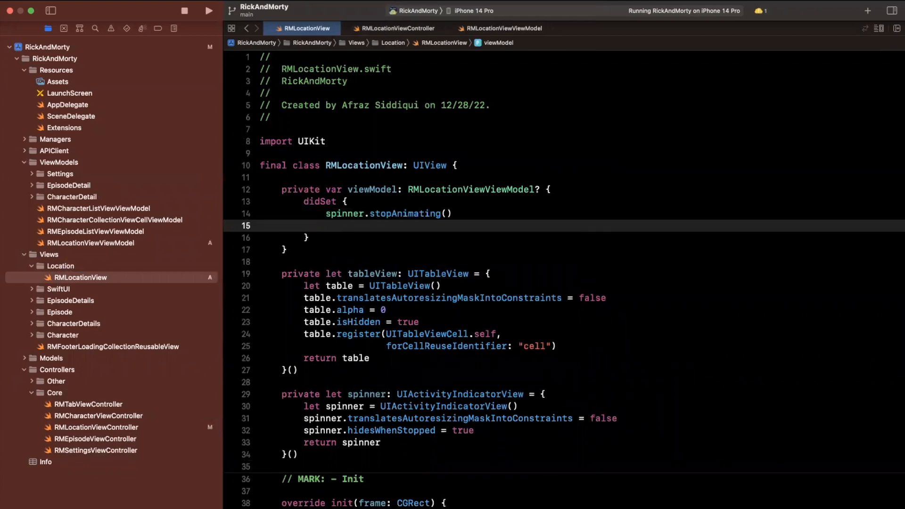
type("tableView.ish")
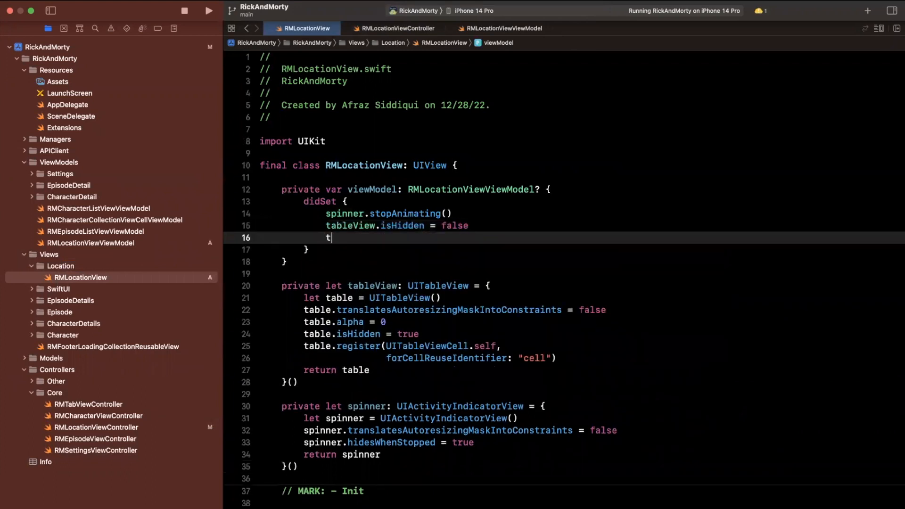
type("ableView.reloadData()")
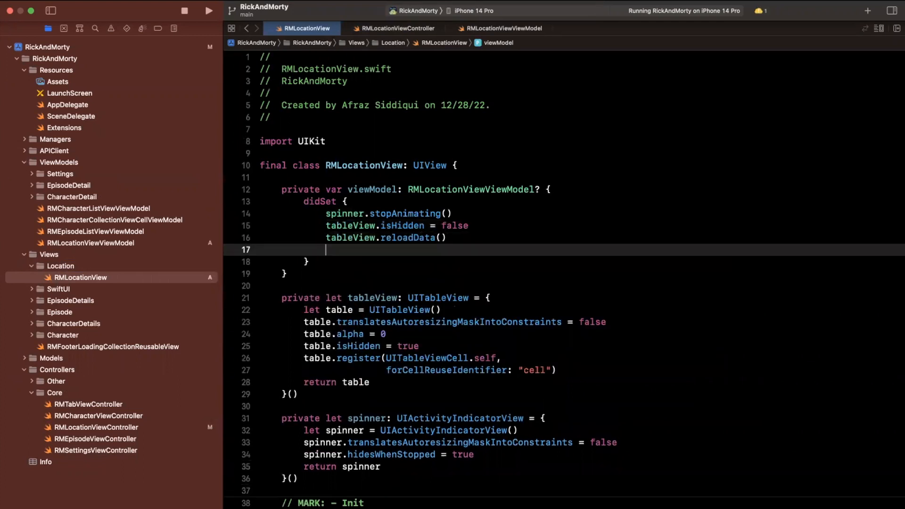
scroll("down", 3)
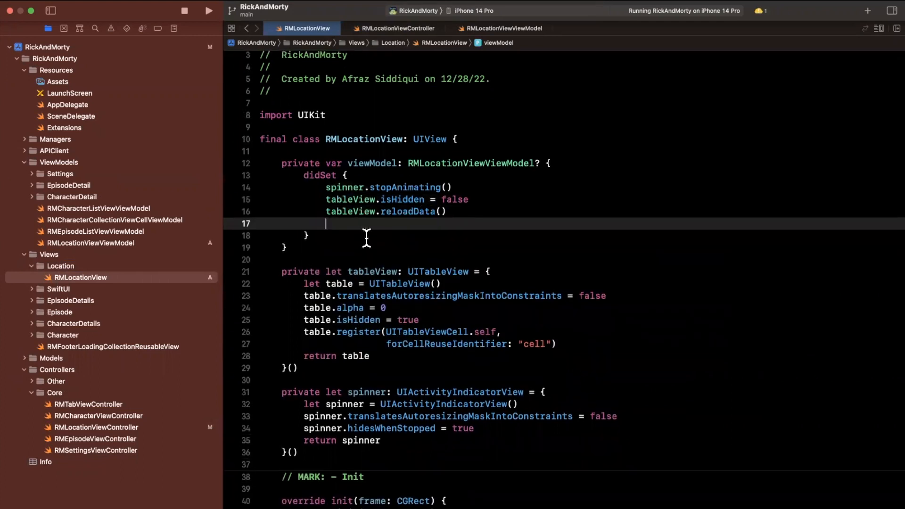
- Animate self.tableView.alpha to 1 with UIView.animate over 0.3 seconds
type("UIView")
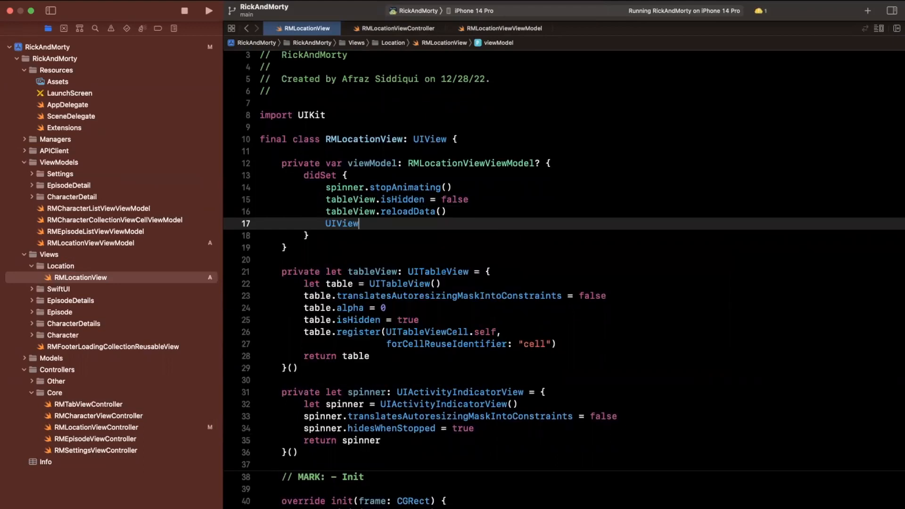
type(".anim")
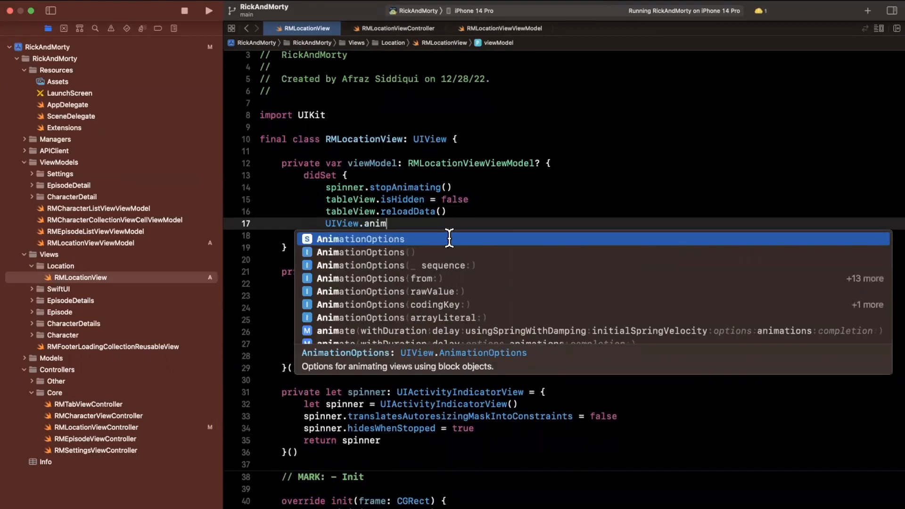
type("ate(withDuration: 0.3) {")
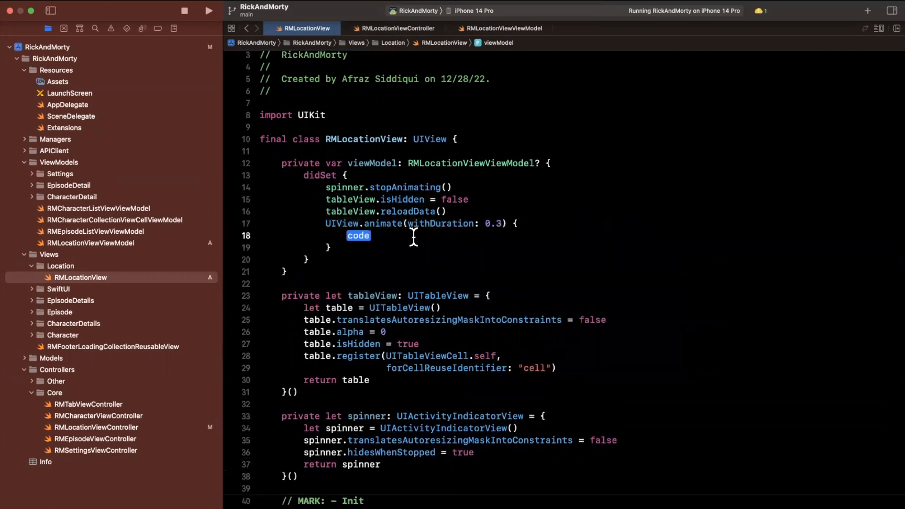
type("self")
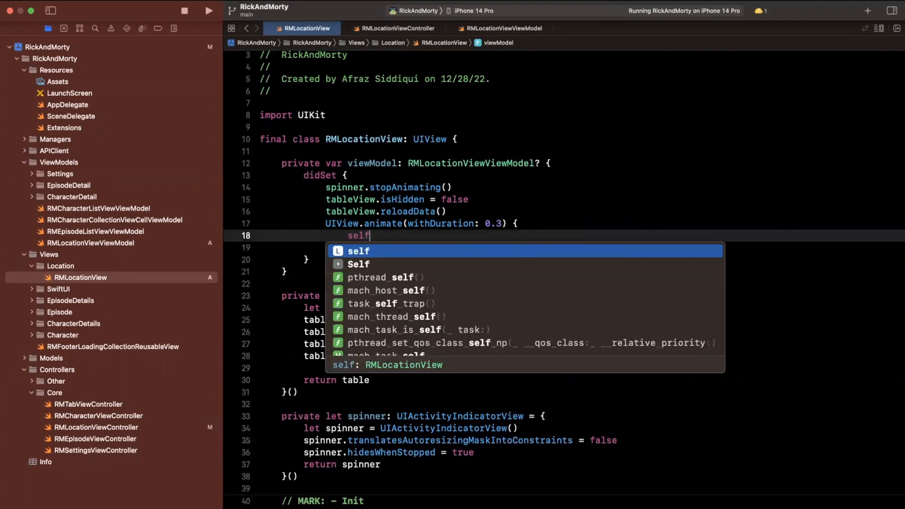
type(".tableView.alpha =")
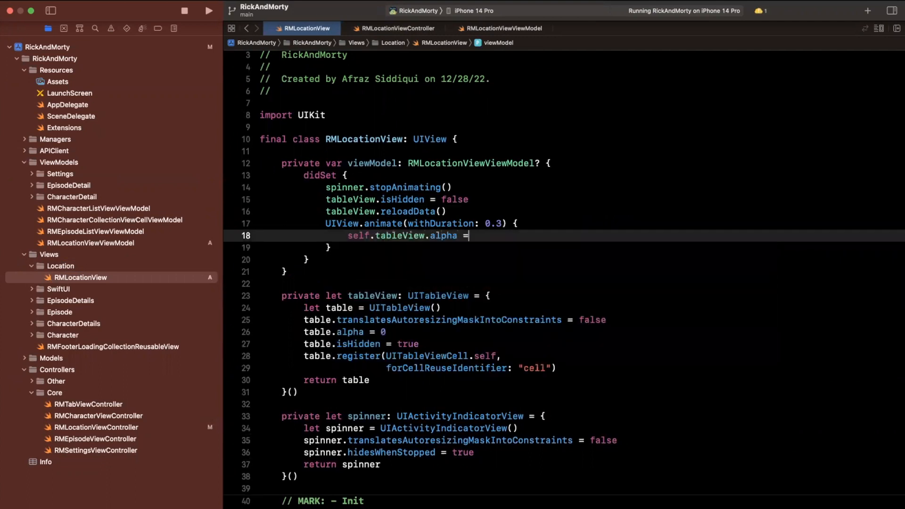
type("1")
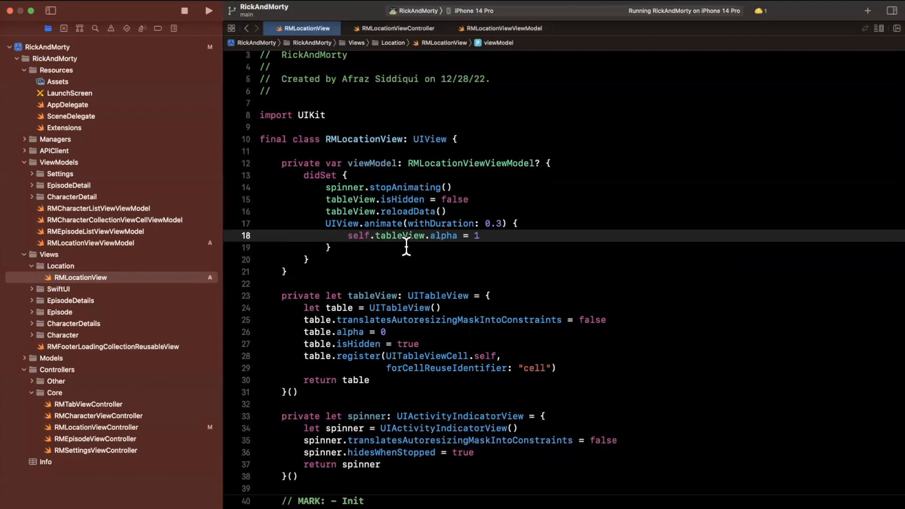
left_click(506, 162)
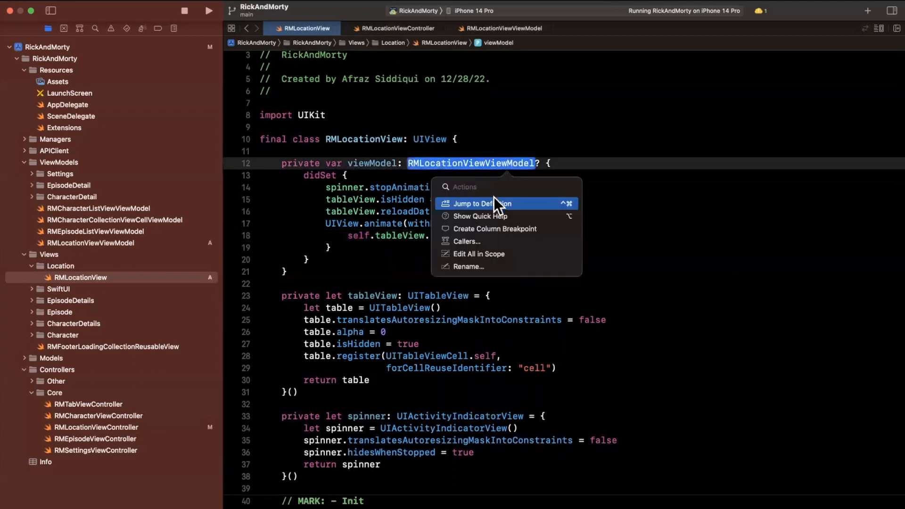
- Add an empty public fetchLocations() and a private locations: [RMLocationView] = [] array
left_click(474, 203)
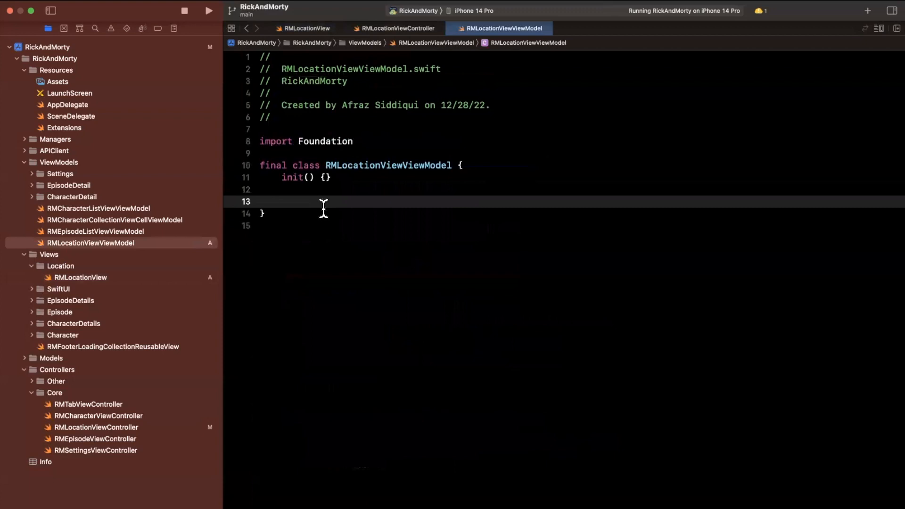
type("public c")
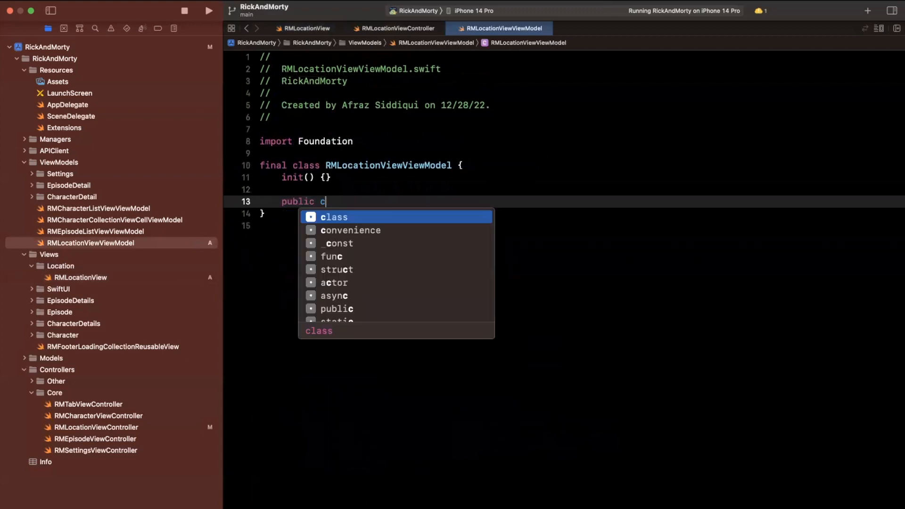
type("func e")
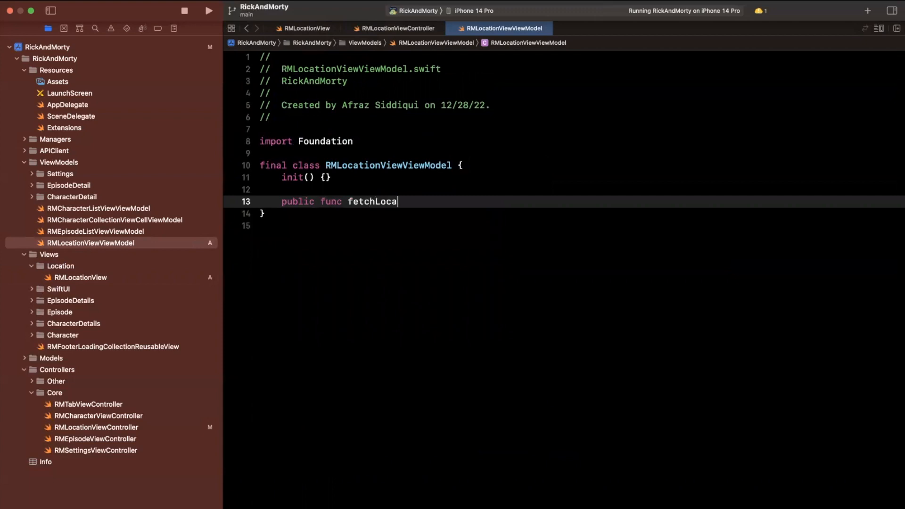
type("tions() {")
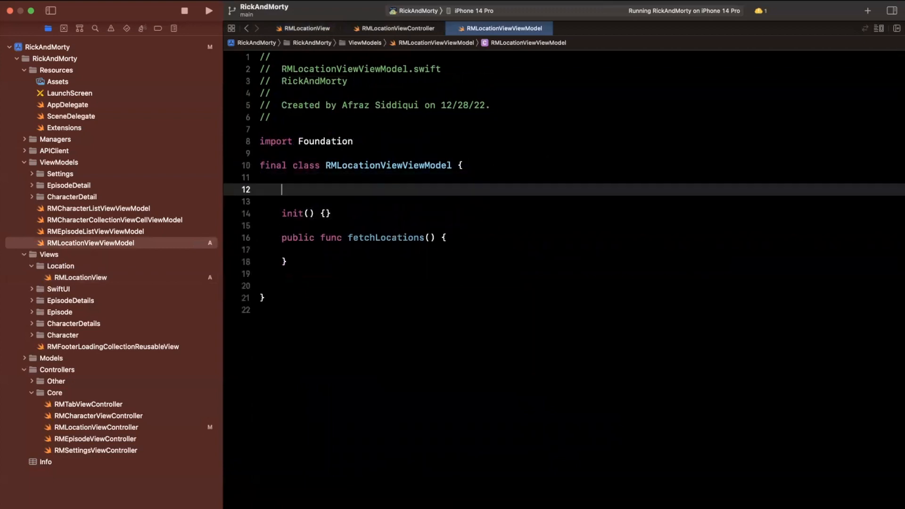
type("private var locations")
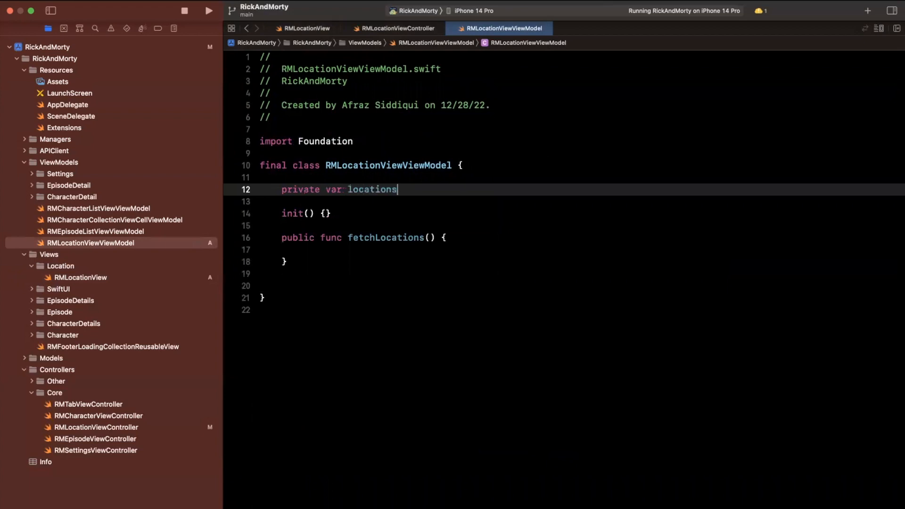
type(": [RMLocationView]")
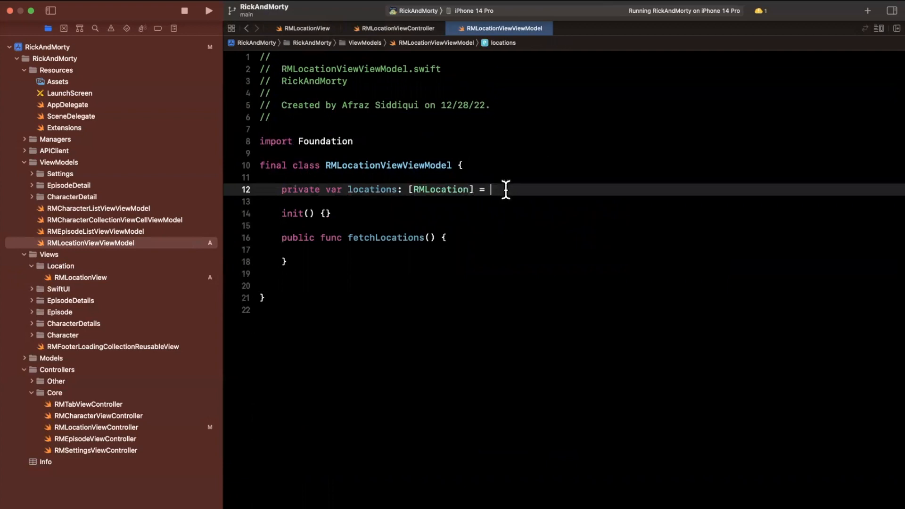
type("[]")
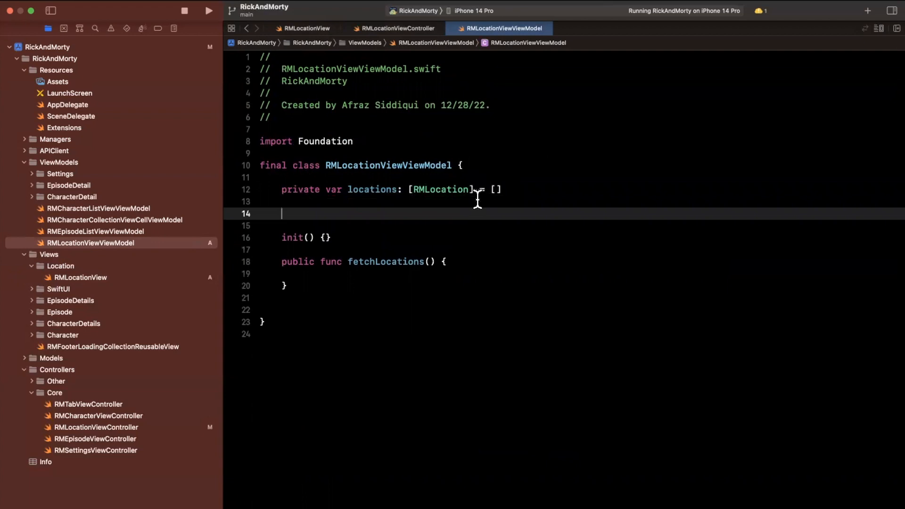
- Add comments 'Location response info' and 'Will contain next url, if present'
type("/")
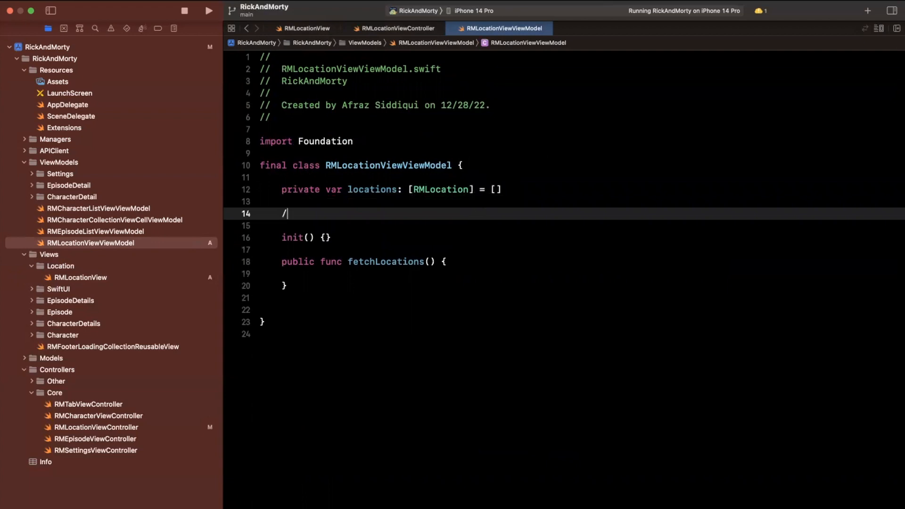
type("/")
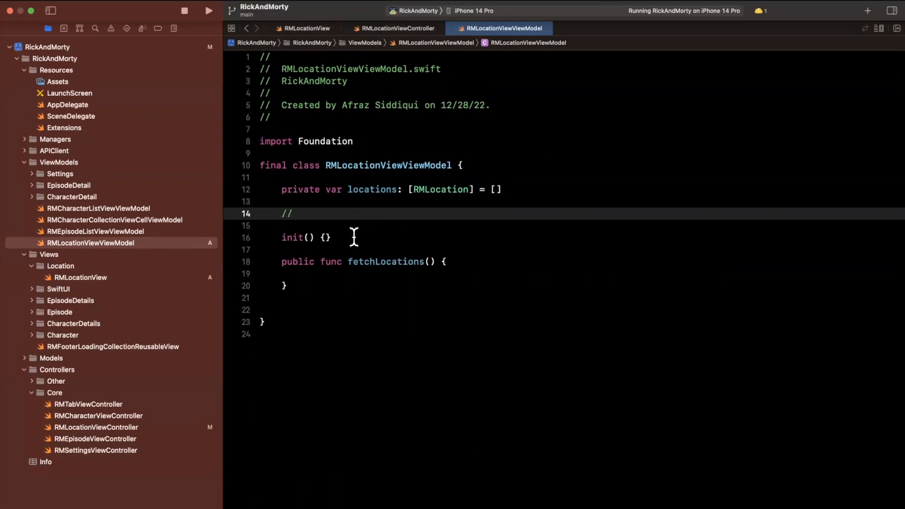
left_click(297, 213)
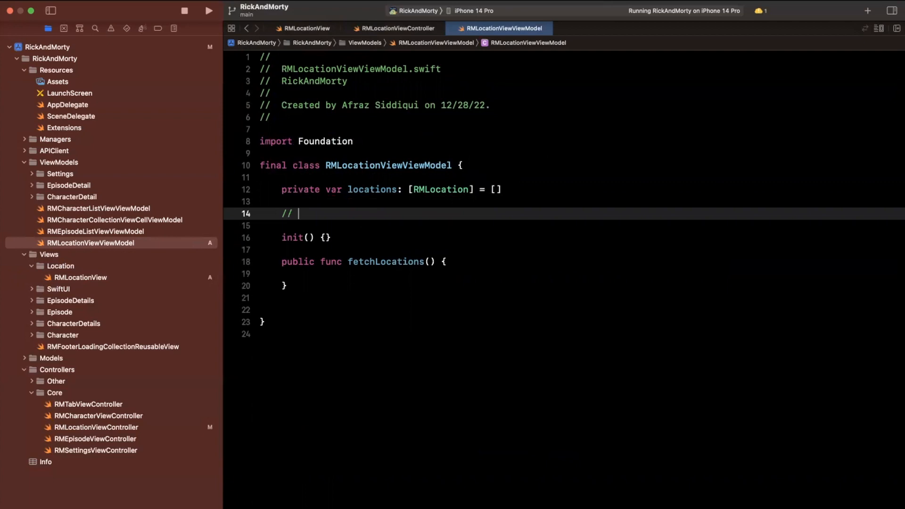
type("Location res")
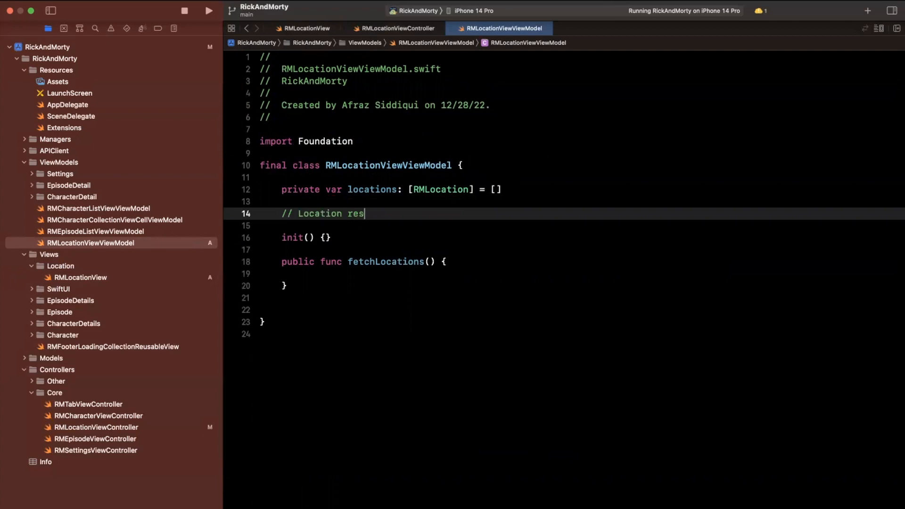
type("ponse info")
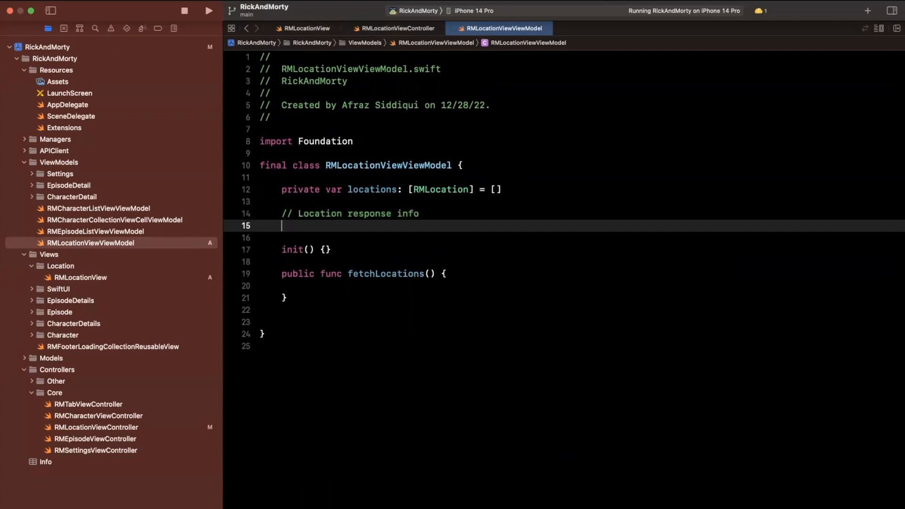
type("//")
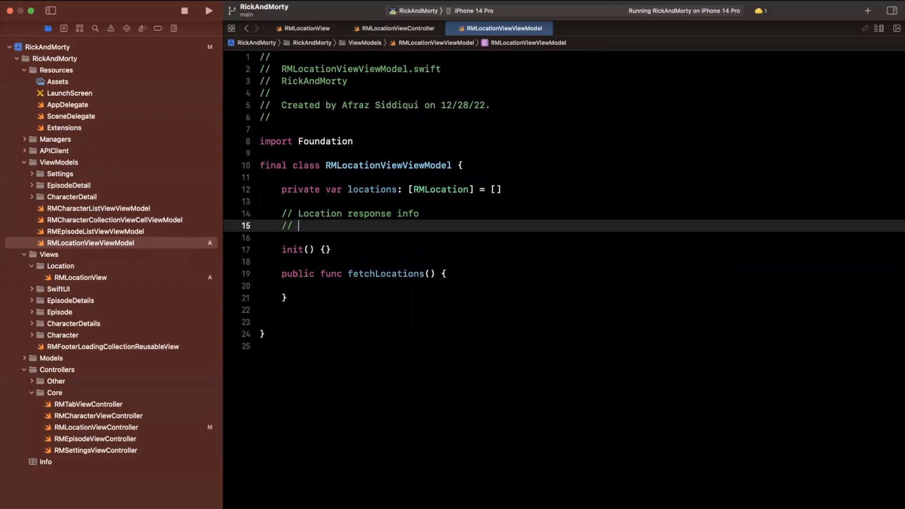
type("WIll contain next")
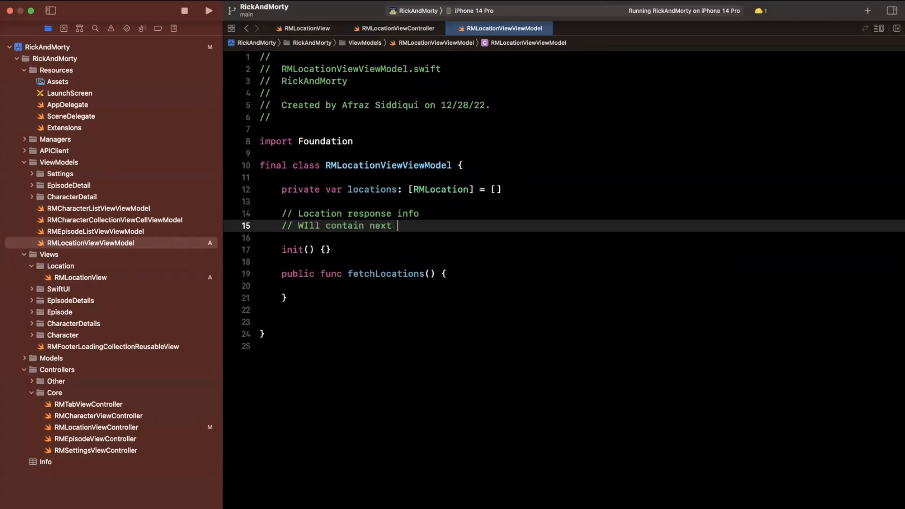
type("url, if present")
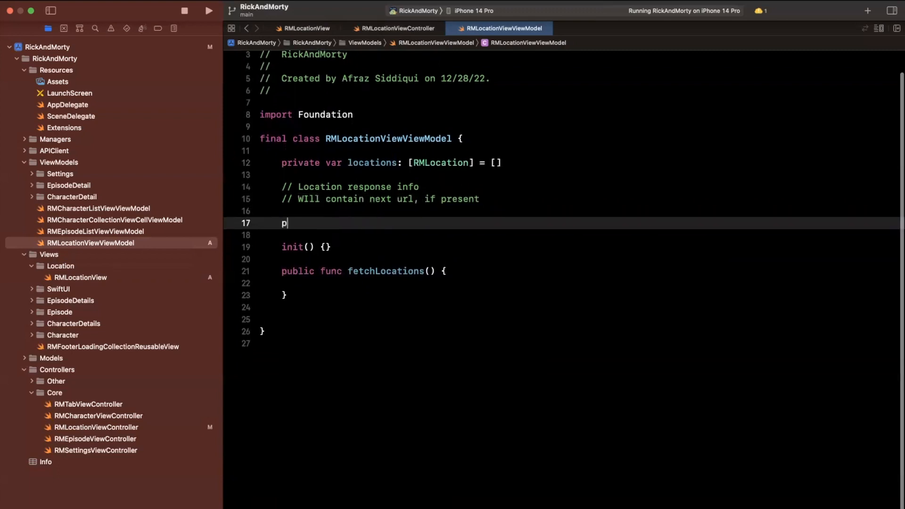
- Add private cellViewModels: [String] = [] and a hasMoreResults: Bool property
type("rivate var view")
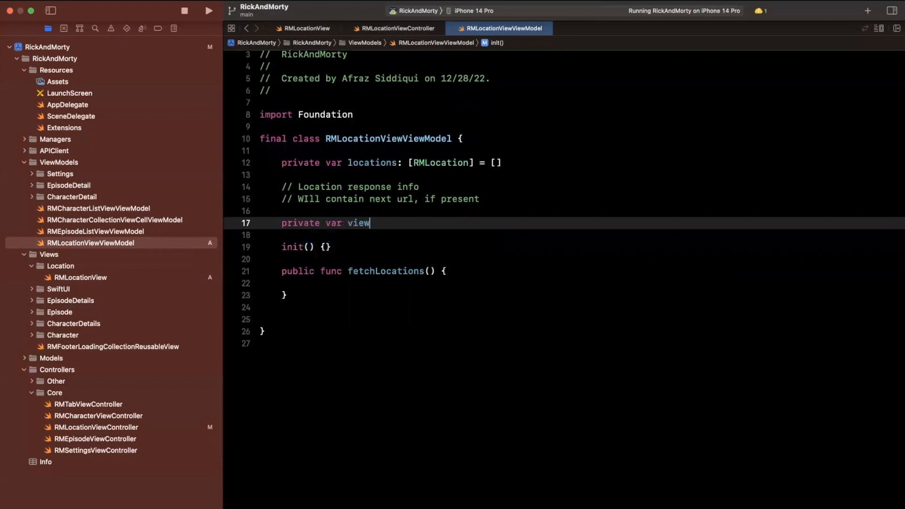
type("cellViewM")
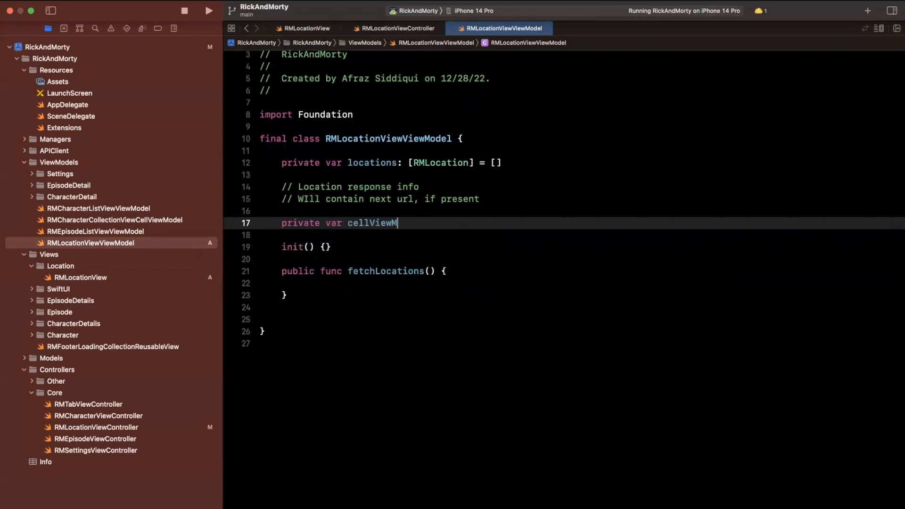
type("odels: []")
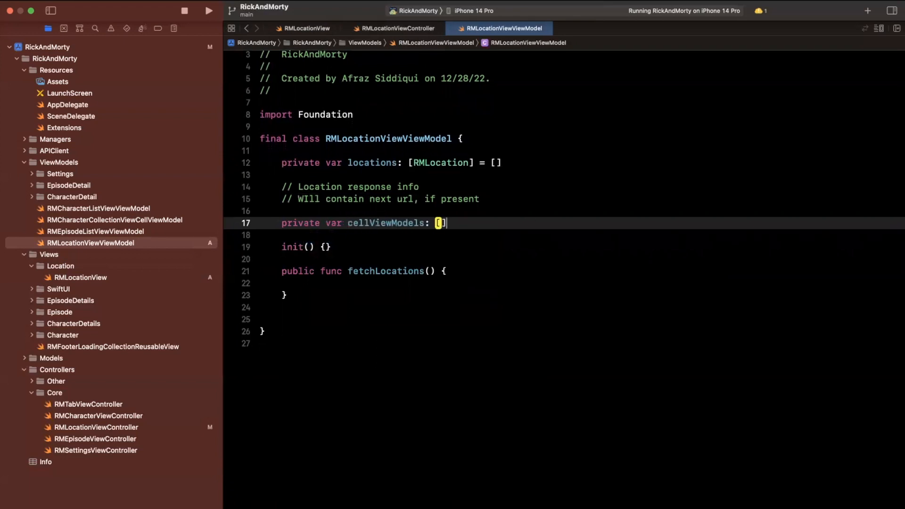
type("[String] = [")
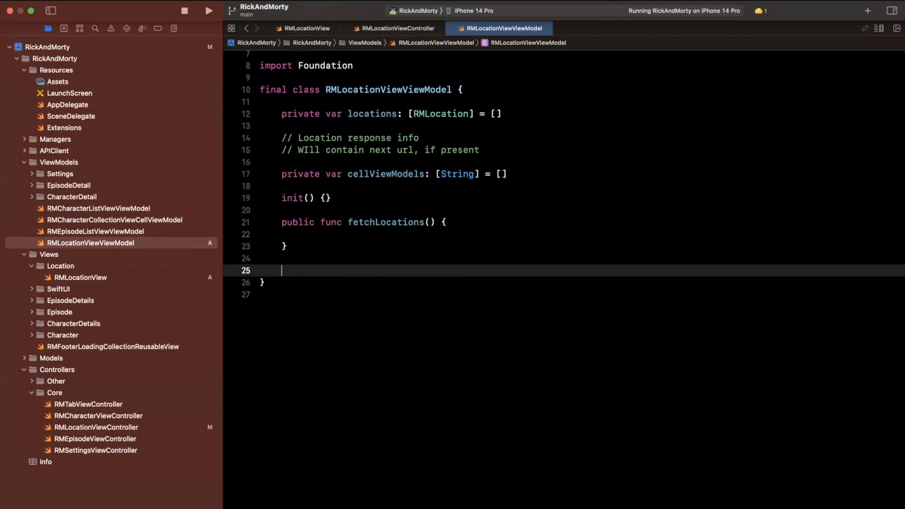
type("private var")
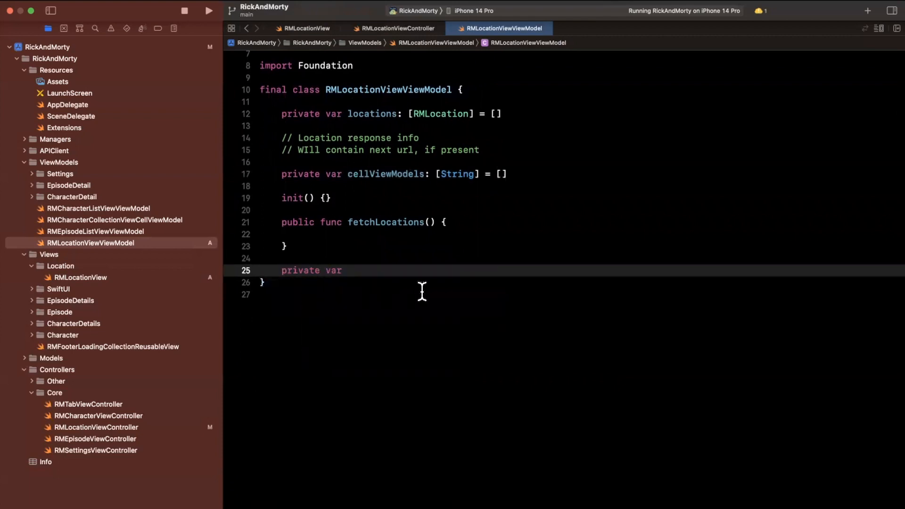
type("ca")
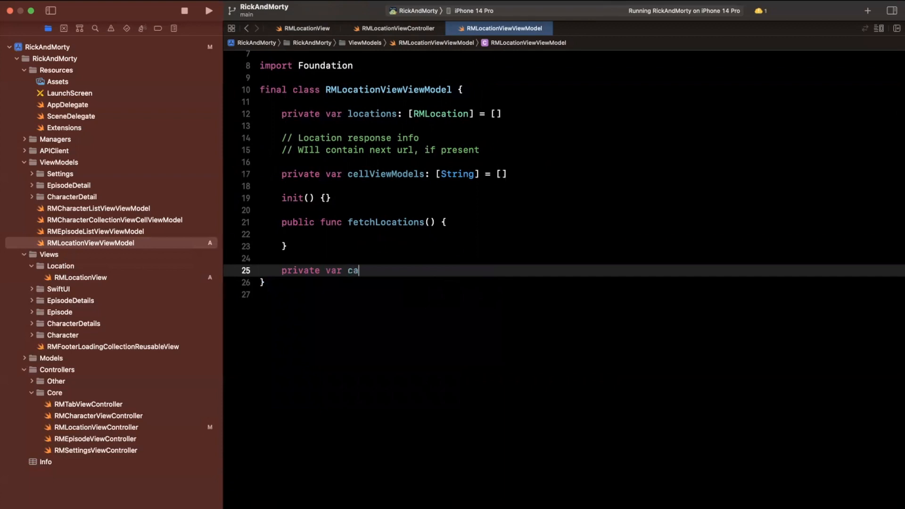
type("nFetch")
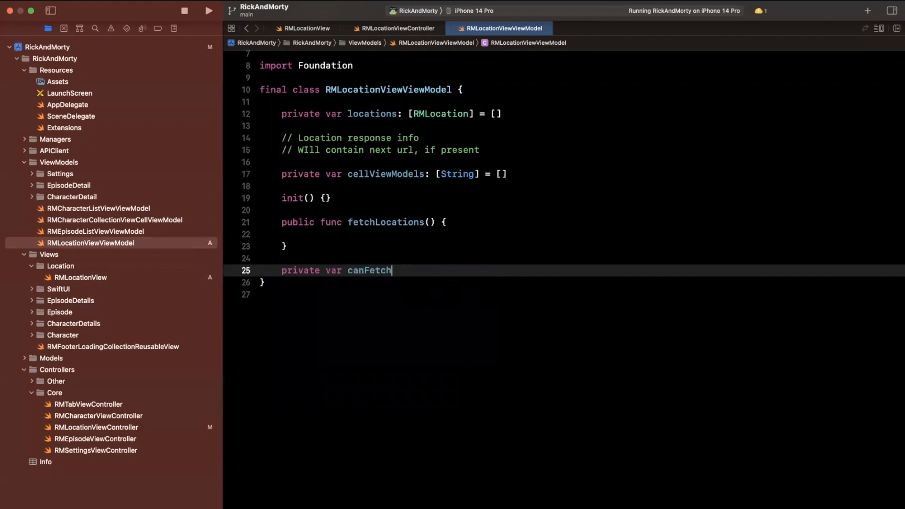
key("backspace")
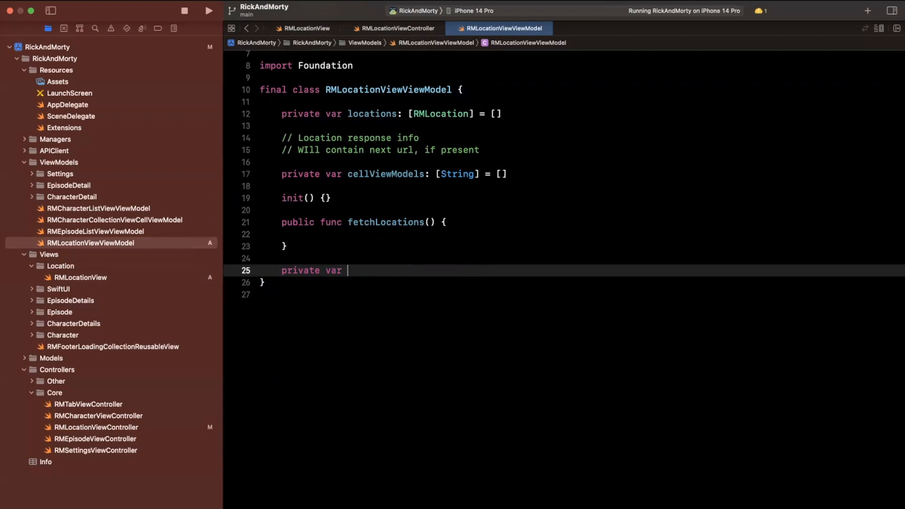
type("hasMore")
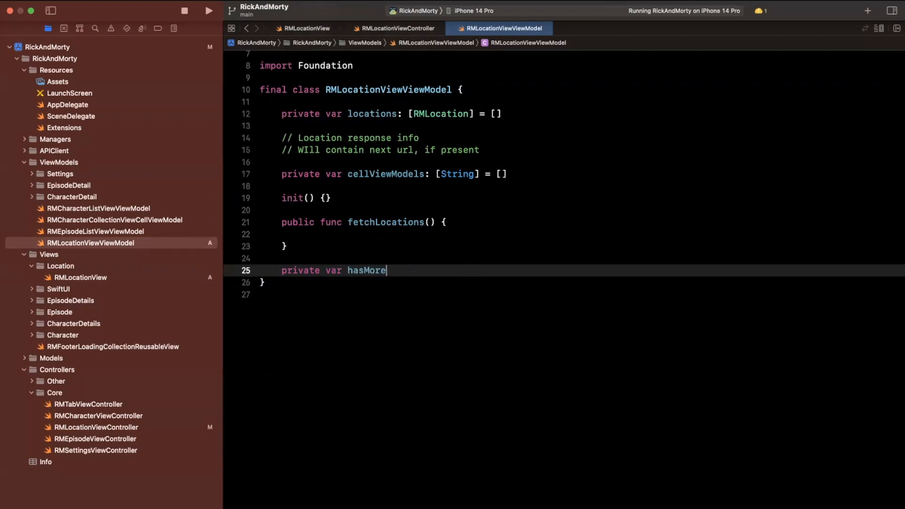
type("Results: Bool {")
type("return false")
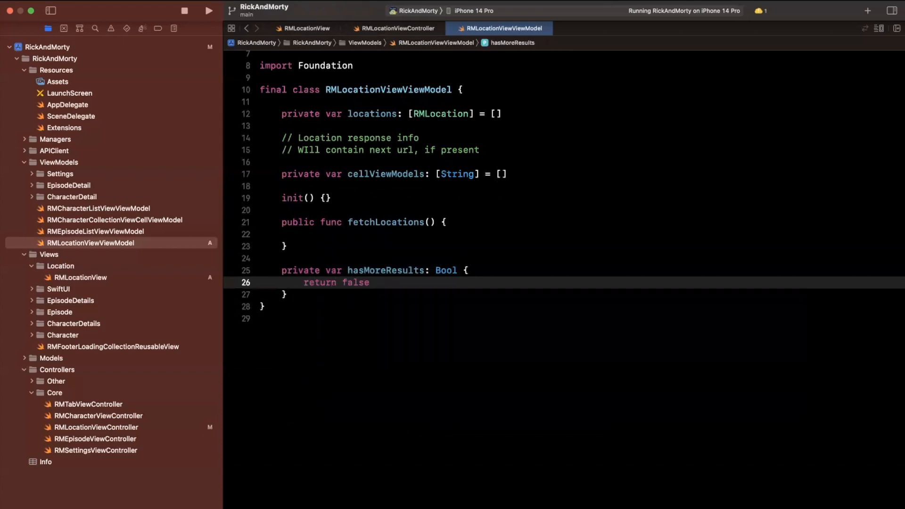
mouse_move(490, 290)
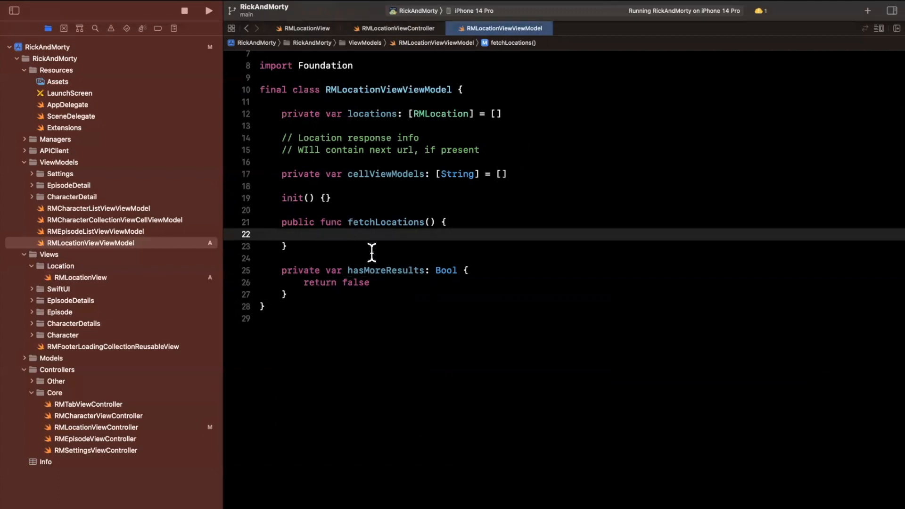
mouse_move(449, 256)
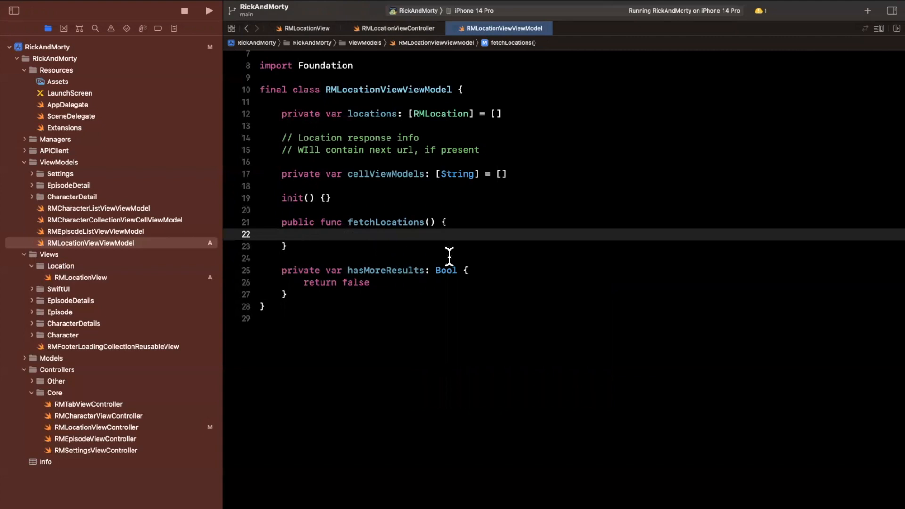
- Start fetchLocations with let request = RMRequest(endpoint: .location)
left_click(304, 233)
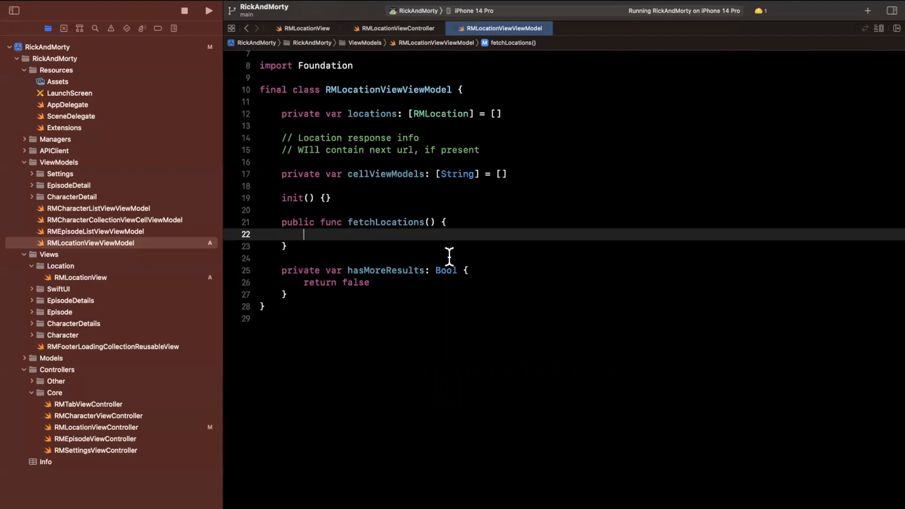
type("let request =")
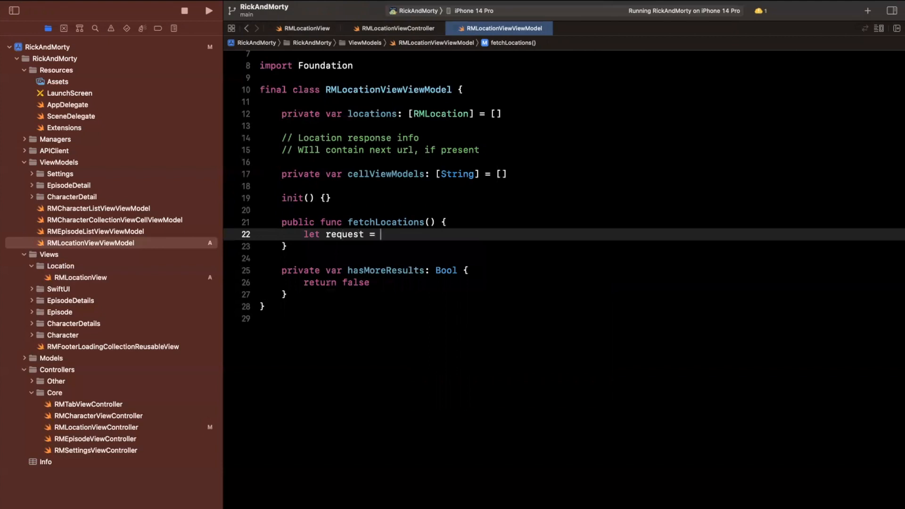
type("RMRequest(")
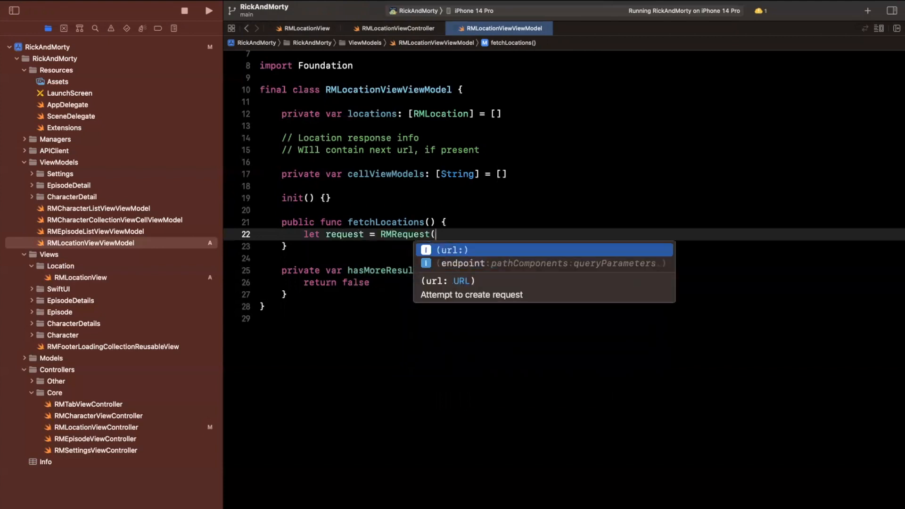
type("endpoint: .location")
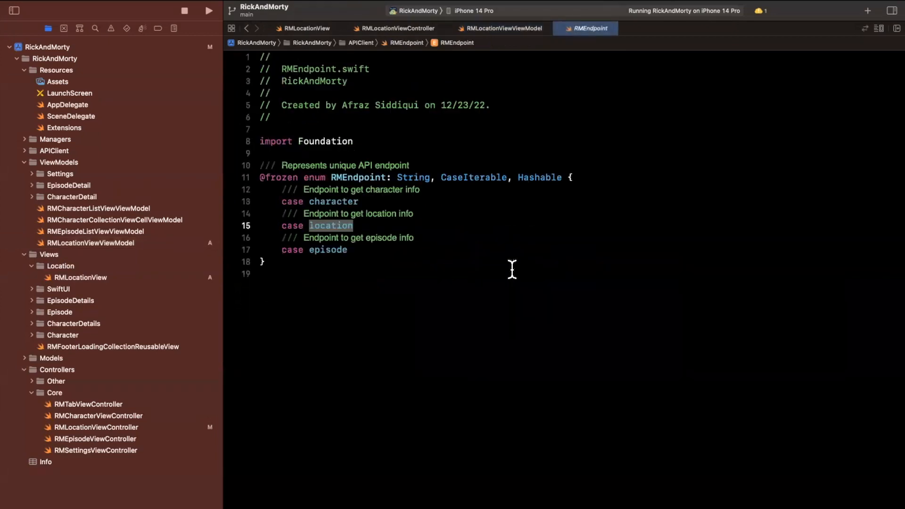
- Change RMRequest's listLocationsRequest endpoint to .location and return to the view model
left_click(90, 243)
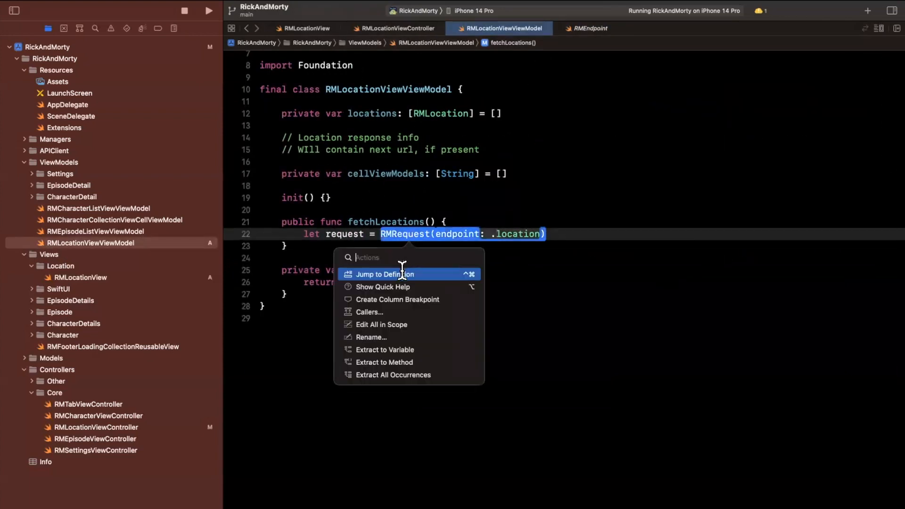
left_click(385, 274)
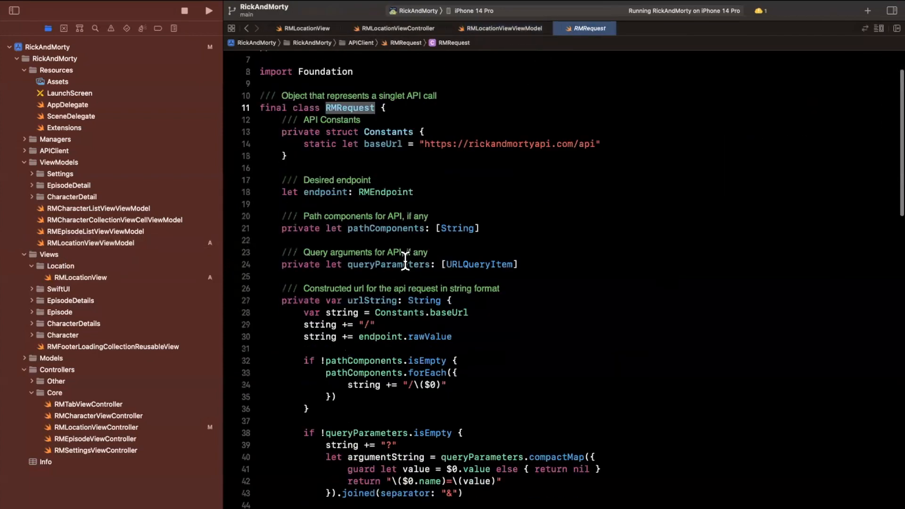
scroll("down", 3)
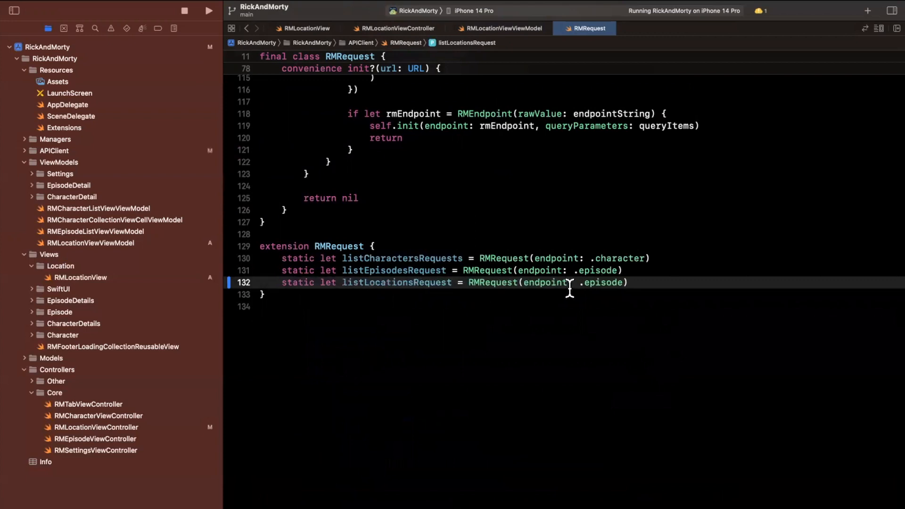
type("location")
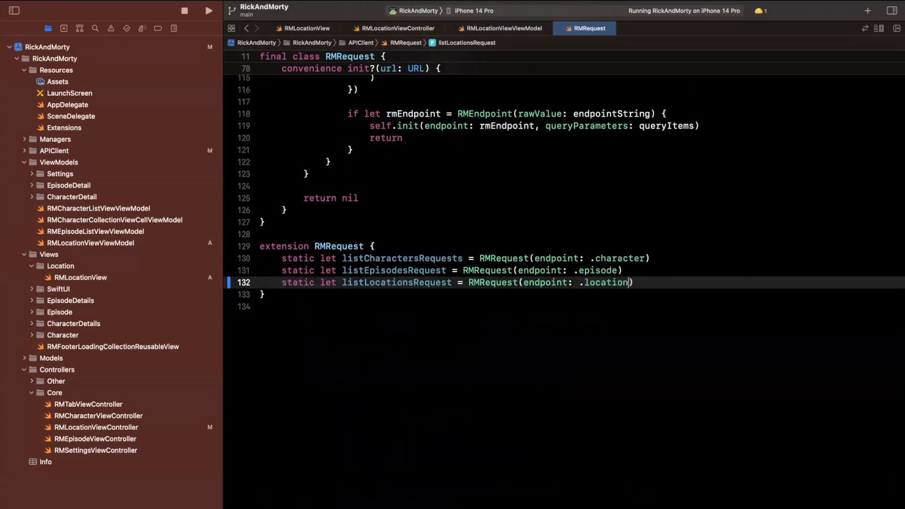
left_click(503, 28)
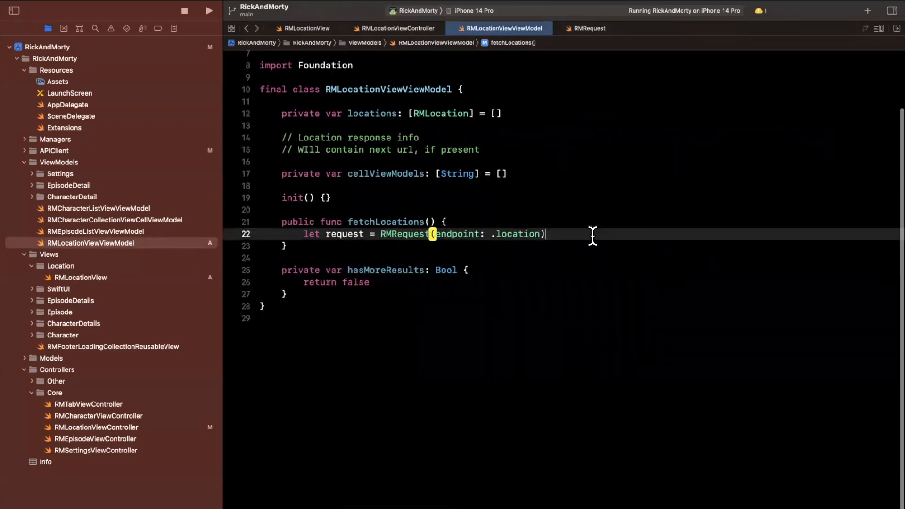
- Replace the request with RMService.shared.execute(.listLocationsRequest, expecting: String.self), switching on success and failure
triple_click(403, 234)
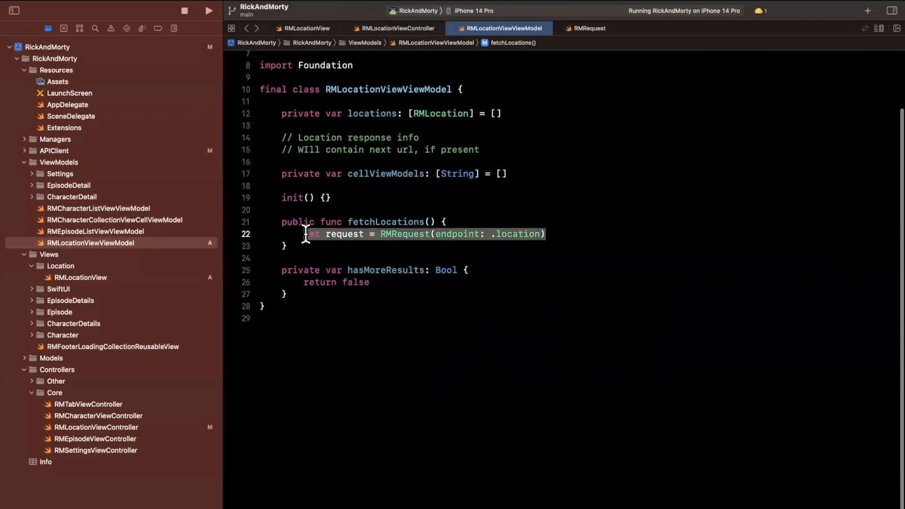
type("RMService.shared.execute(")
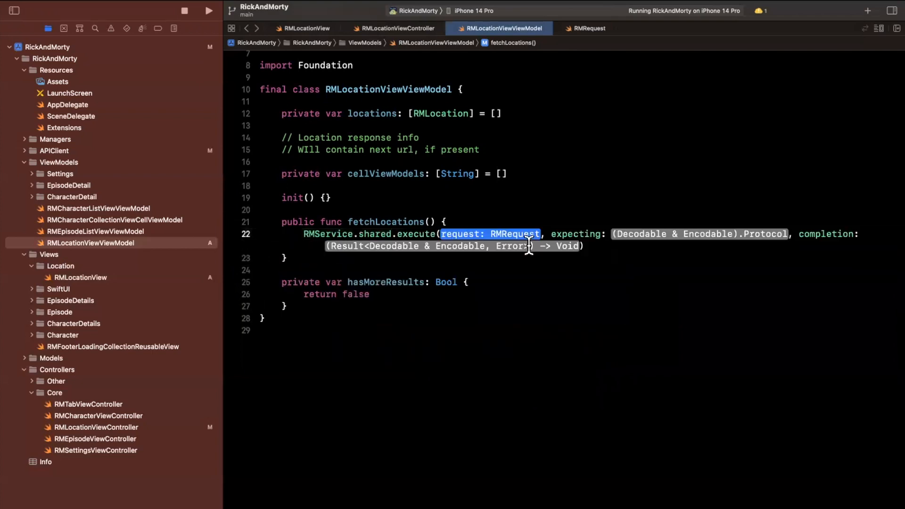
type(".listLocationsRequest")
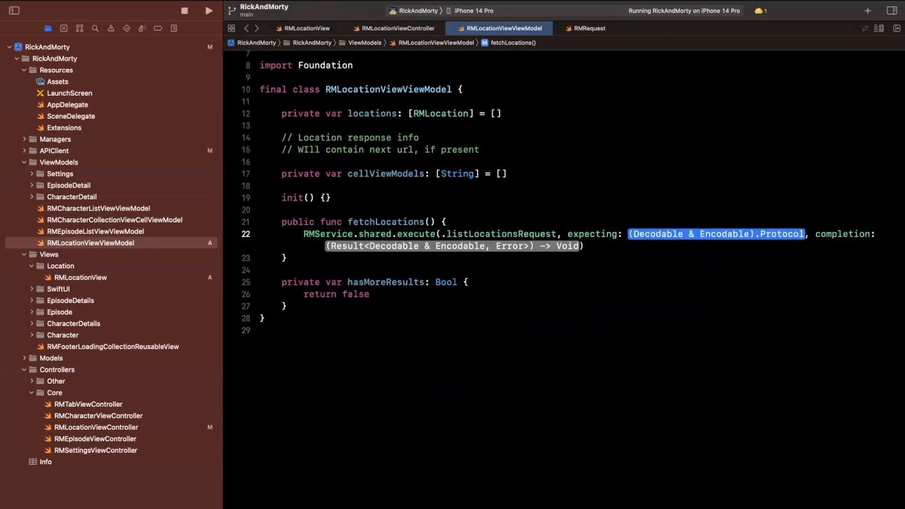
type("String.self) { result in")
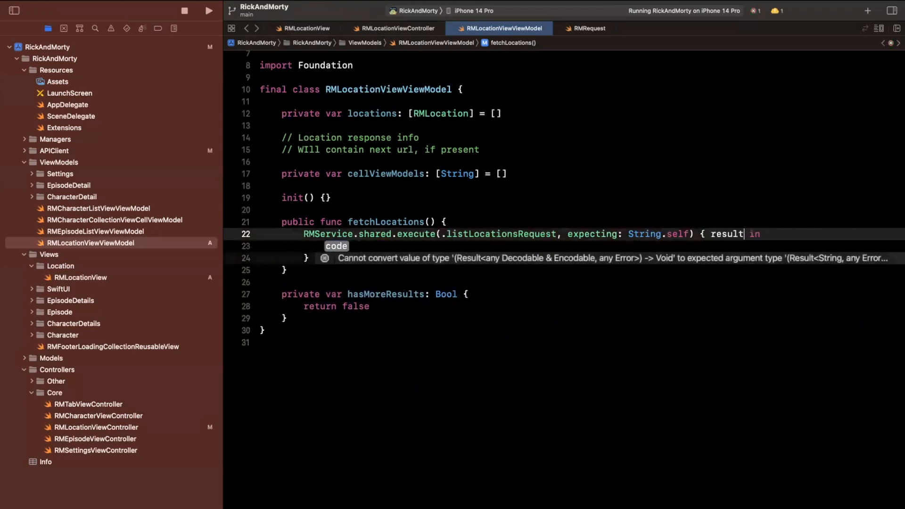
type("switch result")
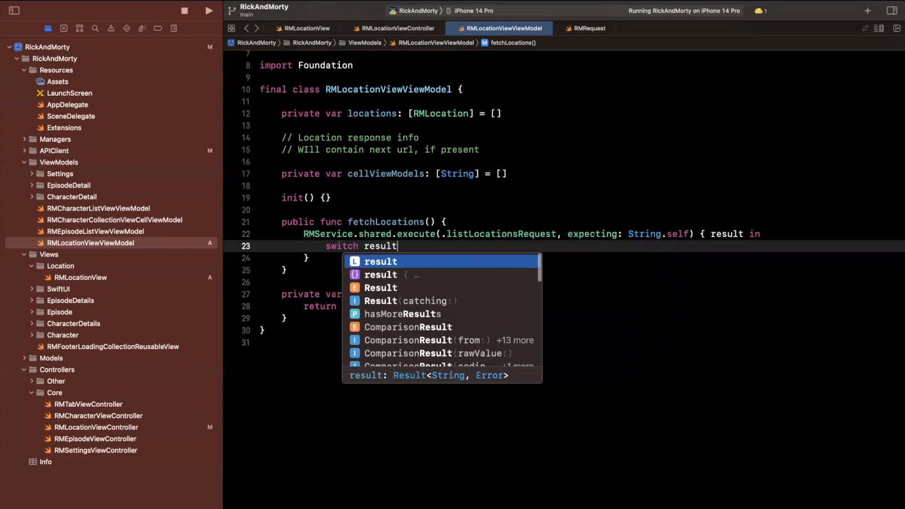
type("break")
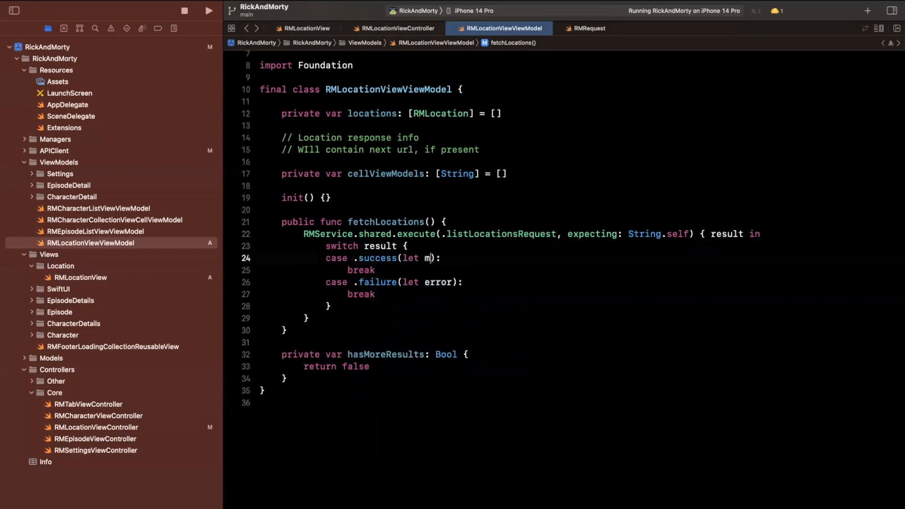
type("odel")
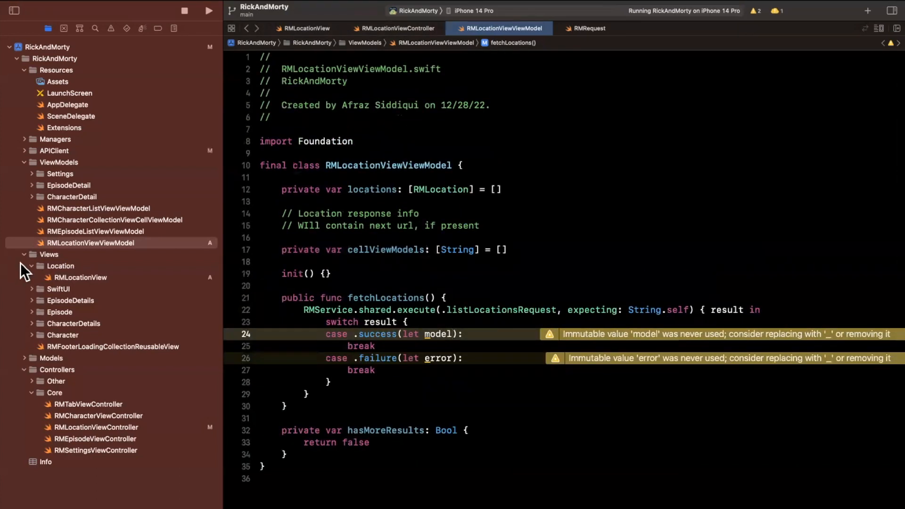
- Review RMLocationView.swift's spinner and table setup, then rerun the app in the simulator
left_click(81, 278)
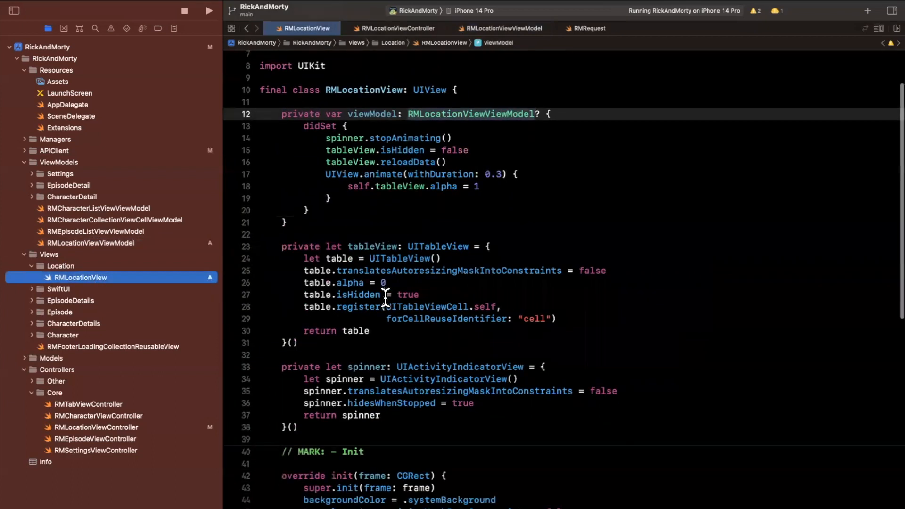
scroll("down", 3)
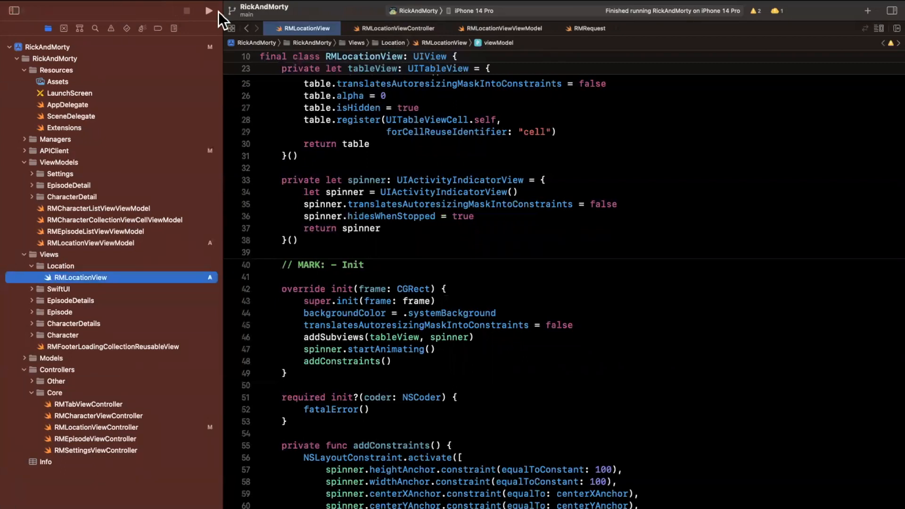
left_click(207, 11)
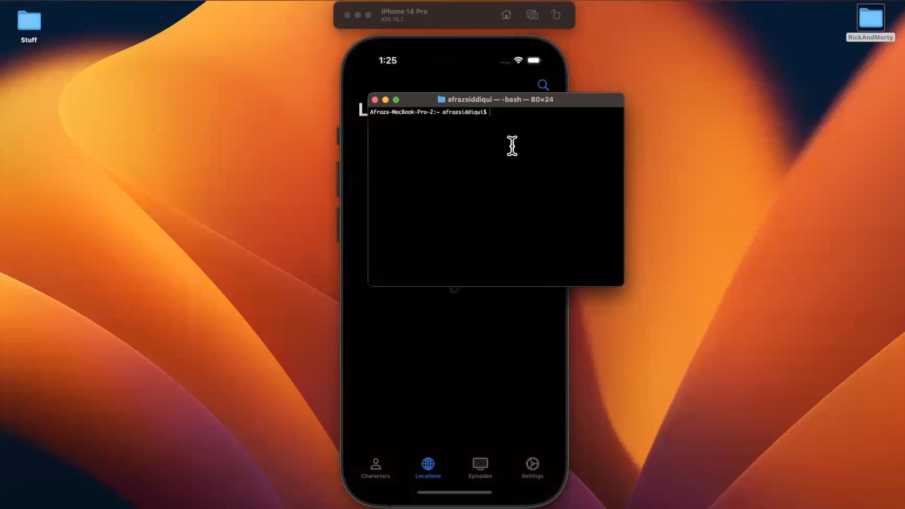
- In Desktop/RickAndMorty, stage all changes and commit with message 'Start building locations'
type("cd Desktop/RickAndMorty/")
type("git commit -m \"")
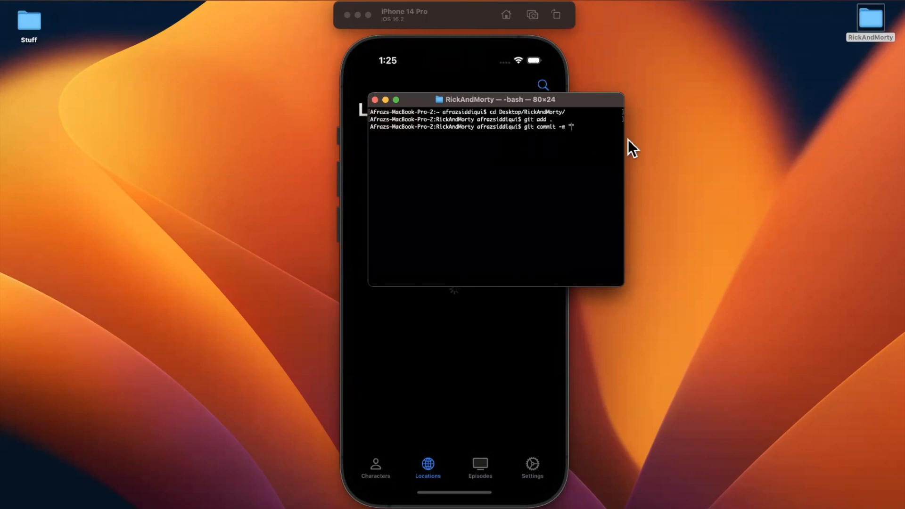
mouse_move(648, 148)
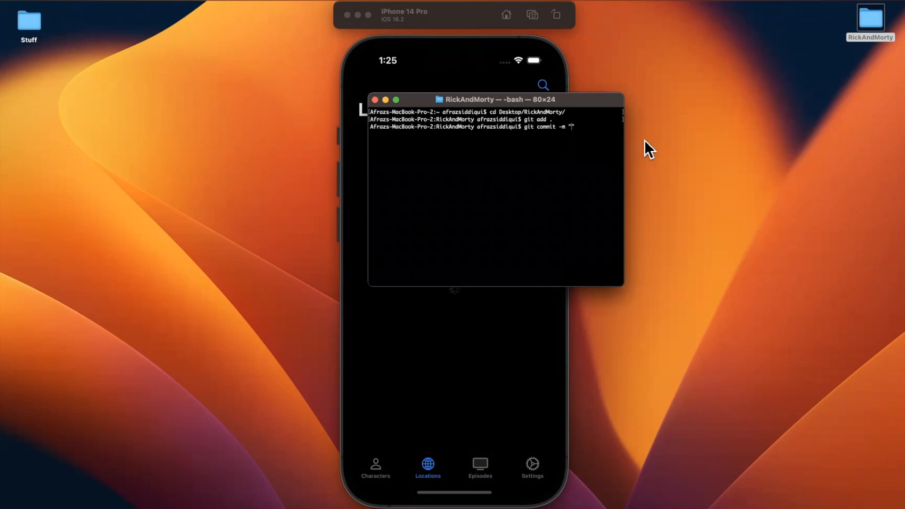
type("t")
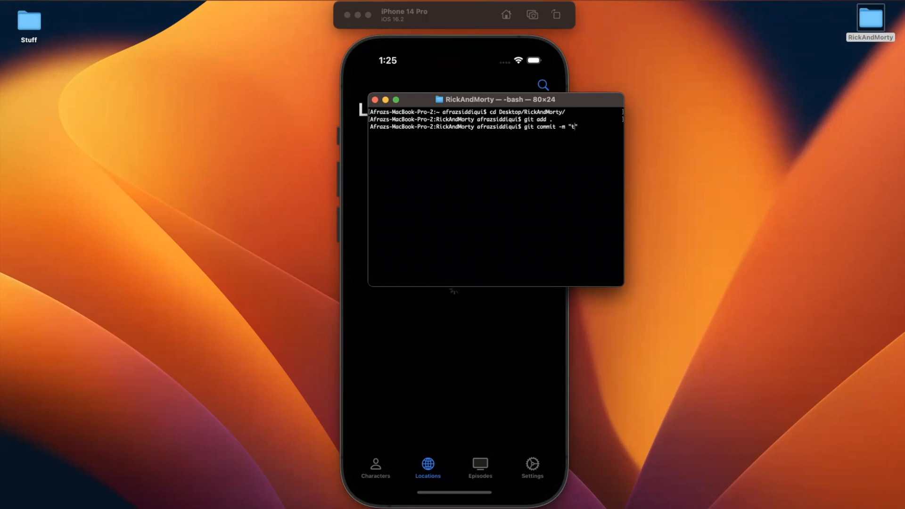
type("Start bui")
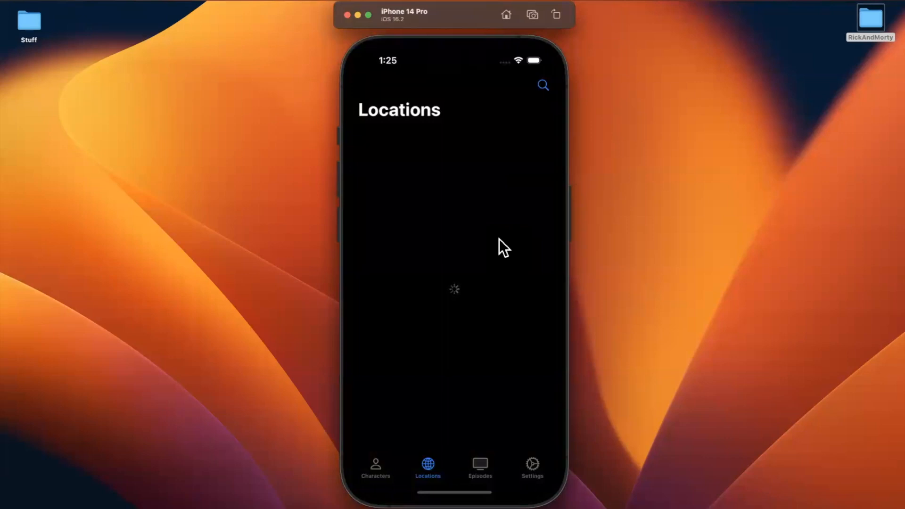
mouse_move(519, 218)
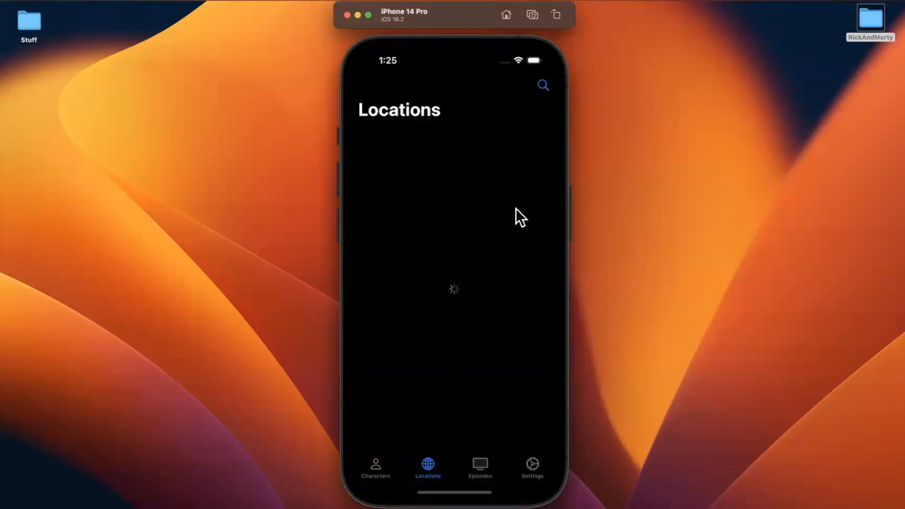